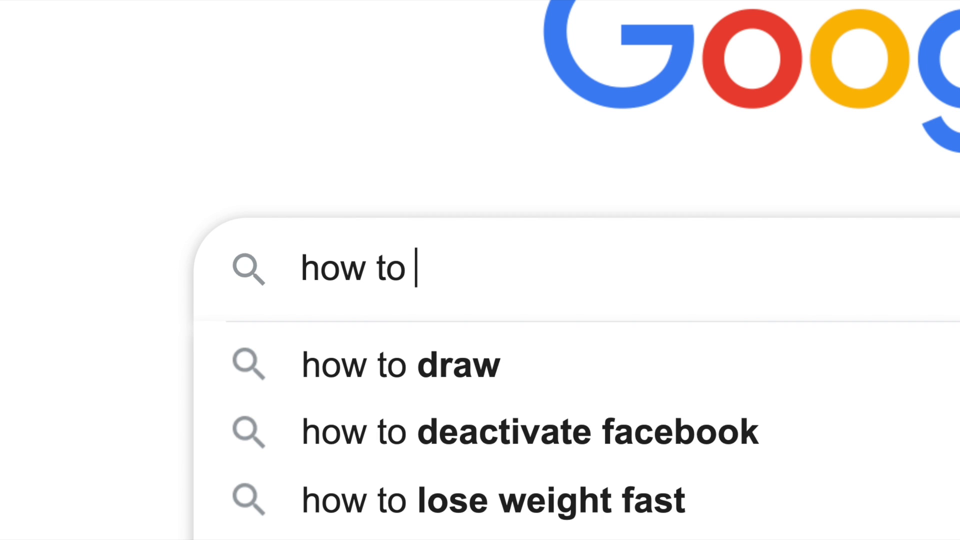
Try a 'find webcam' query, then erase it to rephrase
text(f)
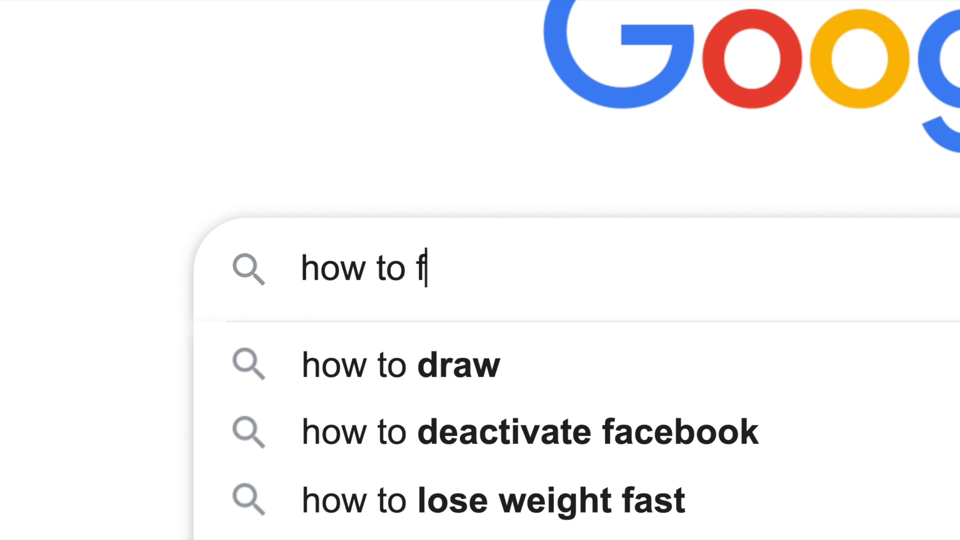
text(ind webcam)
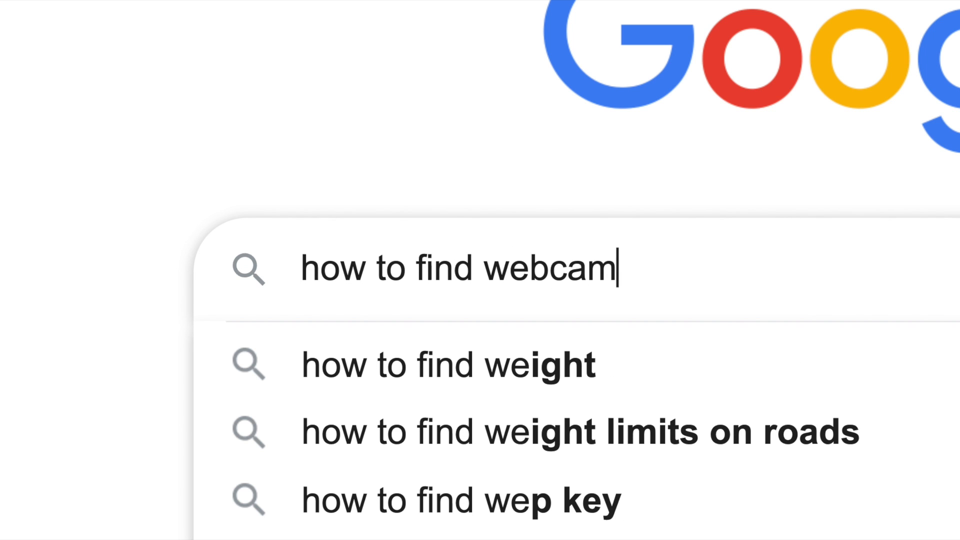
key(Backspace)
text(hidden document)
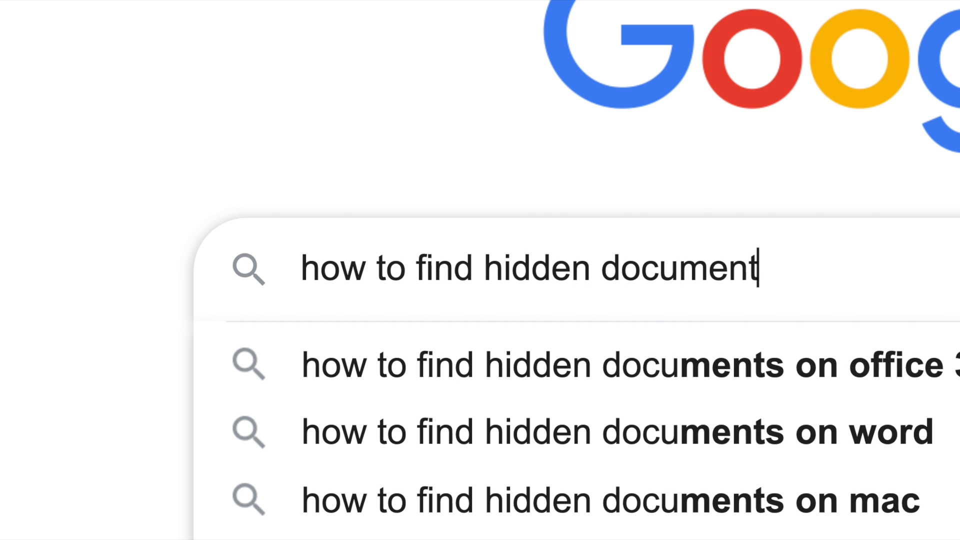
key(Backspace)
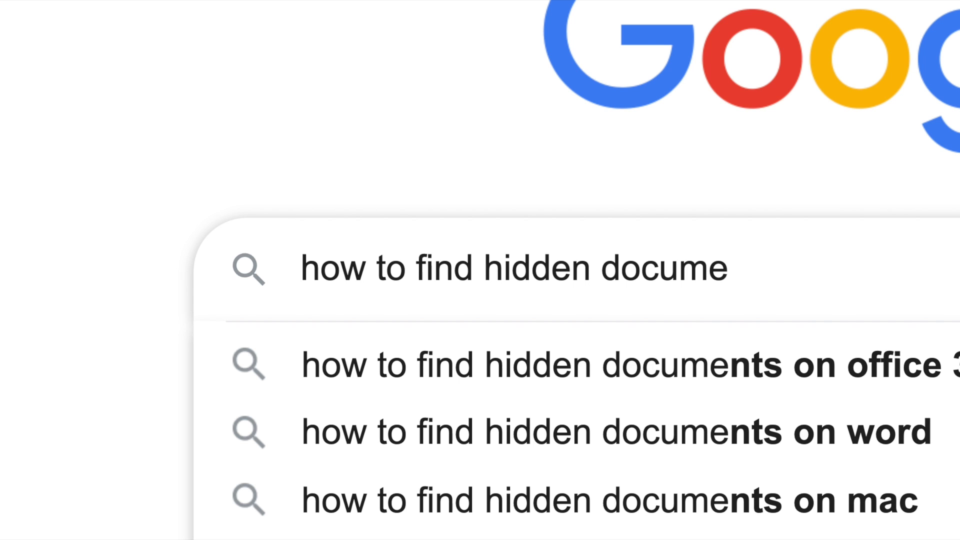
key(Backspace)
text(how to search the)
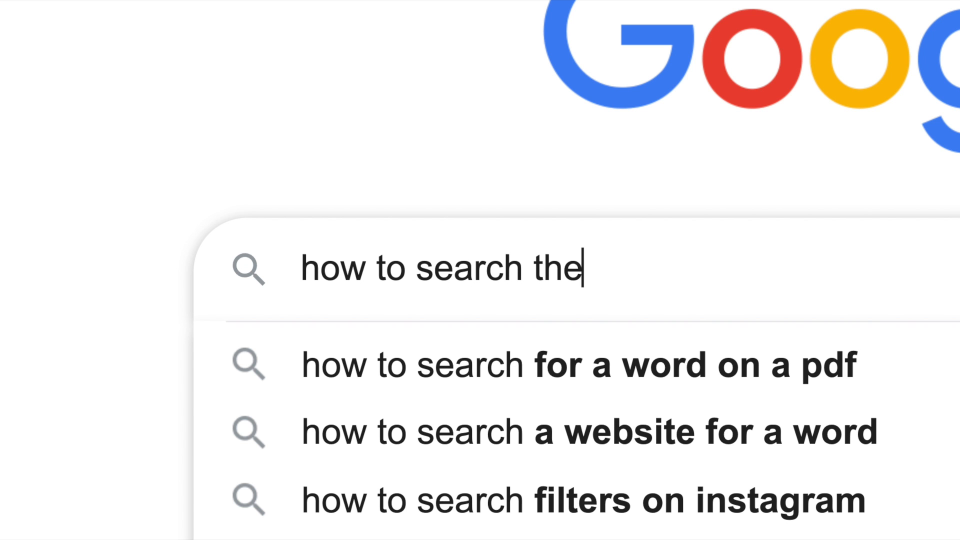
Try 'world', 'google dorking' and 'google hacking' query phrasings
text(world)
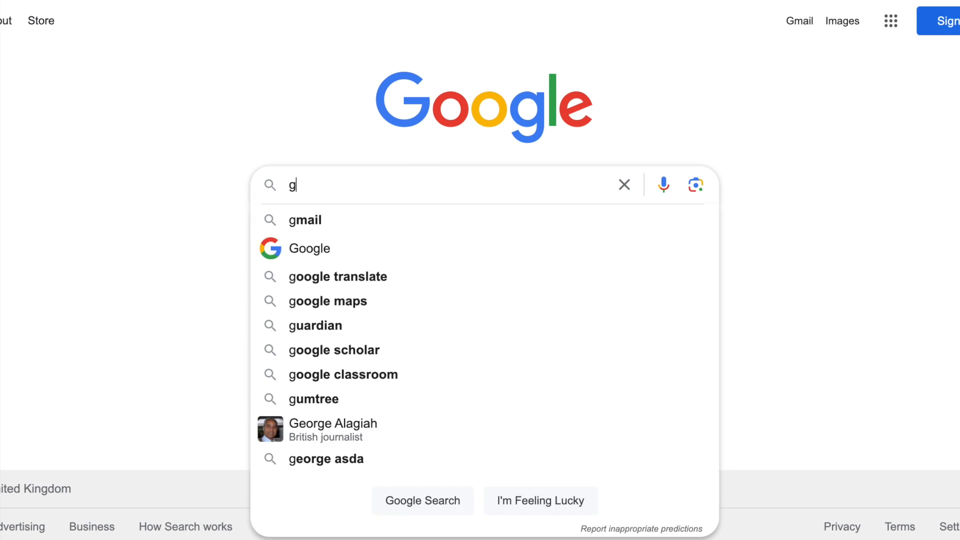
text(oogle dorki)
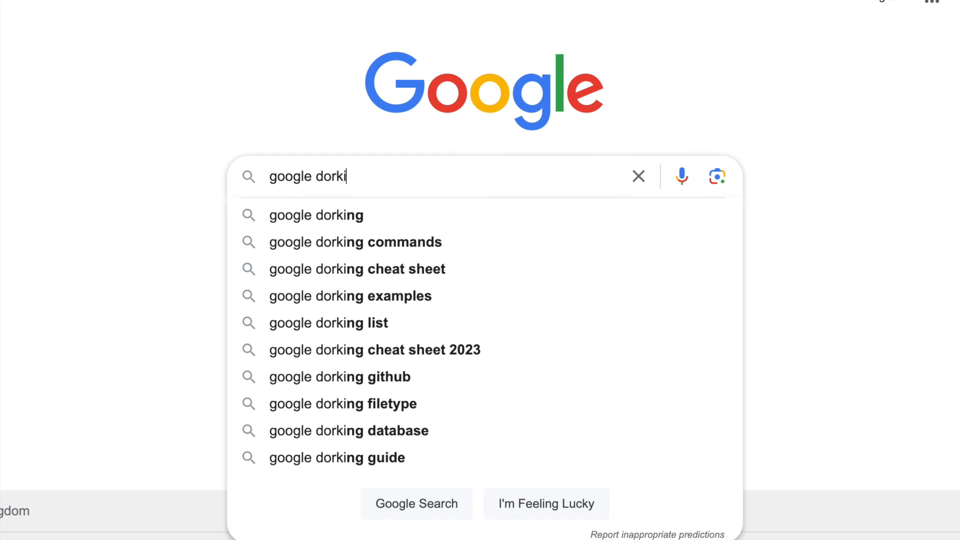
text(google hacking)
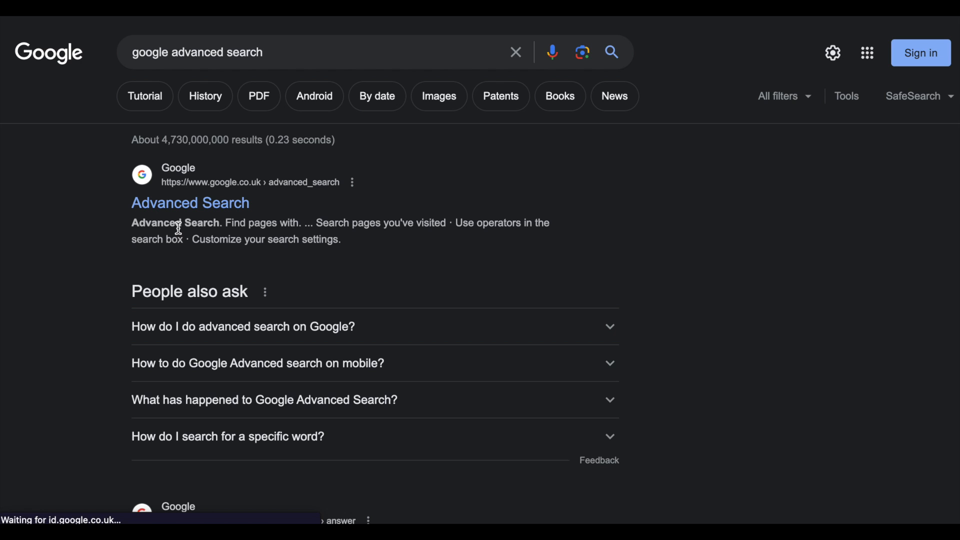
Search intitle:webcam AND live site:.ru and open the Funchal Marina Live Webcam result
click(190, 203)
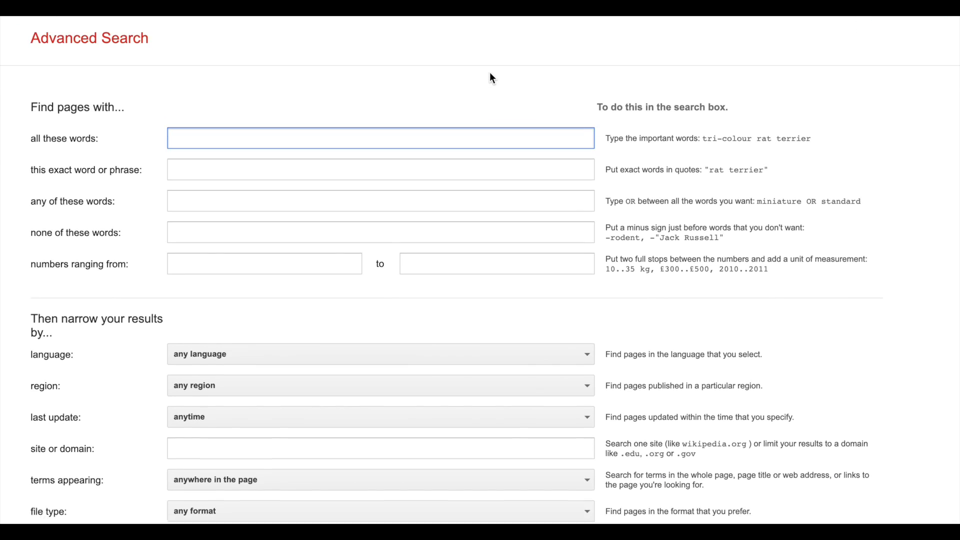
scroll(down, 3)
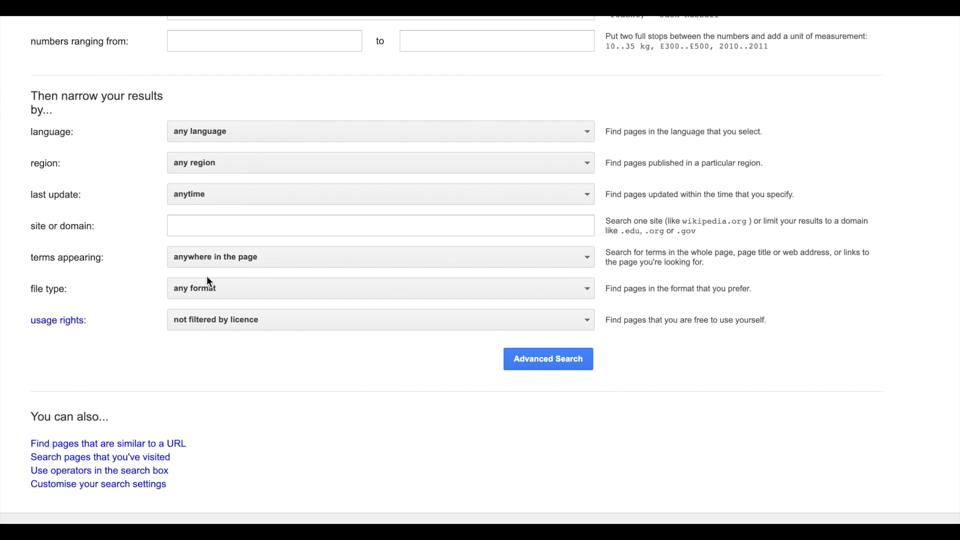
mouse_move(257, 194)
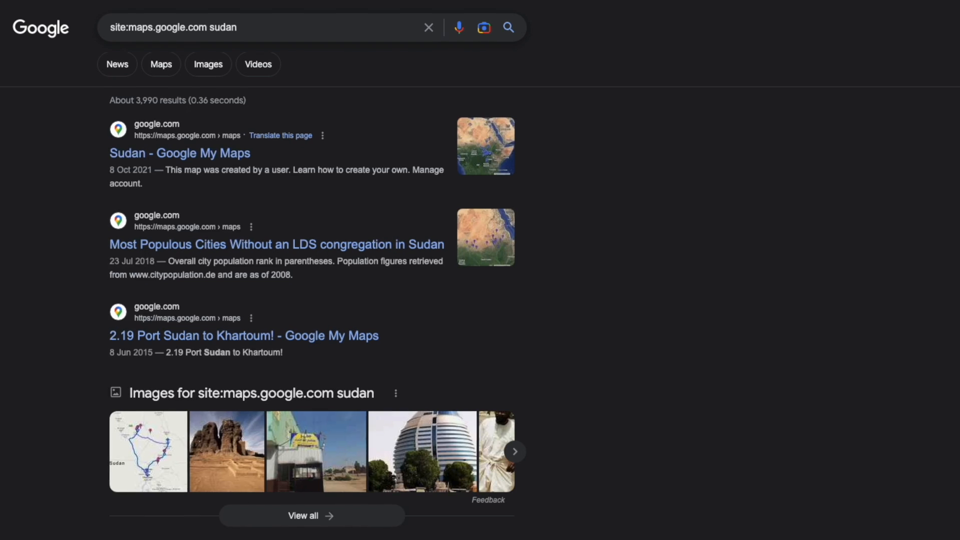
text(sudan west darfur filetype:pdf)
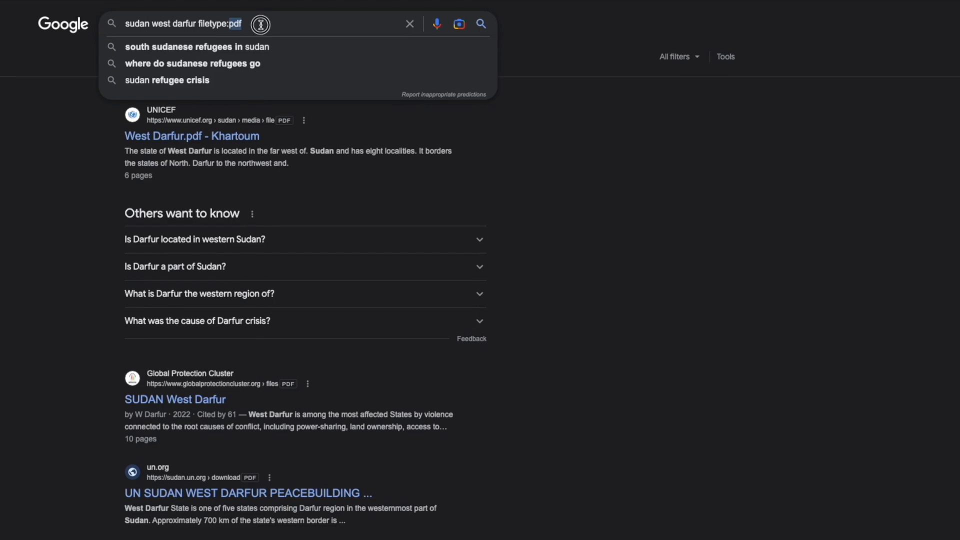
text(intitle:webcam AND live site:.ru)
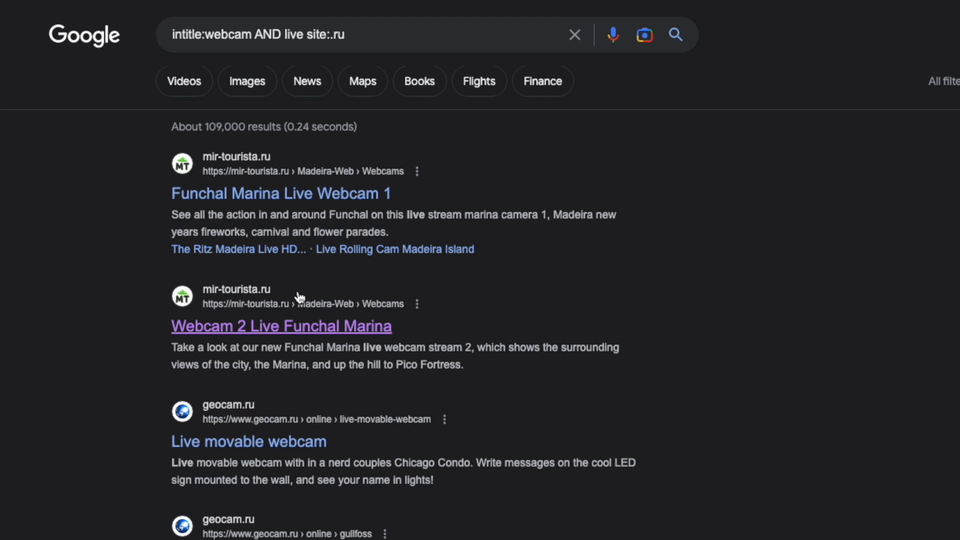
click(280, 193)
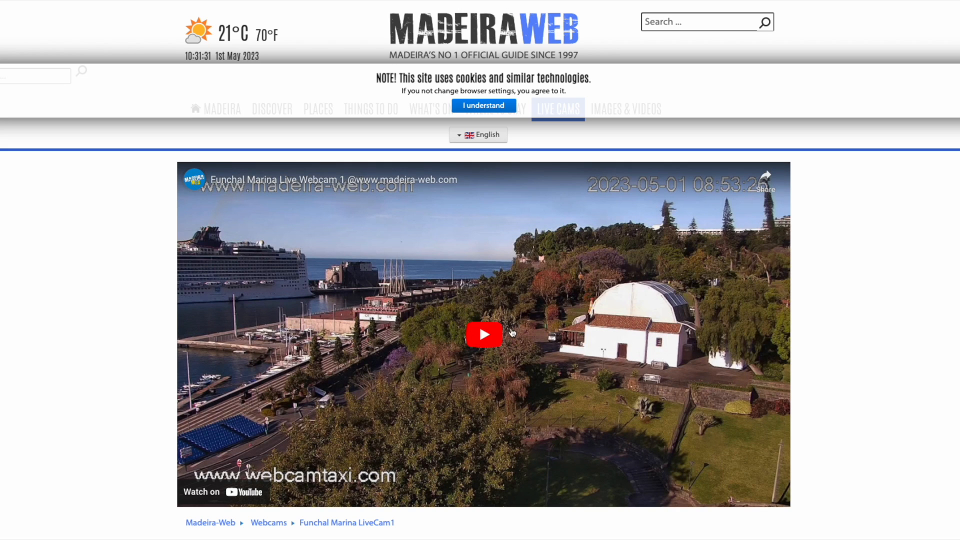
click(483, 106)
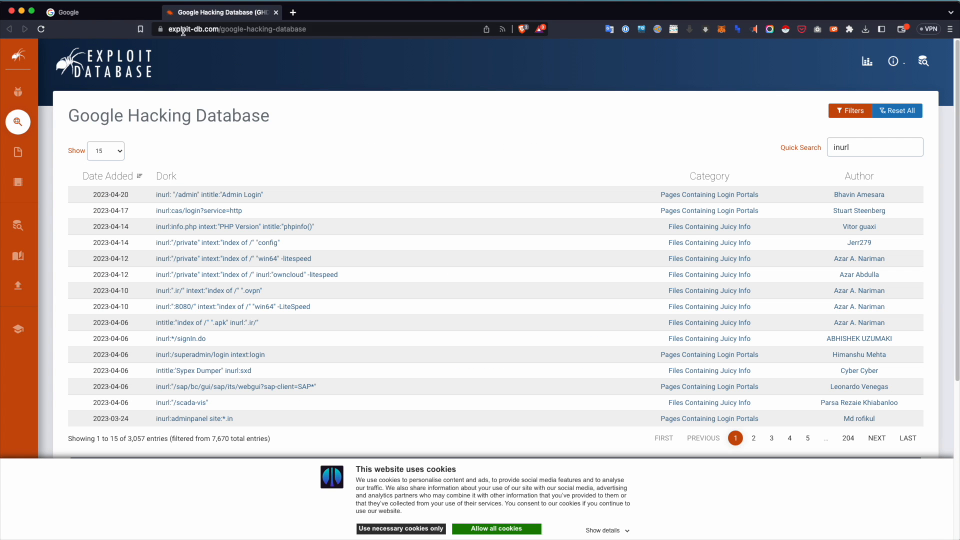
mouse_move(133, 69)
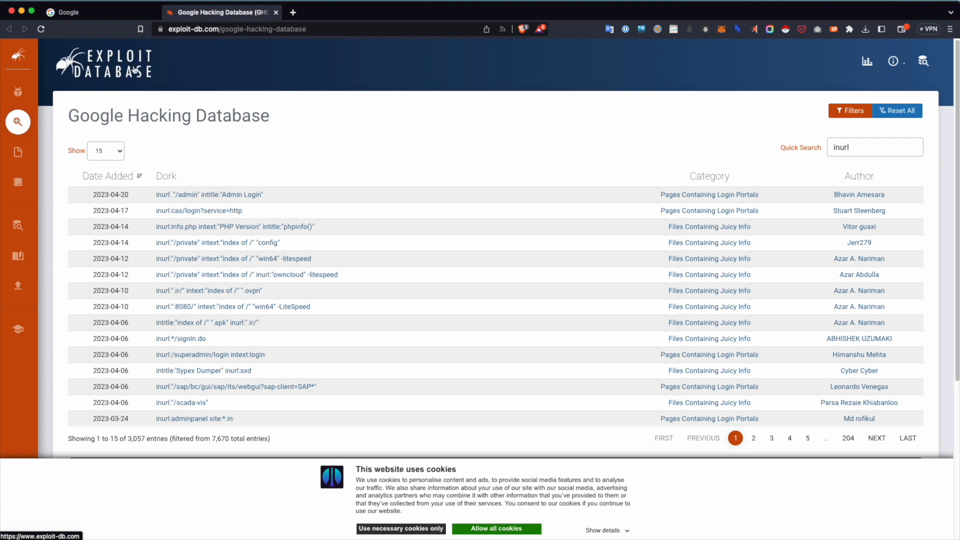
Go to GHDB page 2 and run the intitle:"index of" inurl:admin/php dork in Google
double_click(90, 116)
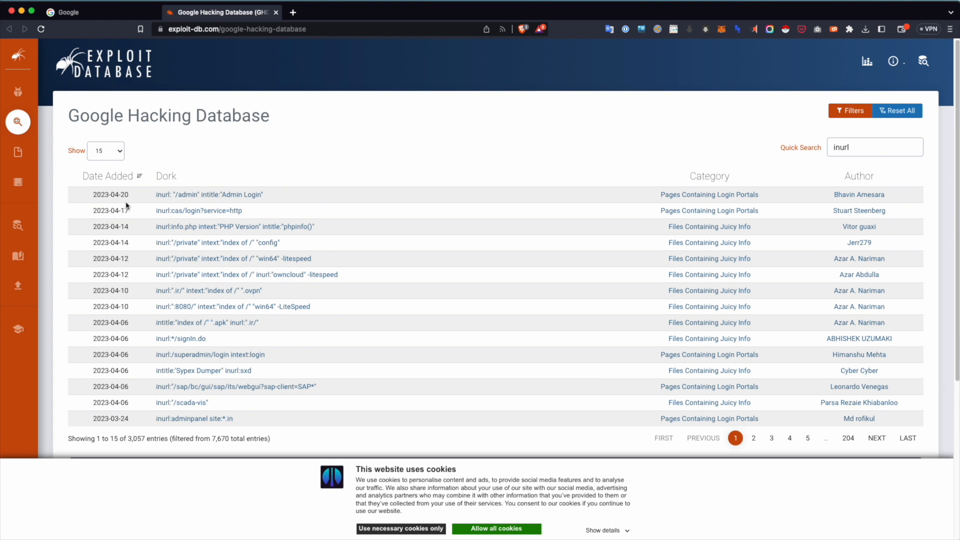
scroll(down, 3)
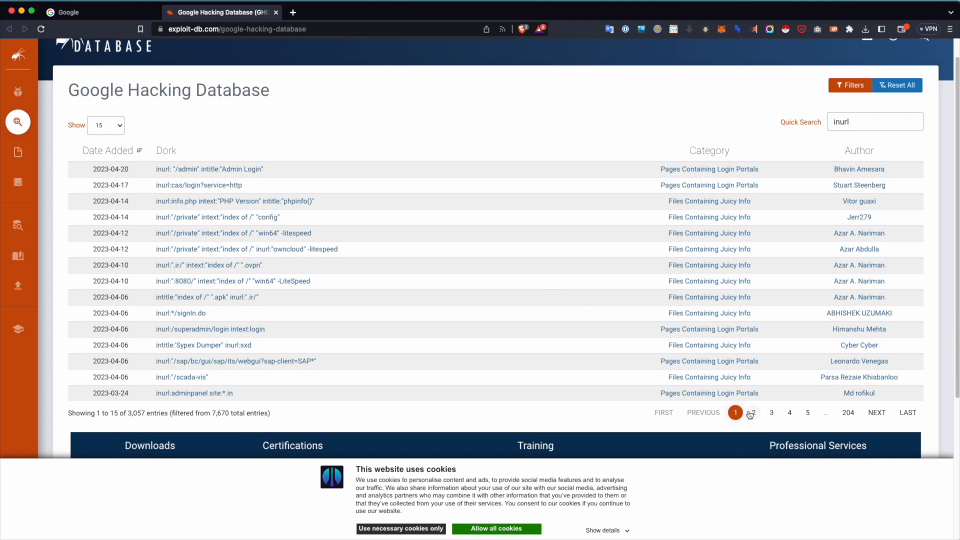
click(750, 412)
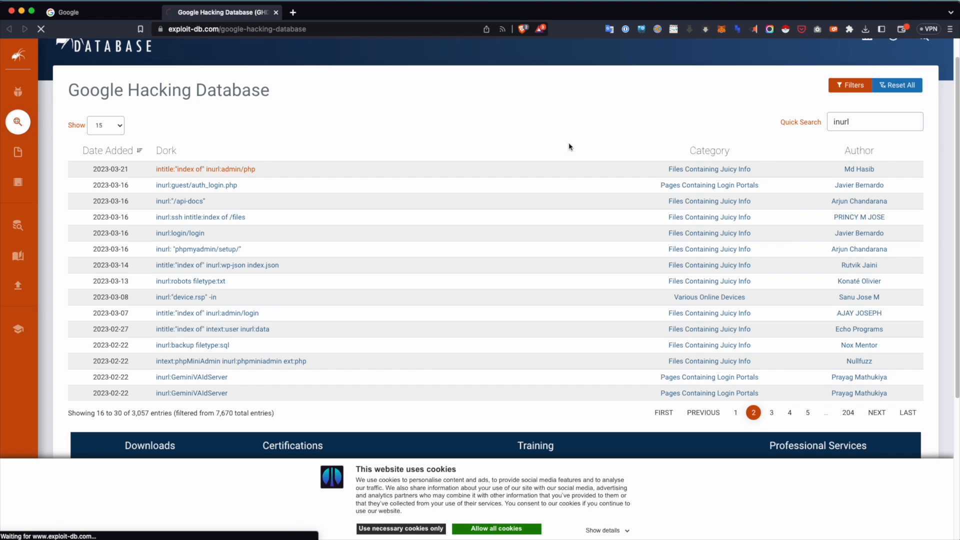
click(206, 170)
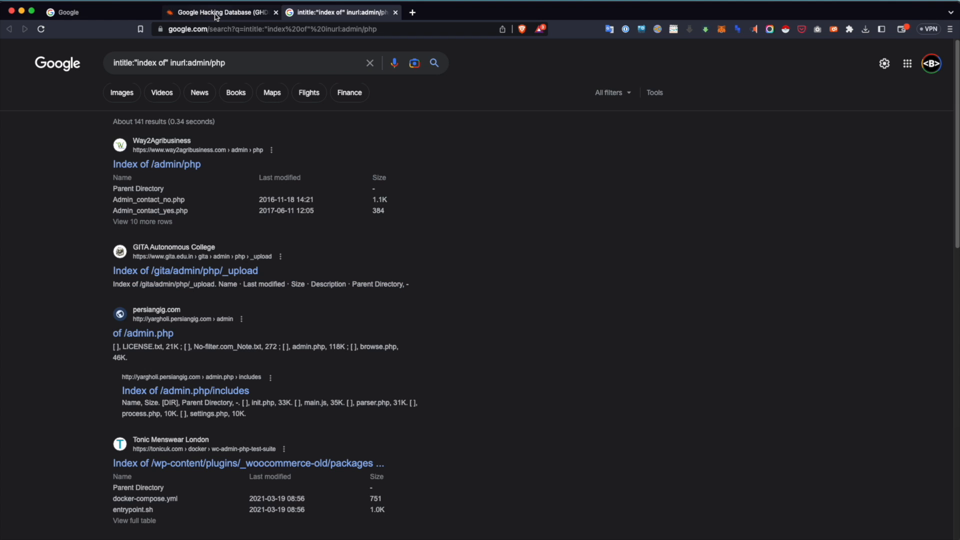
mouse_move(218, 12)
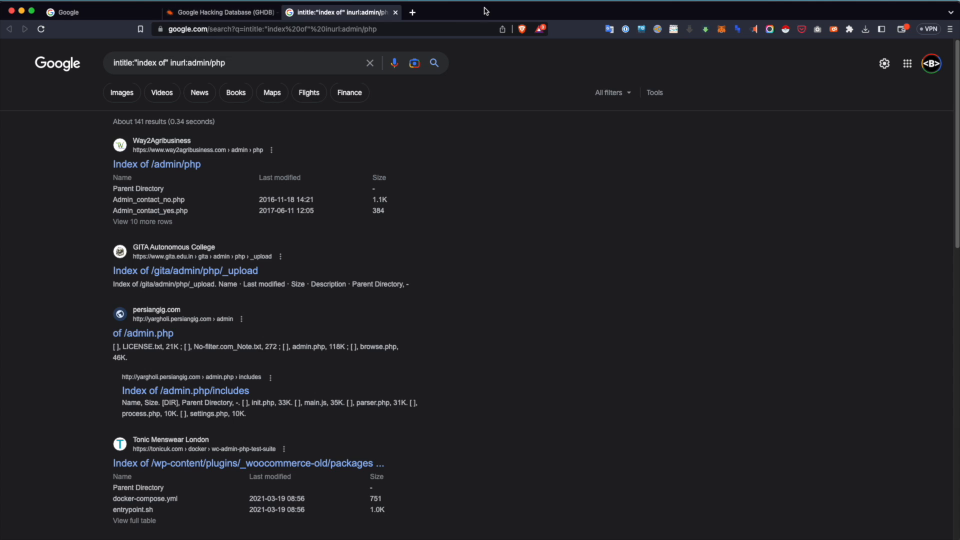
mouse_move(460, 16)
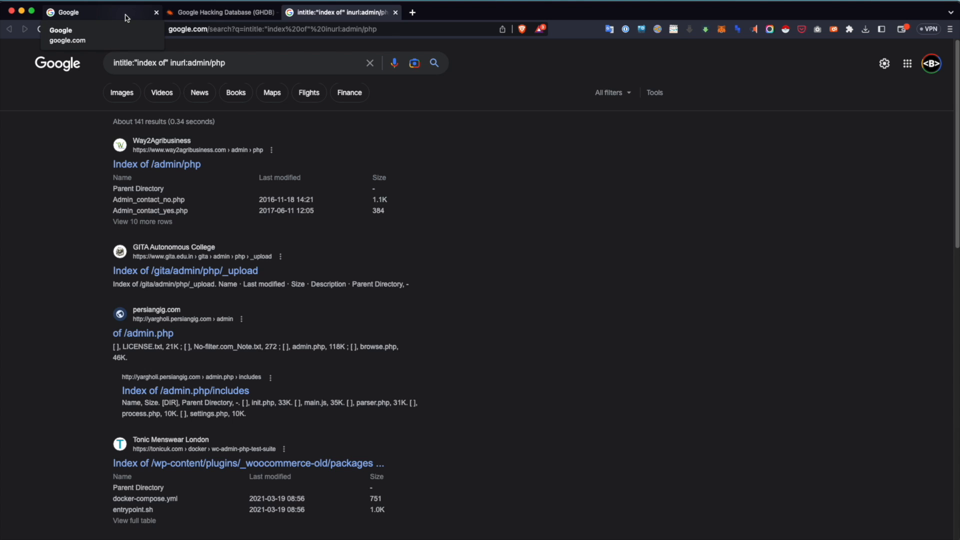
mouse_move(109, 9)
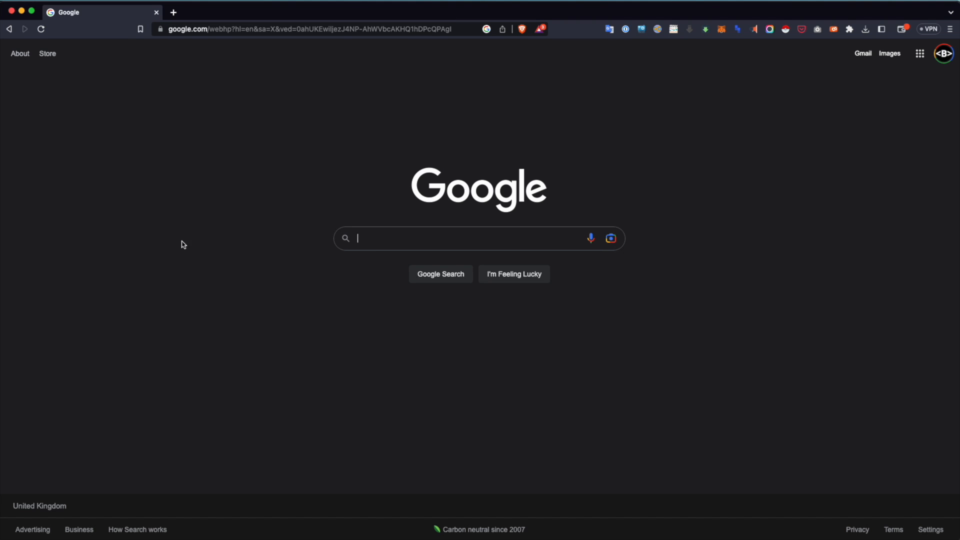
mouse_move(381, 237)
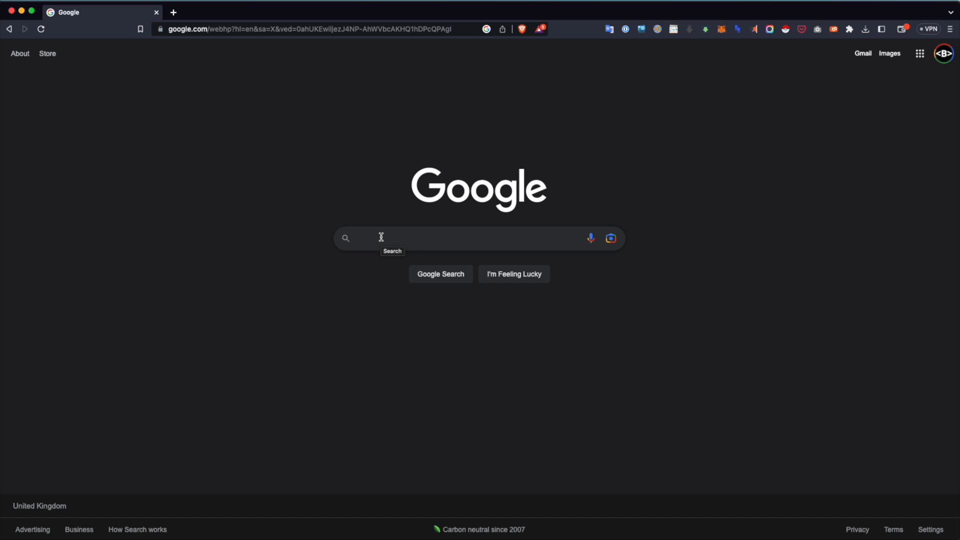
Search khartoum airport planes, then exact phrase "planes in khartoum airport" for about 5 results
text(khartoum airport, planes)
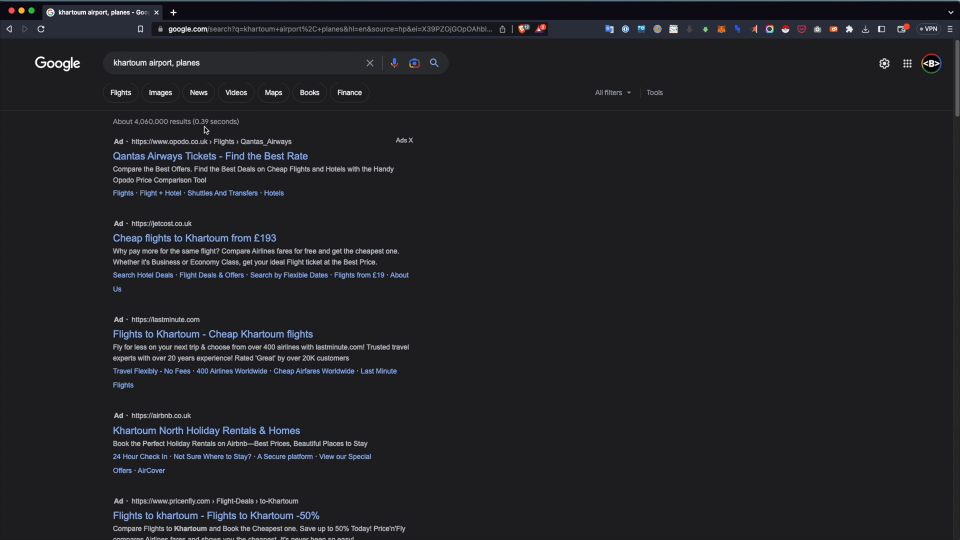
mouse_move(147, 55)
text(")
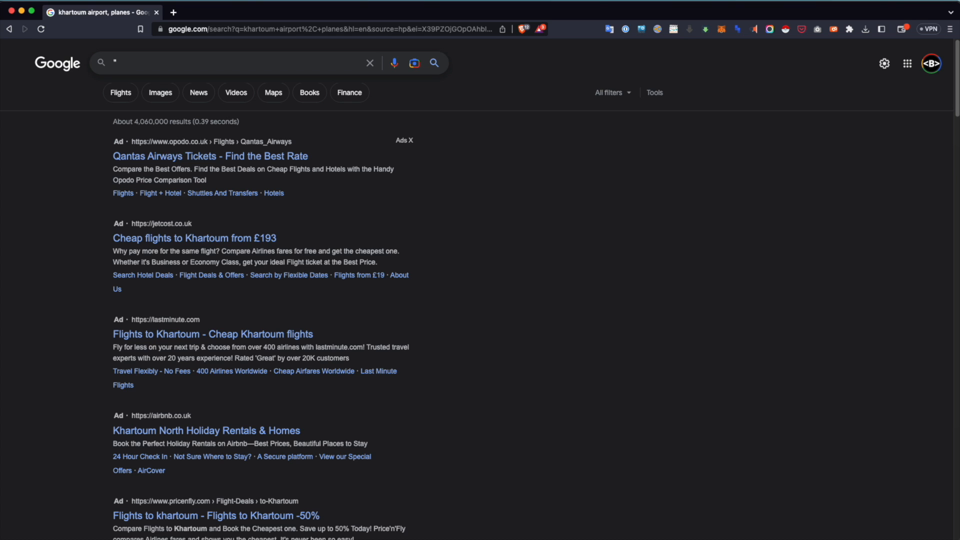
text(planes in kharotum airport")
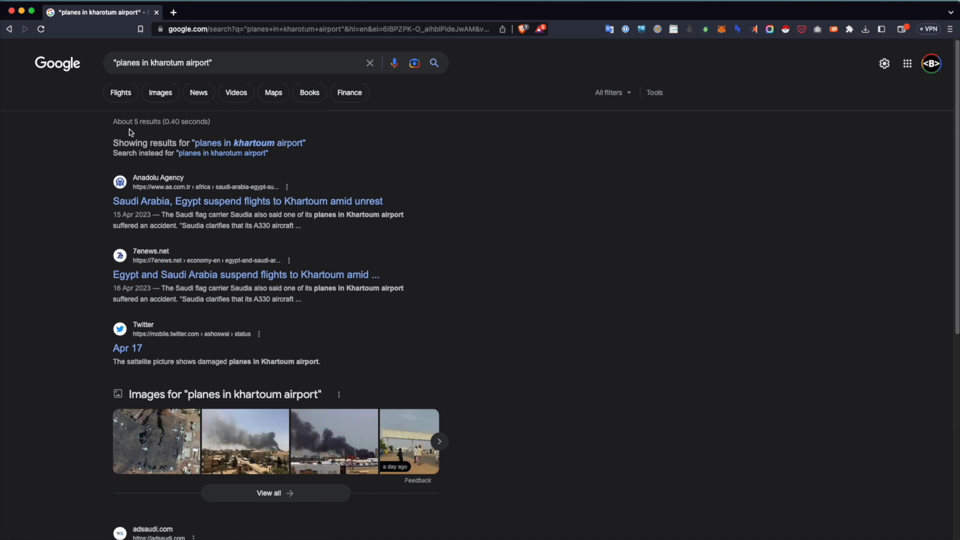
double_click(148, 122)
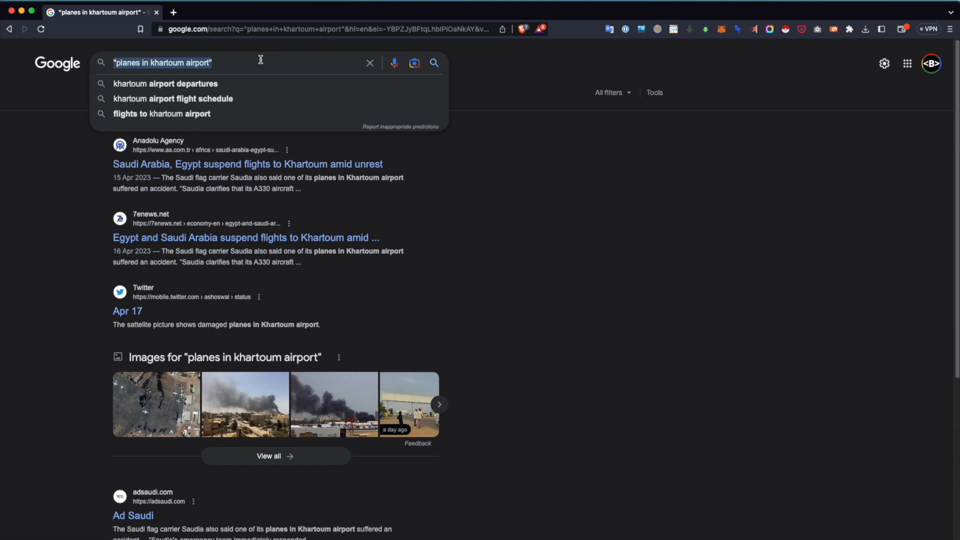
Search Khartoum airport AND planes, about 4.1 million results, then return to the search box
text(Khartoum)
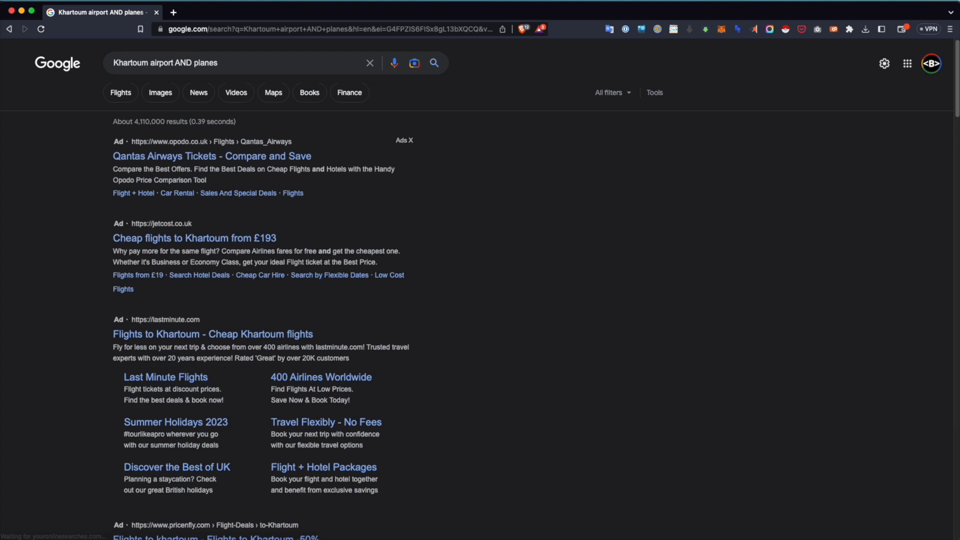
click(239, 62)
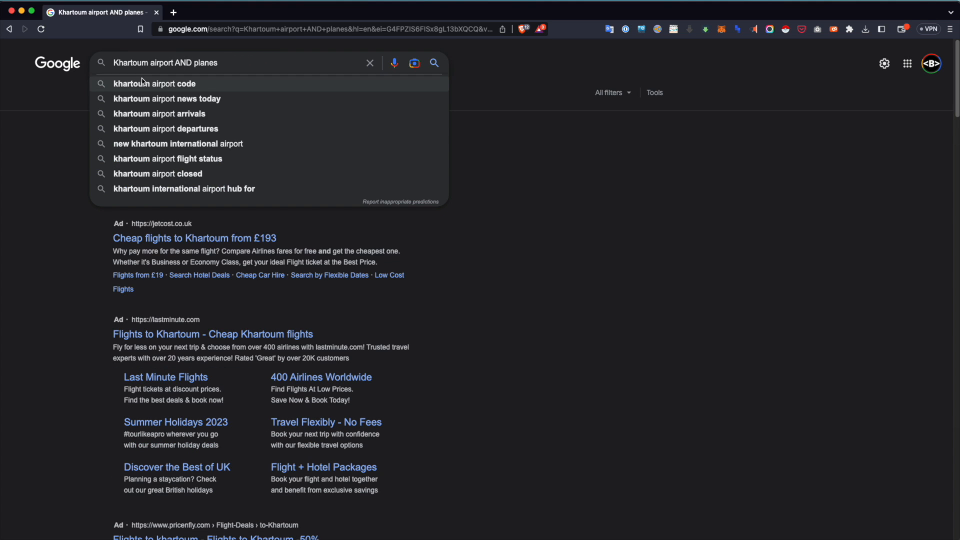
click(195, 62)
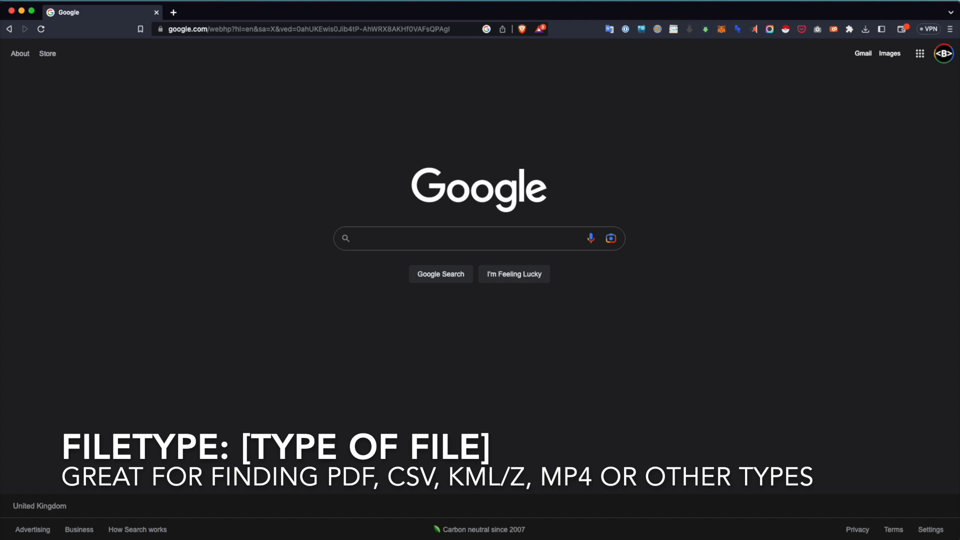
Search sudan filetype:pdf and review the about 21.8 million PDF results
click(466, 238)
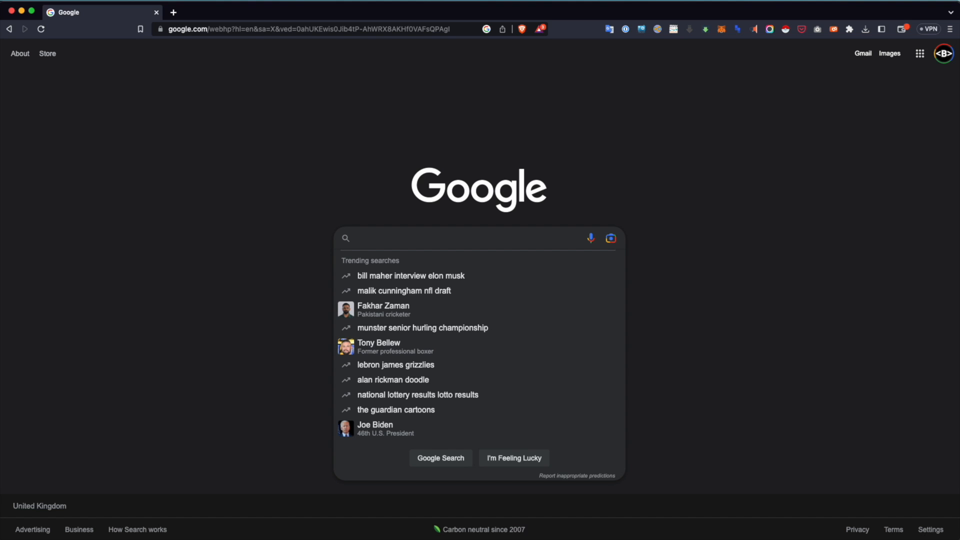
text(pdf documents)
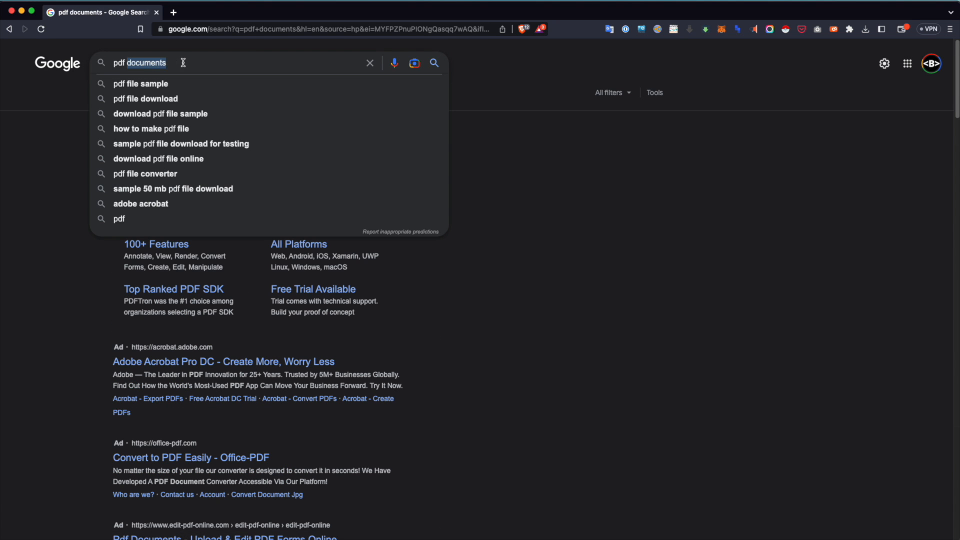
text(filetype:pdf)
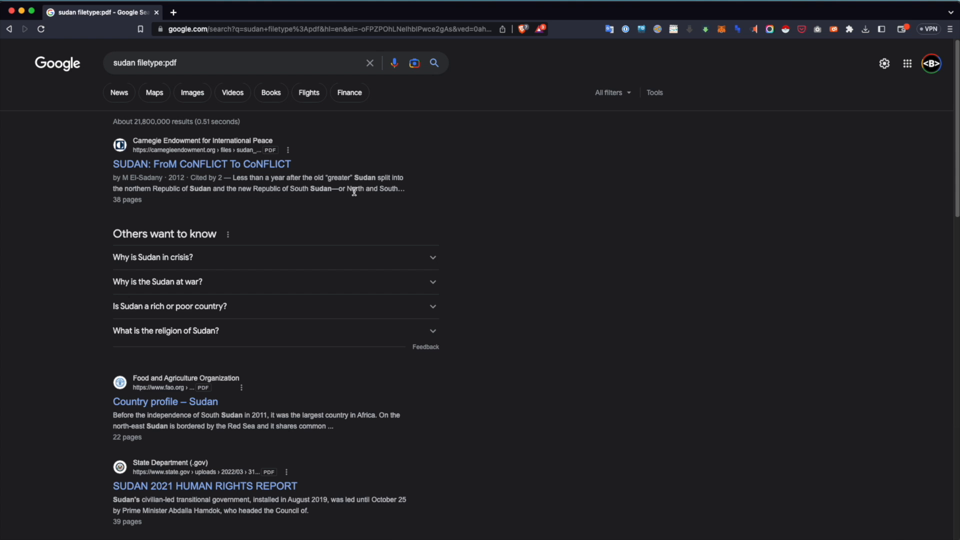
double_click(147, 121)
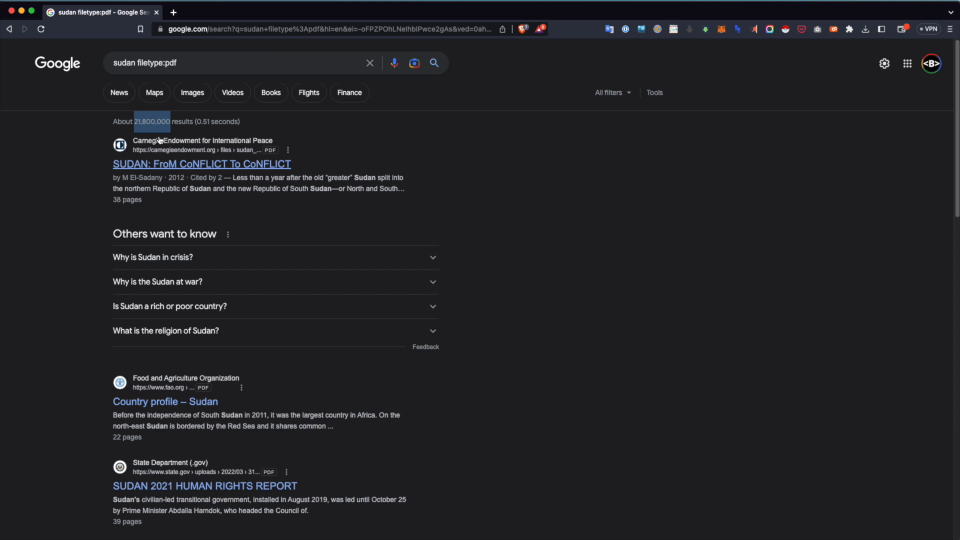
scroll(down, 3)
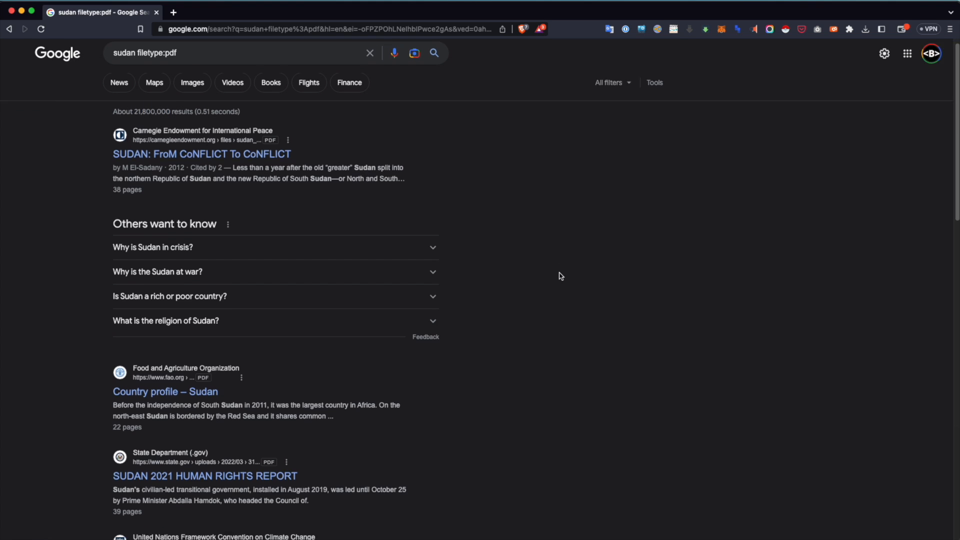
click(239, 52)
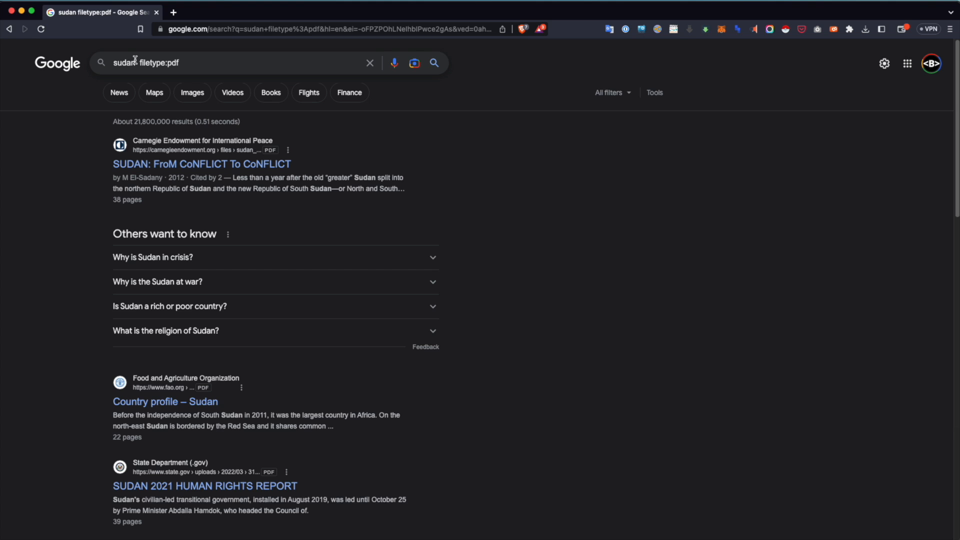
Narrow the search to sudan west darfur filetype:pdf
text(west darfur)
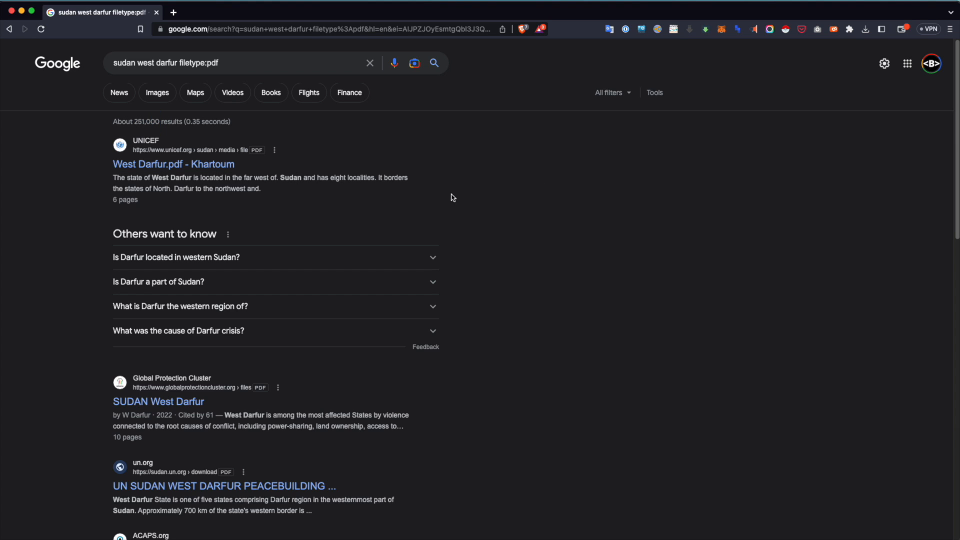
mouse_move(156, 92)
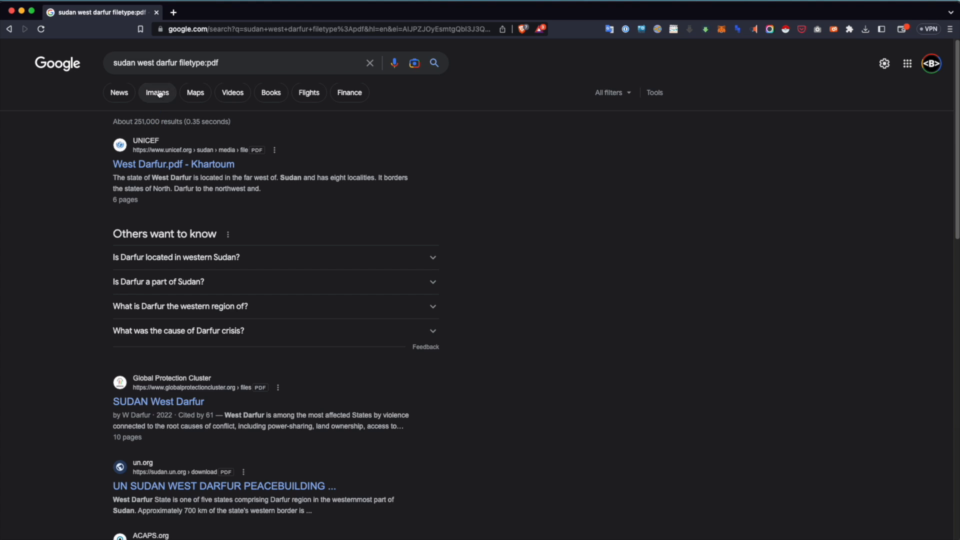
click(239, 63)
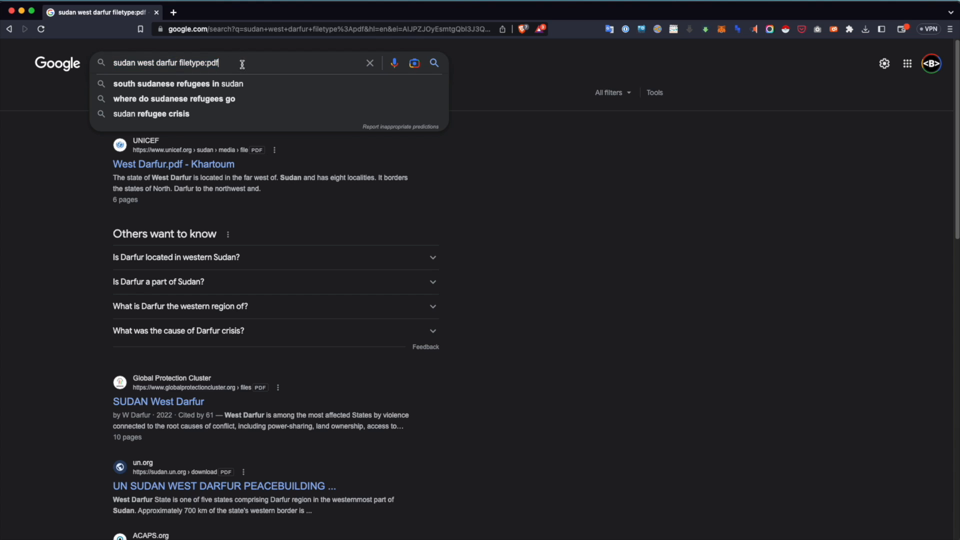
double_click(211, 62)
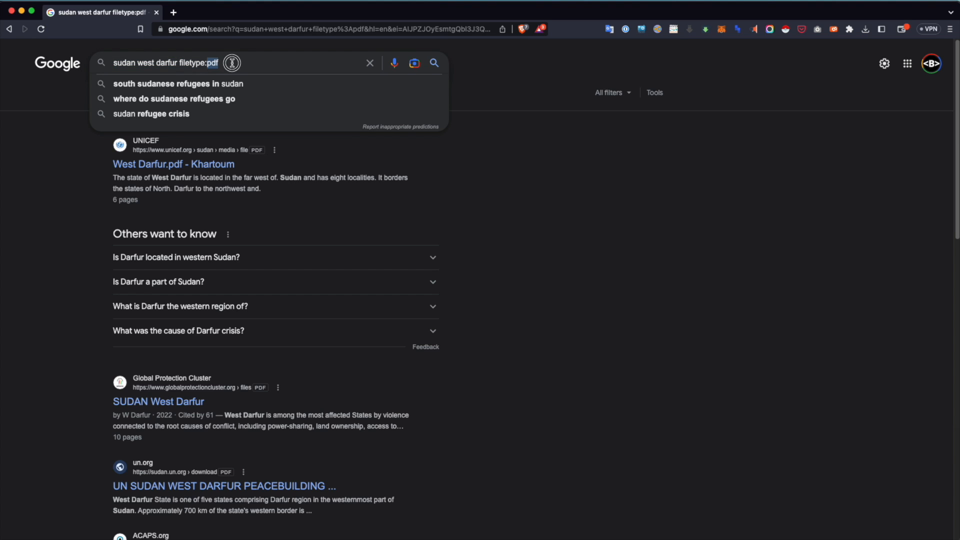
Replace the query with sudan filetype:kml and scroll the about 306 KML results
triple_click(165, 63)
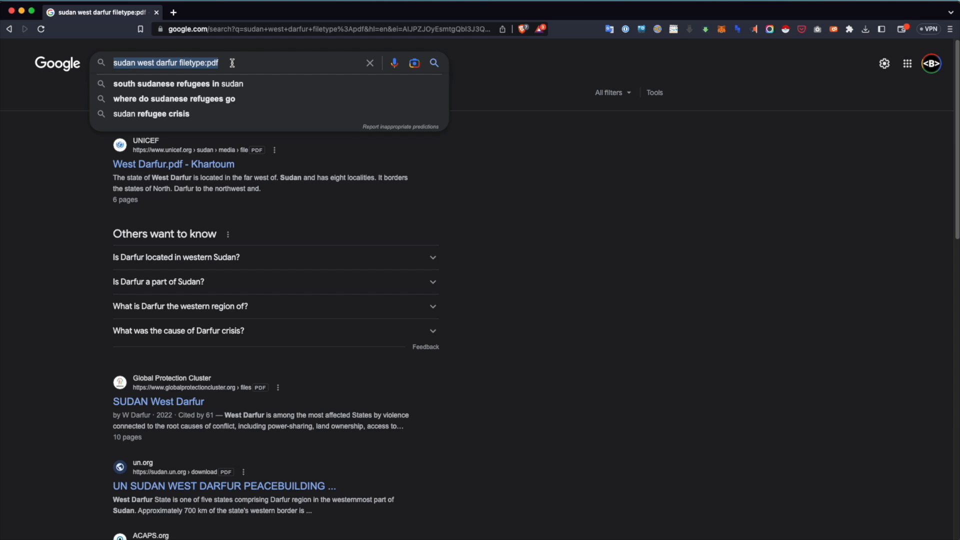
text(filetyp)
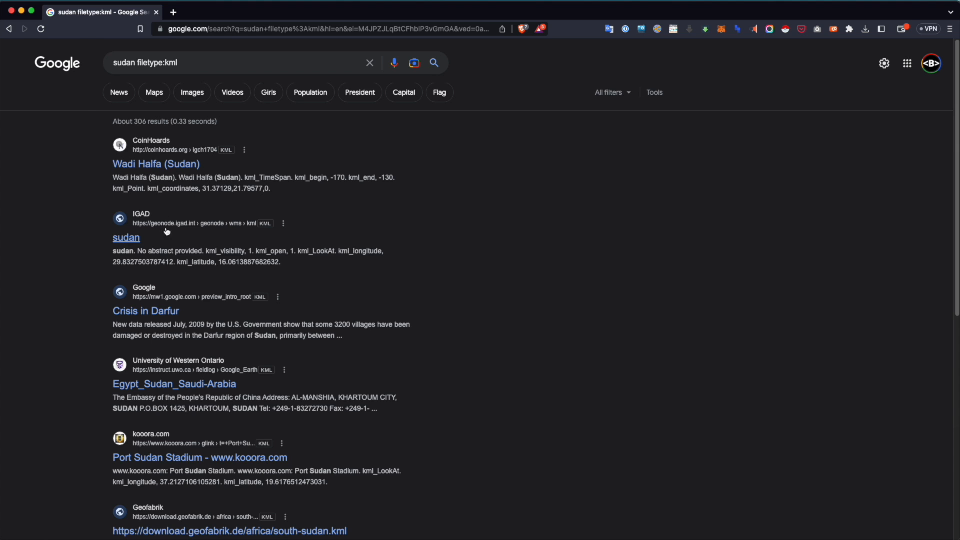
mouse_move(169, 118)
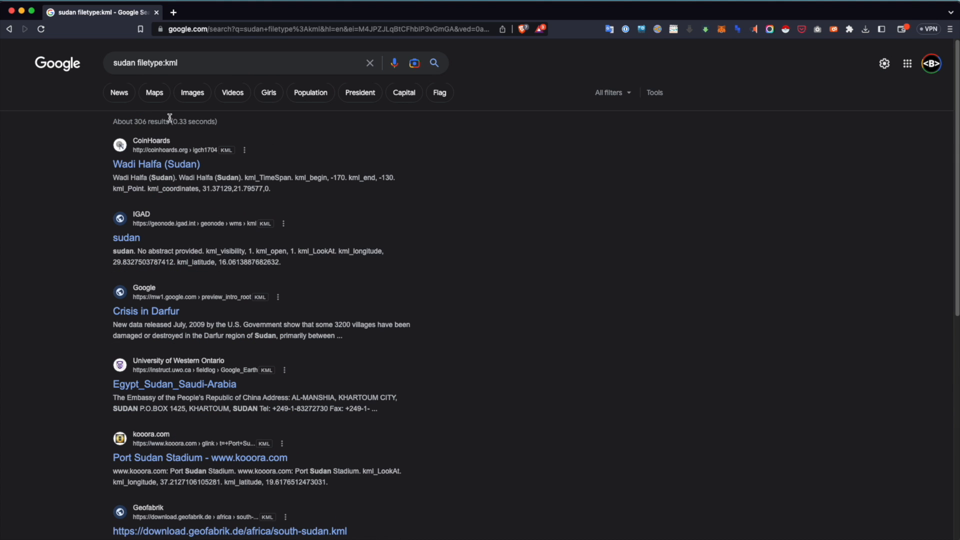
scroll(down, 3)
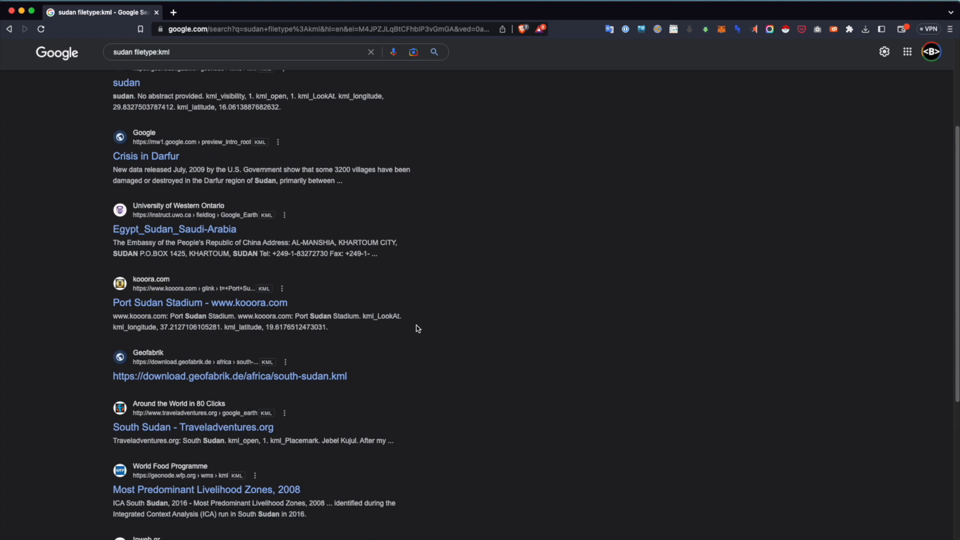
scroll(down, 3)
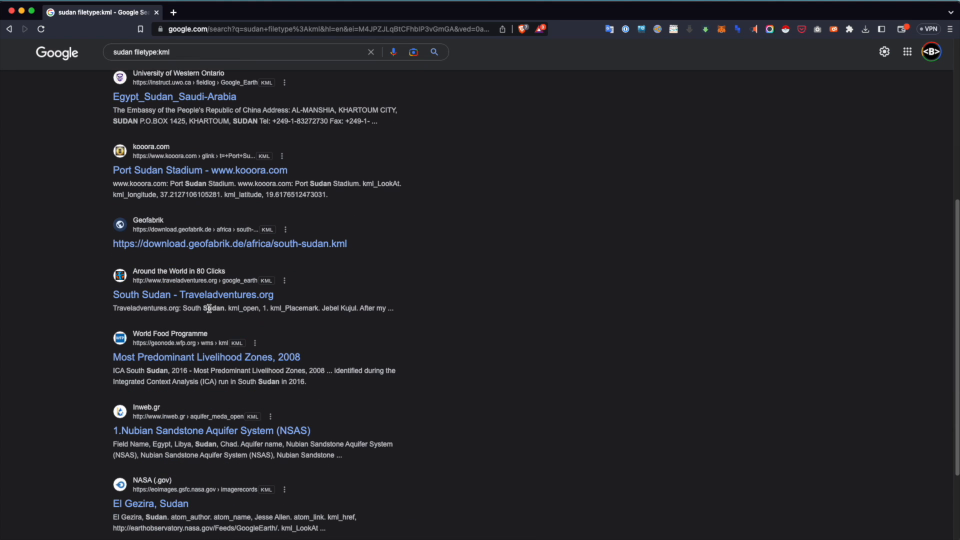
mouse_move(274, 377)
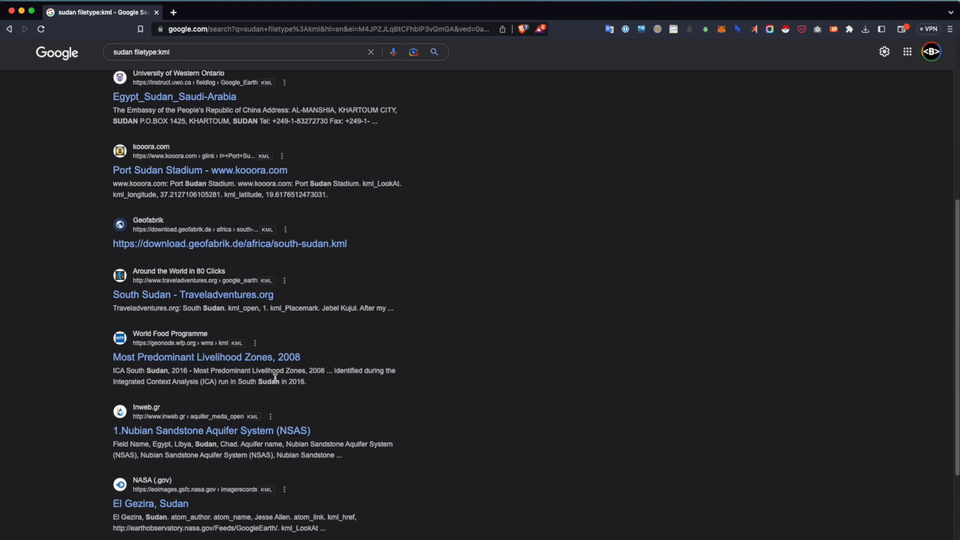
scroll(down, 3)
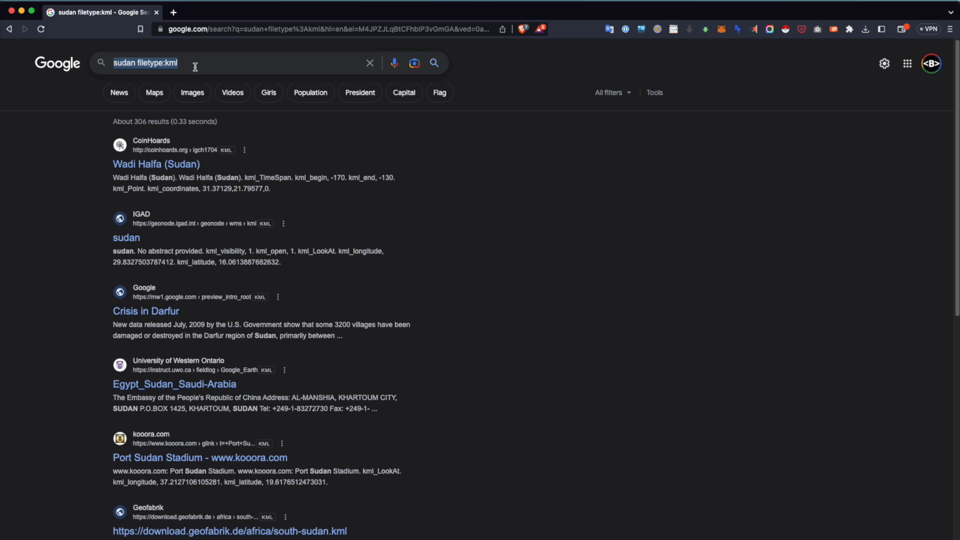
Search "benjamin strick" filetype:pdf and browse its about 367 results
text(f)
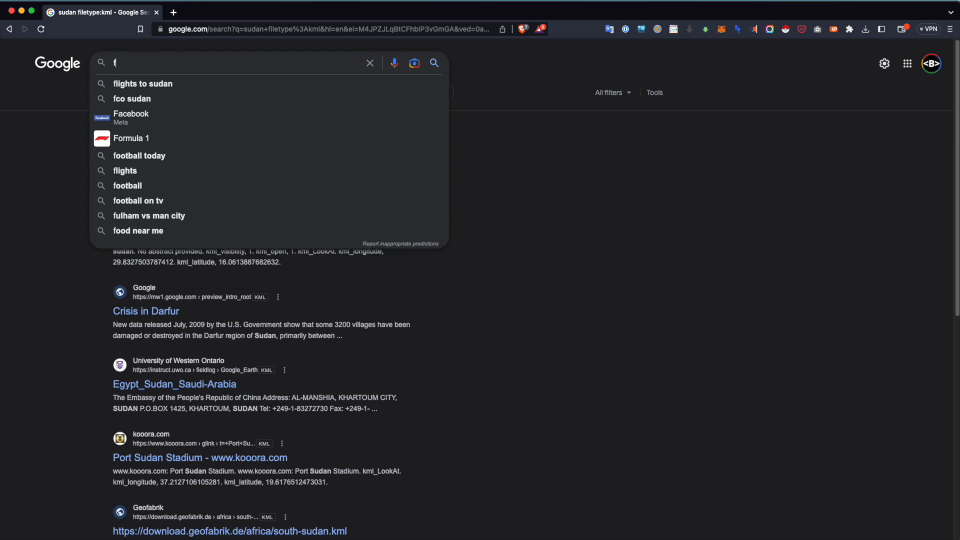
text("benjamin strick" filetype:pdf)
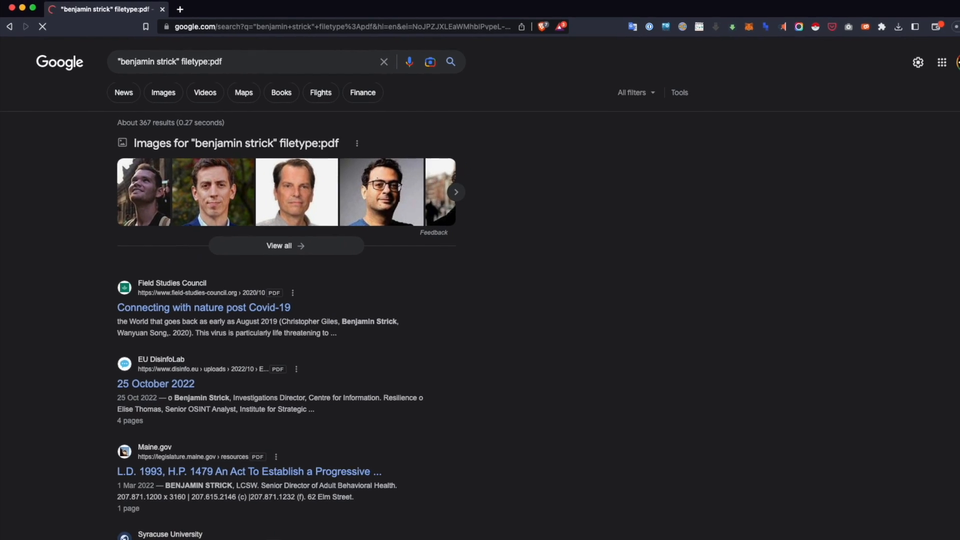
scroll(down, 3)
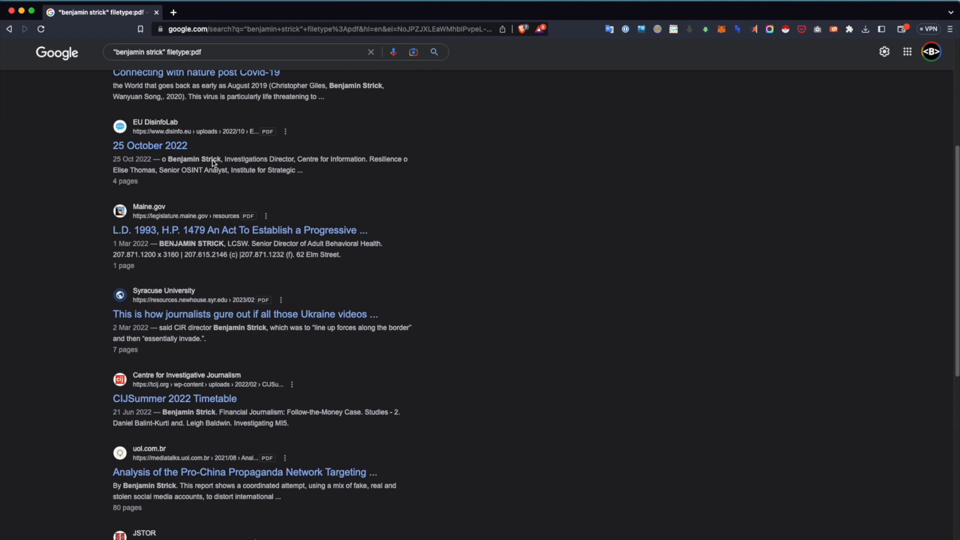
scroll(down, 3)
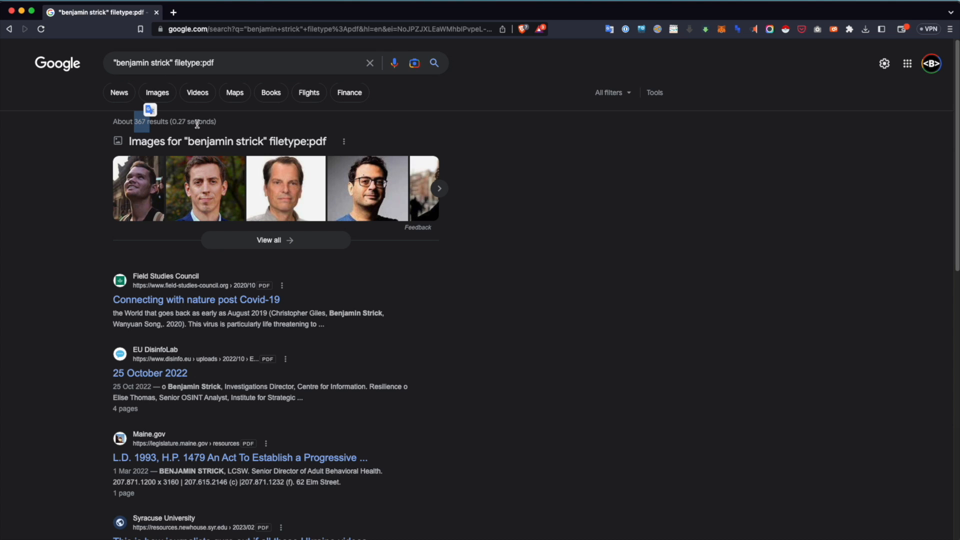
scroll(down, 3)
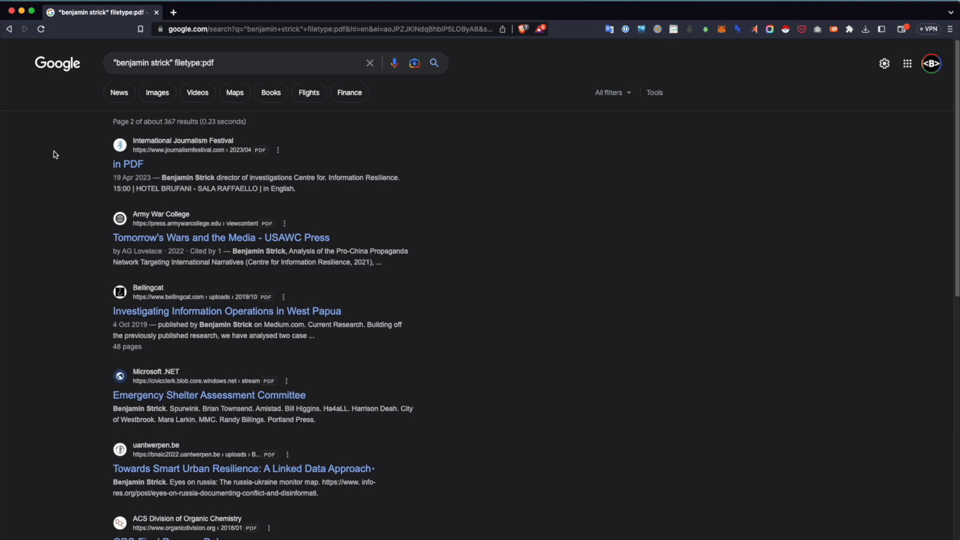
Search "bendobrown" filetype:pdf and scroll the about 107 results
double_click(147, 62)
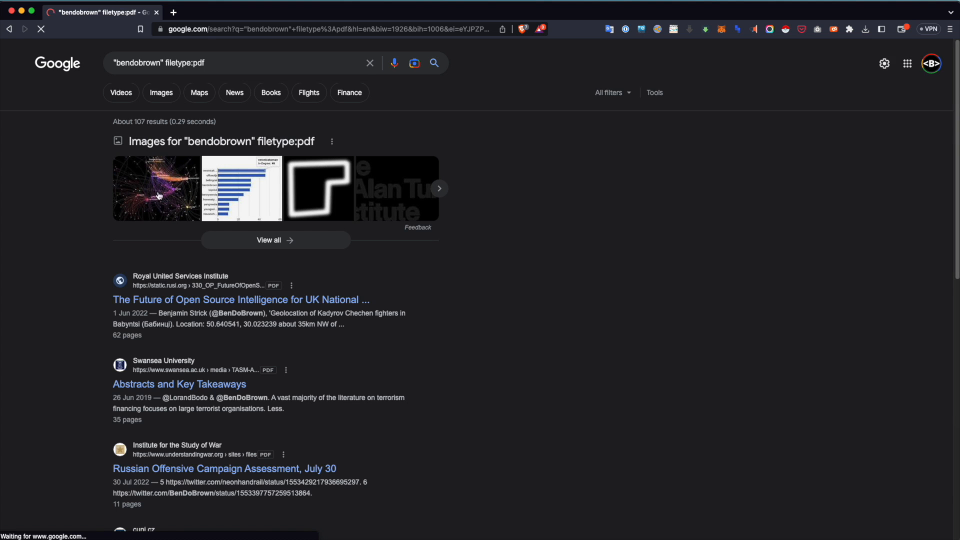
scroll(down, 3)
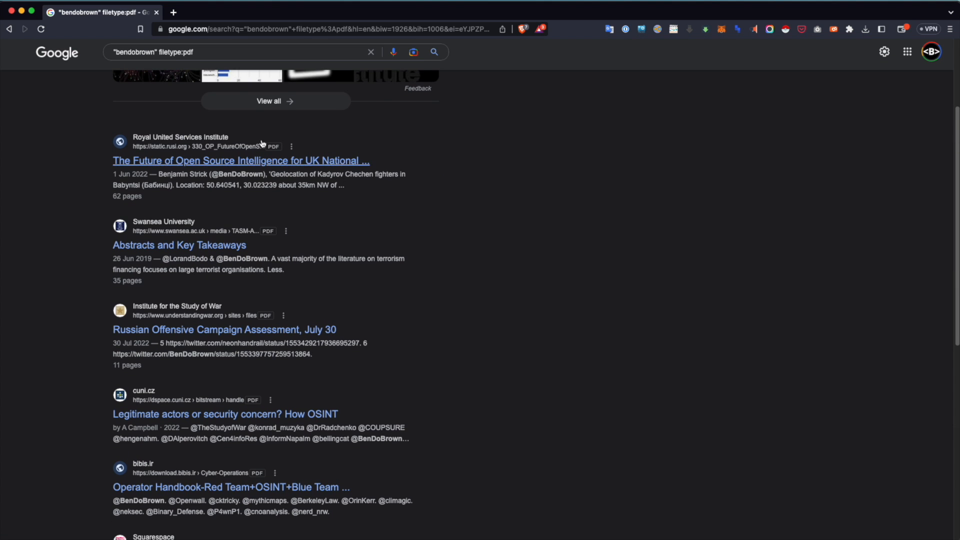
scroll(down, 3)
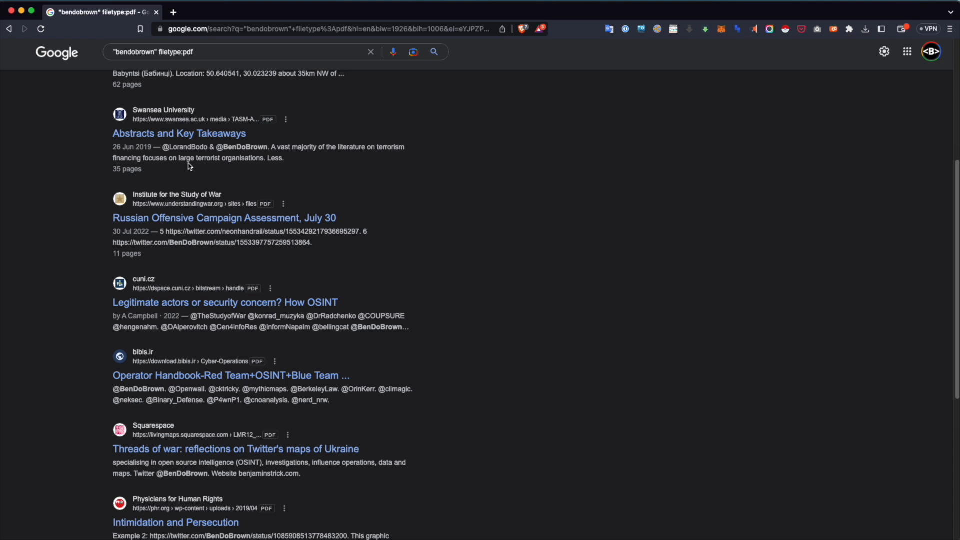
scroll(down, 3)
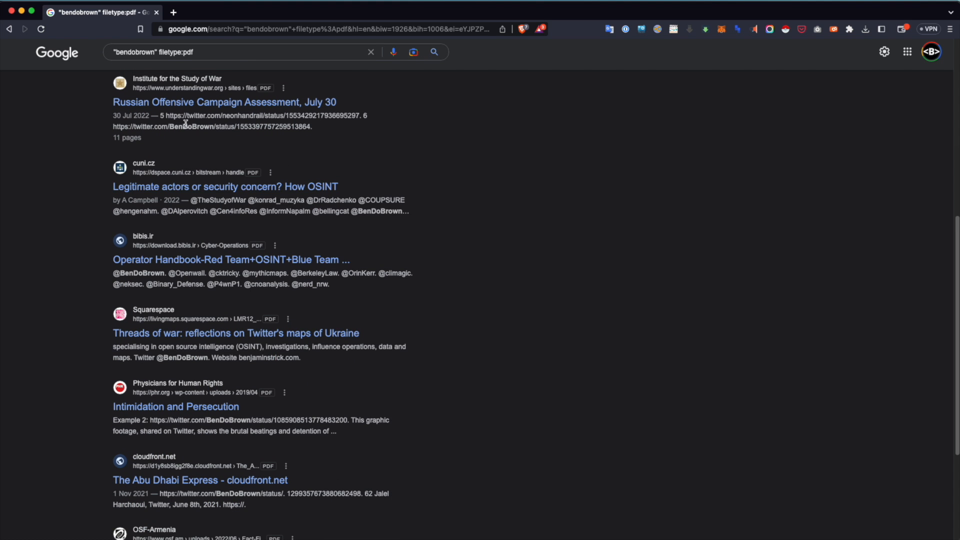
scroll(down, 3)
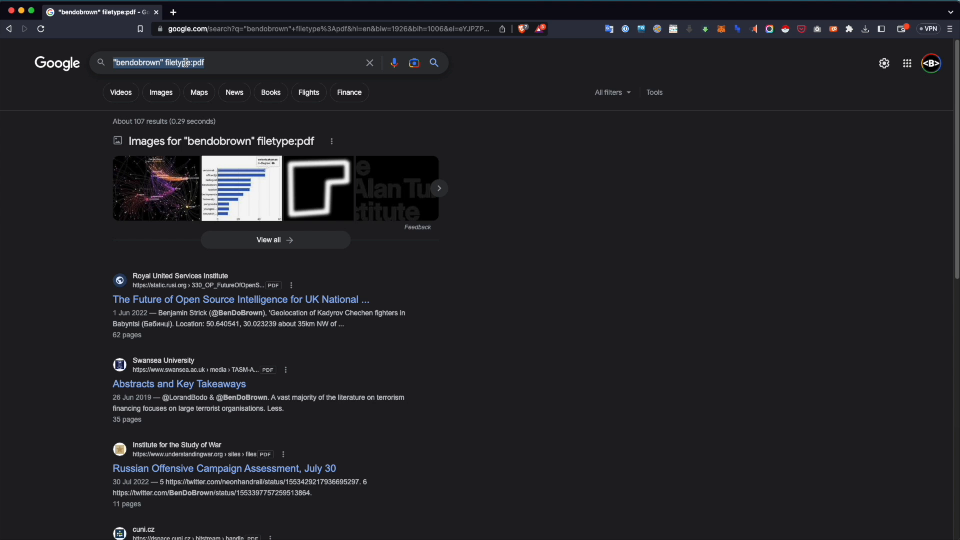
Search sudan filetype:mp4, browse to the end of page one, and return home
text(sduan)
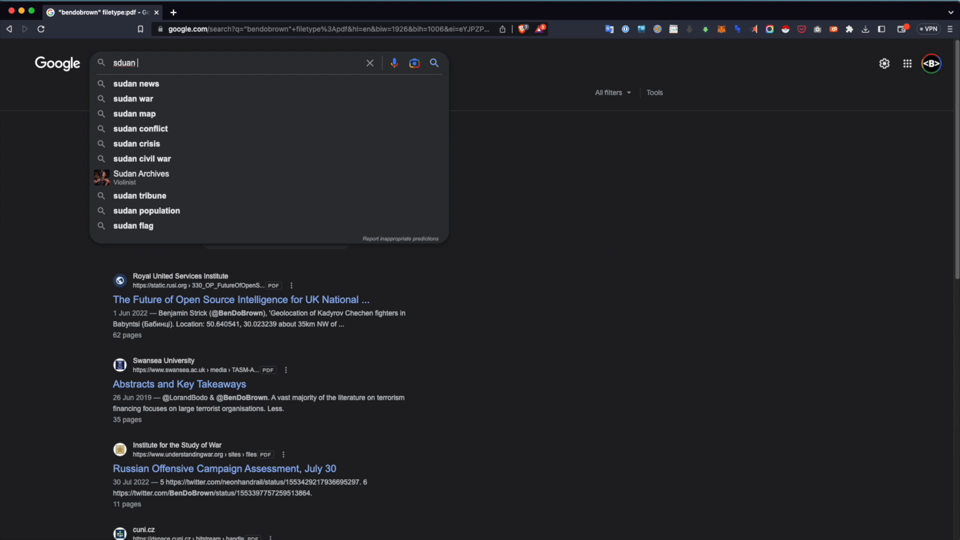
text(suda)
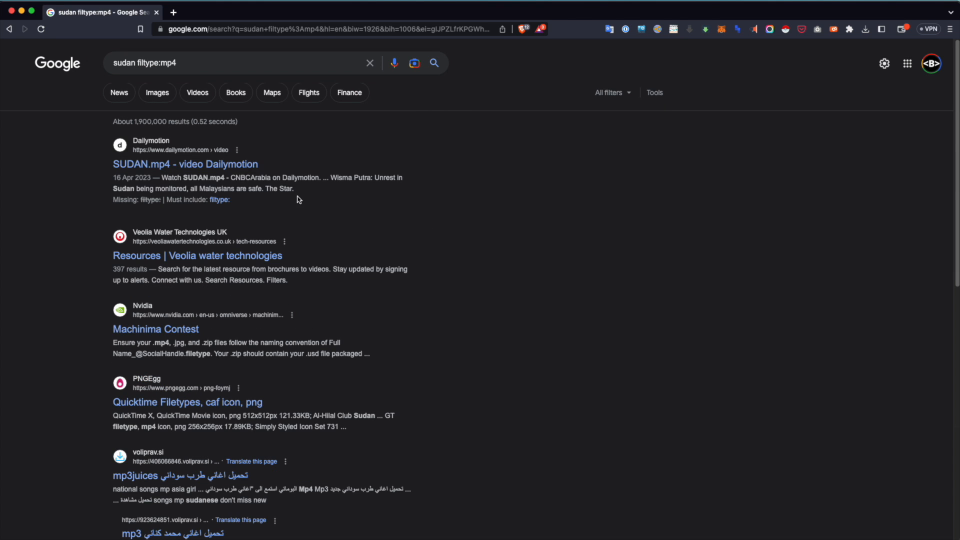
scroll(down, 3)
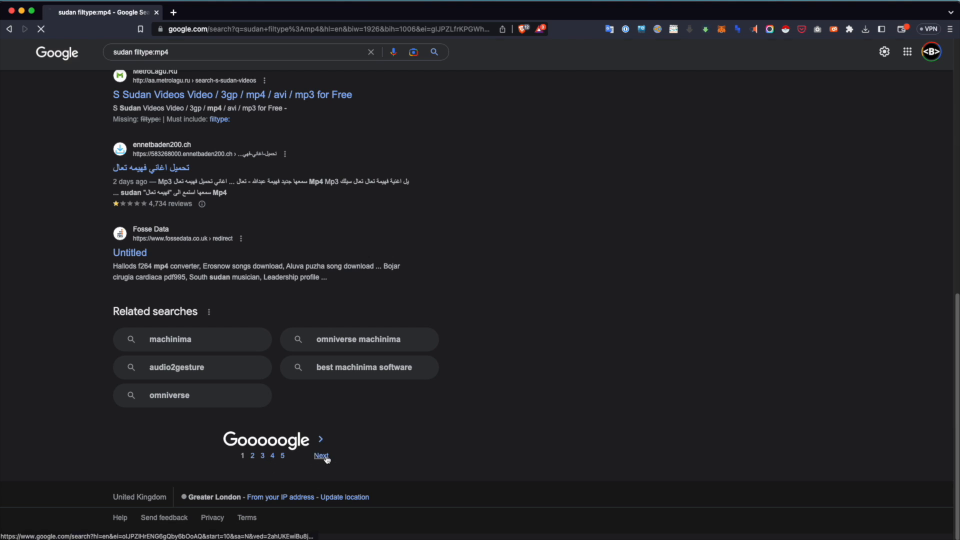
click(321, 456)
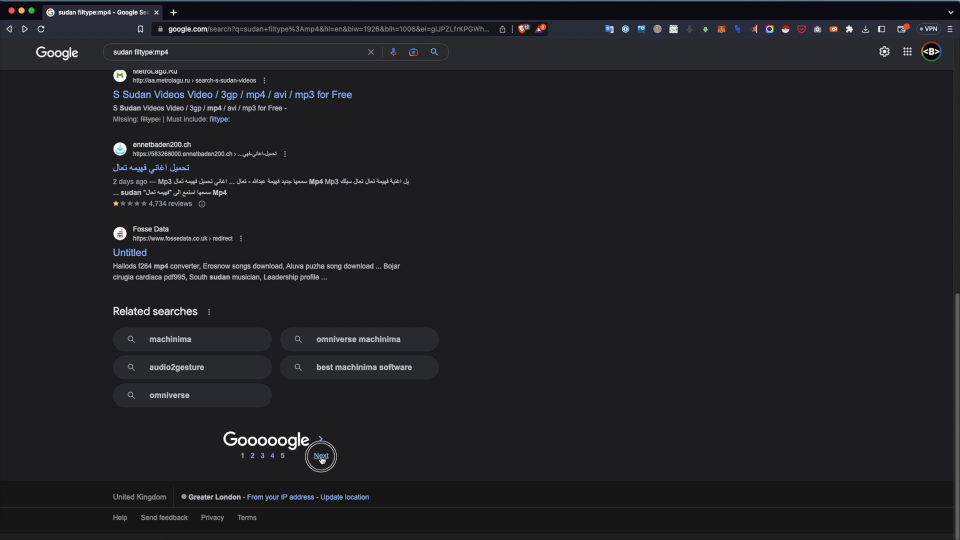
click(10, 29)
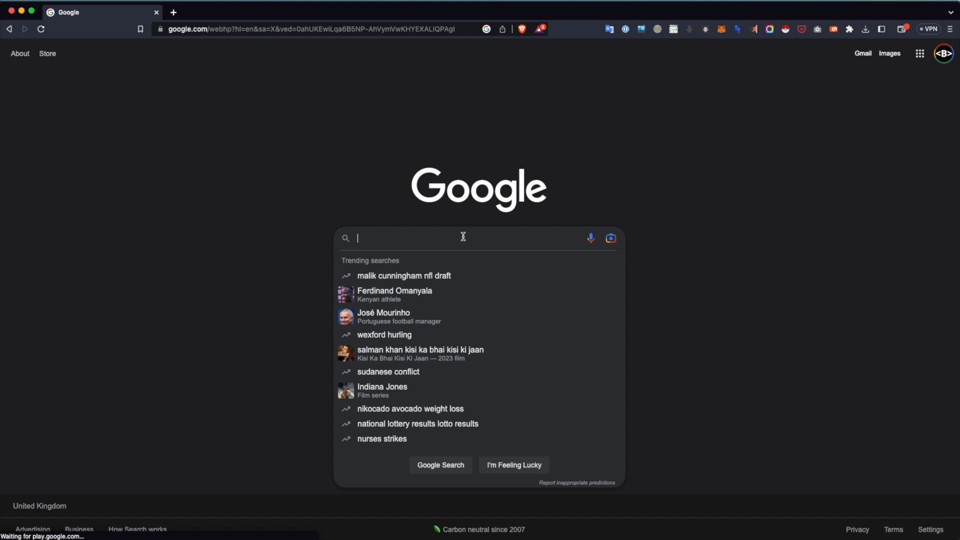
Search sudan filetype:xls, then sudan gold mining filetype:xlsx for about 2,540 results
text(filetype)
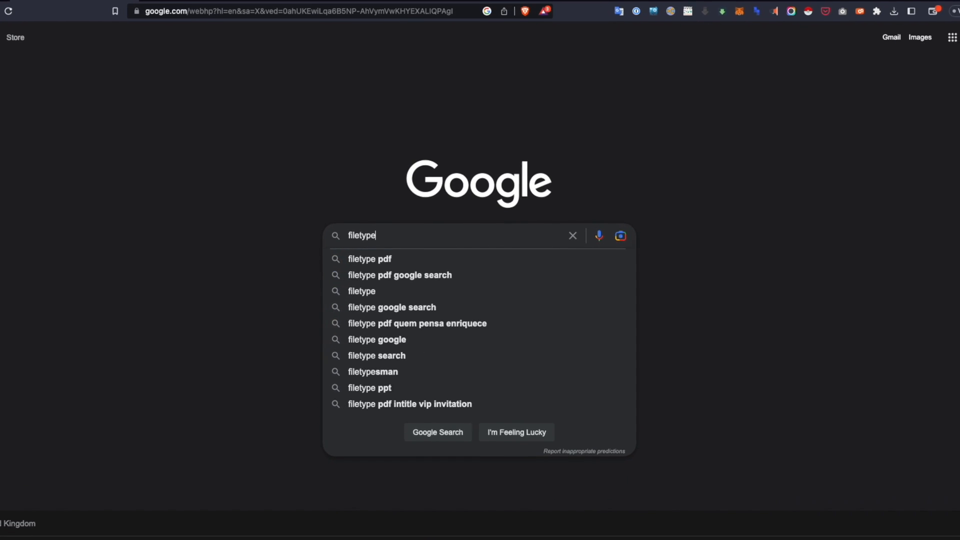
text(:)
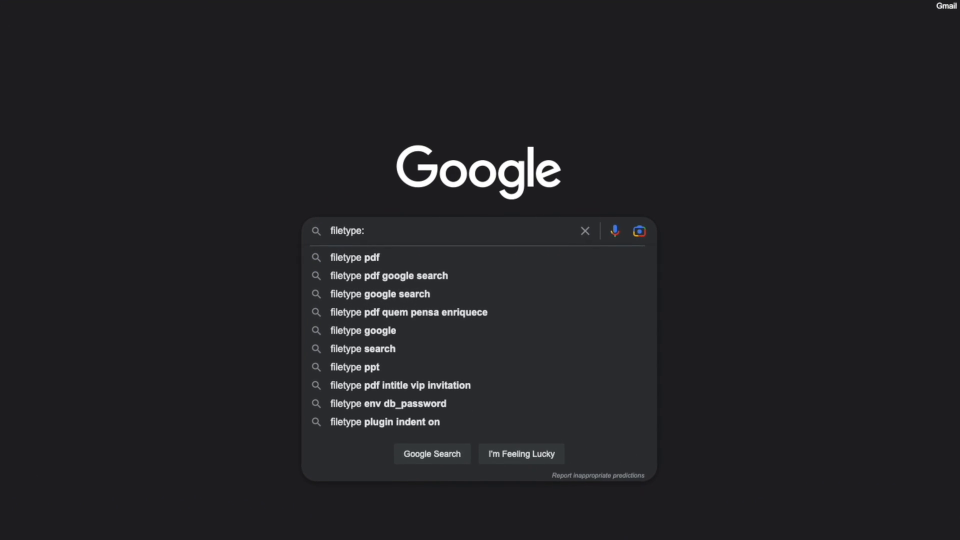
text(xls)
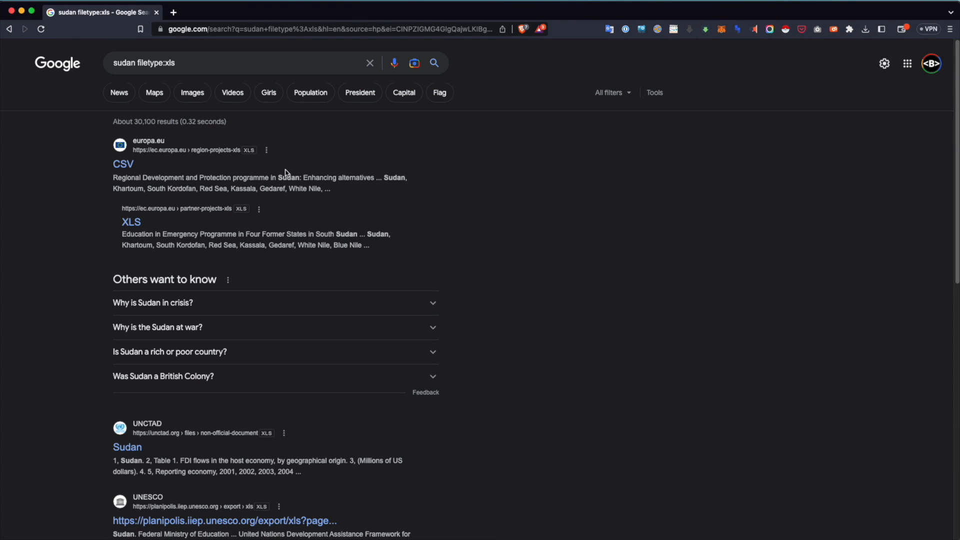
scroll(down, 3)
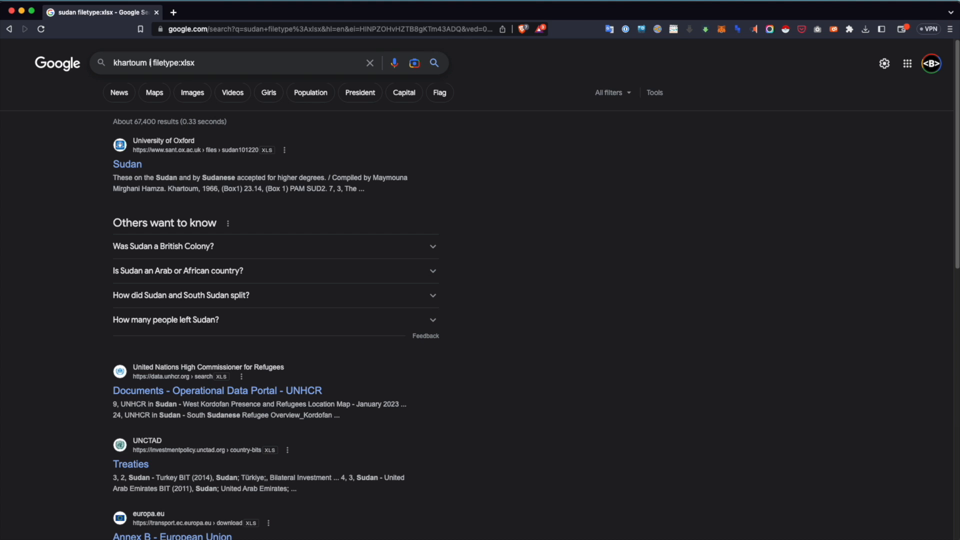
text(international)
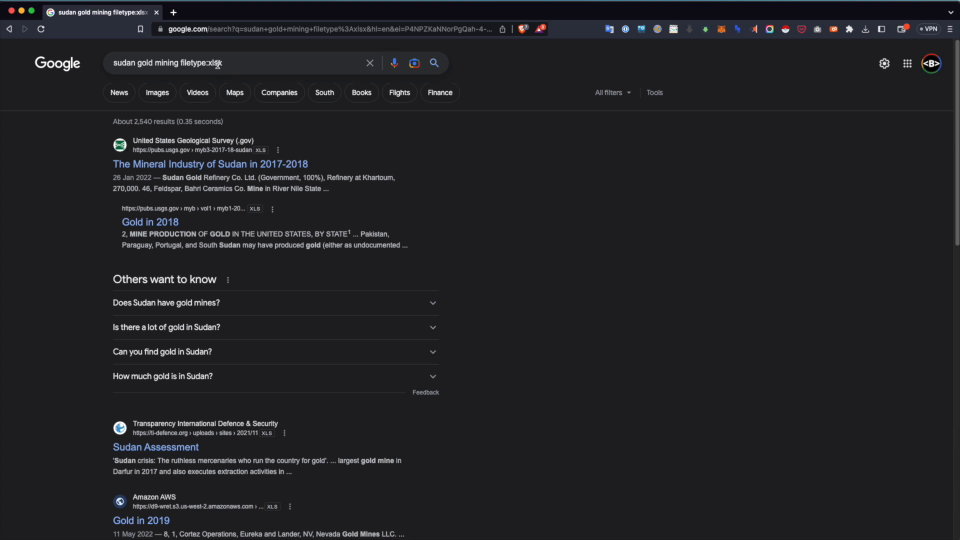
Search sudan gold mining filetype:kml (about 137 results), then return to the Google homepage
double_click(213, 63)
text(km)
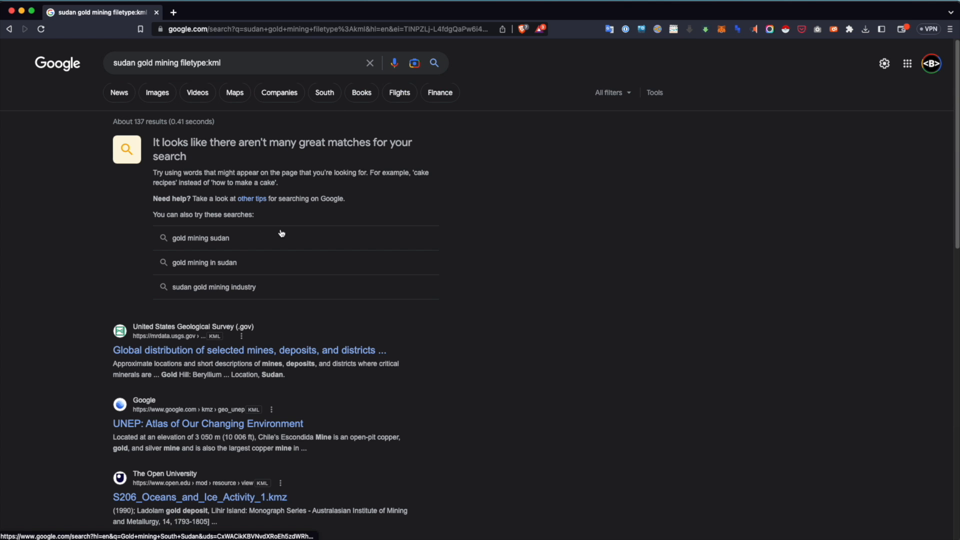
scroll(down, 3)
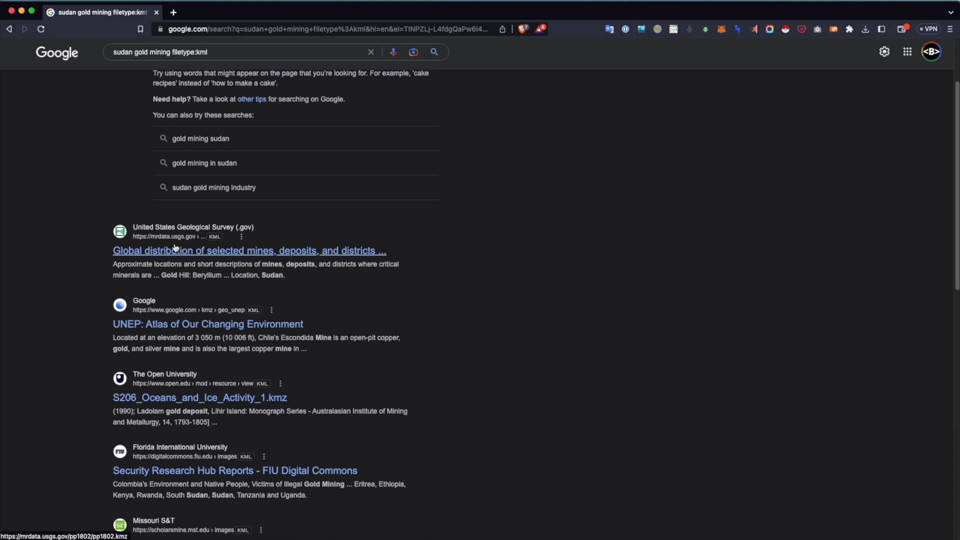
scroll(down, 3)
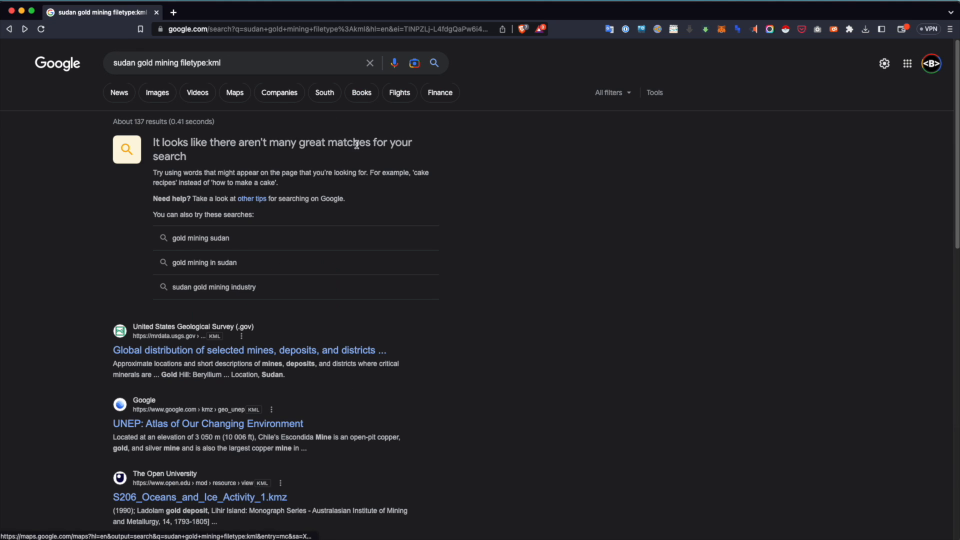
scroll(down, 3)
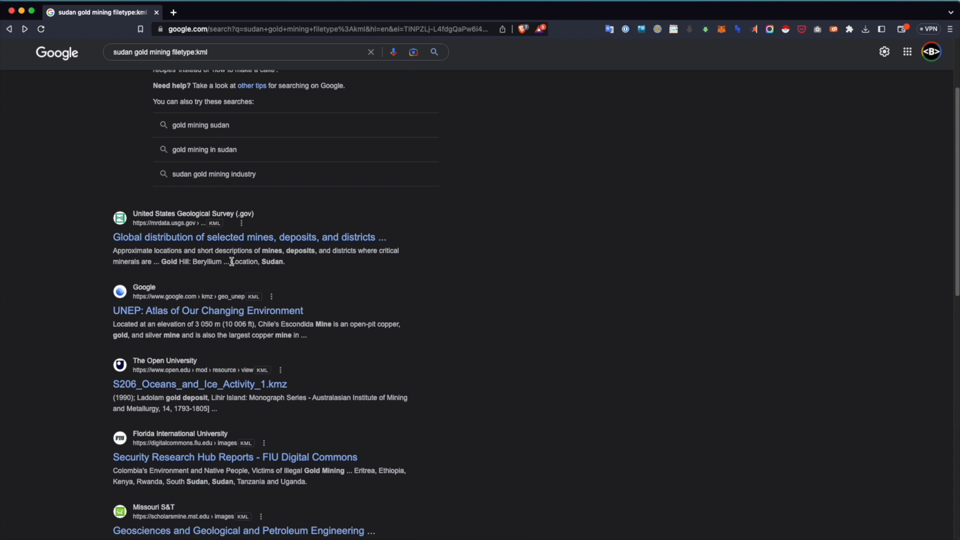
click(8, 25)
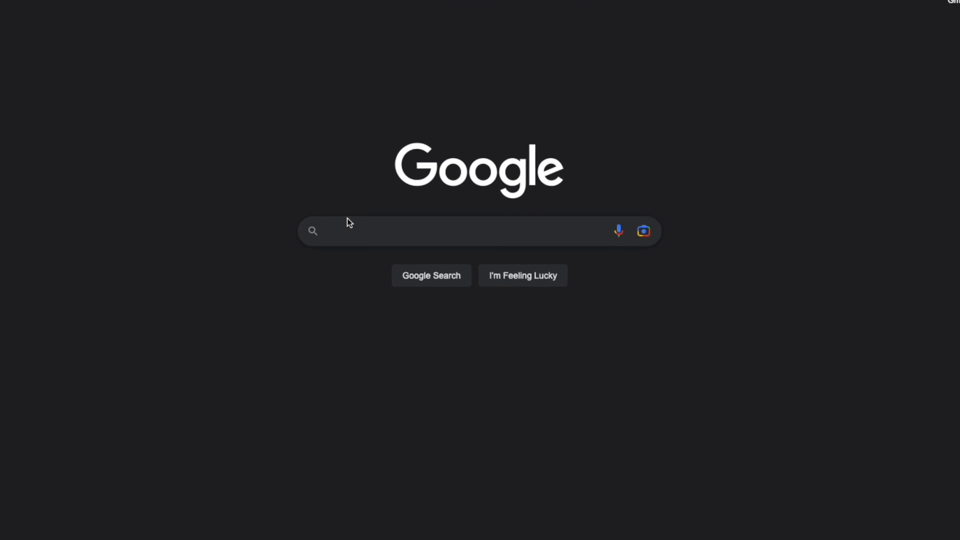
Search site:bbc.co.uk, and search bbc west darfur in a second tab
text(site:)
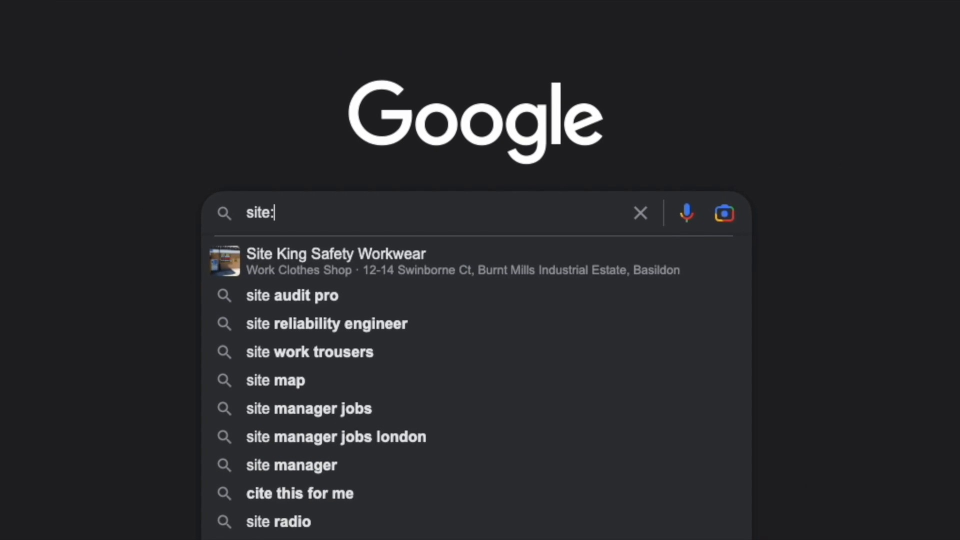
text(bbc.co)
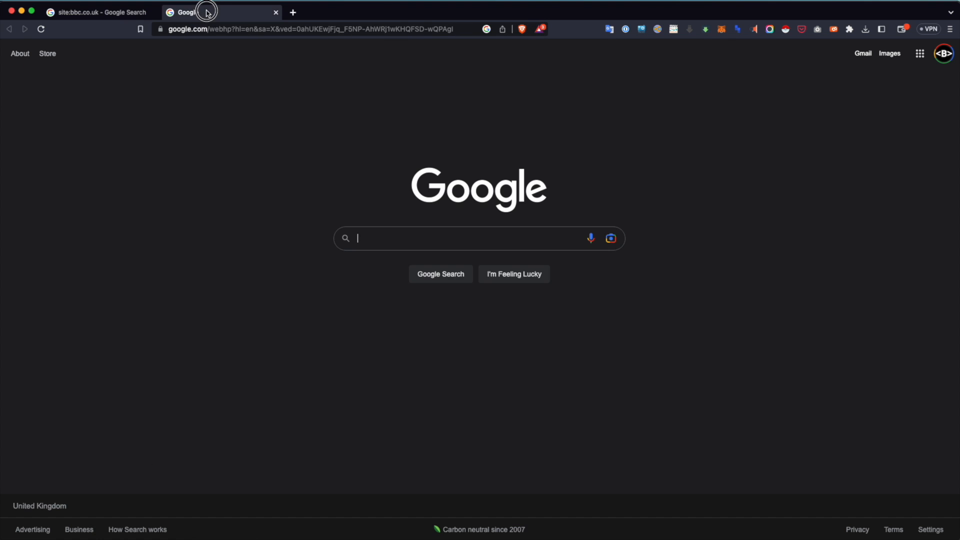
text(bbc)
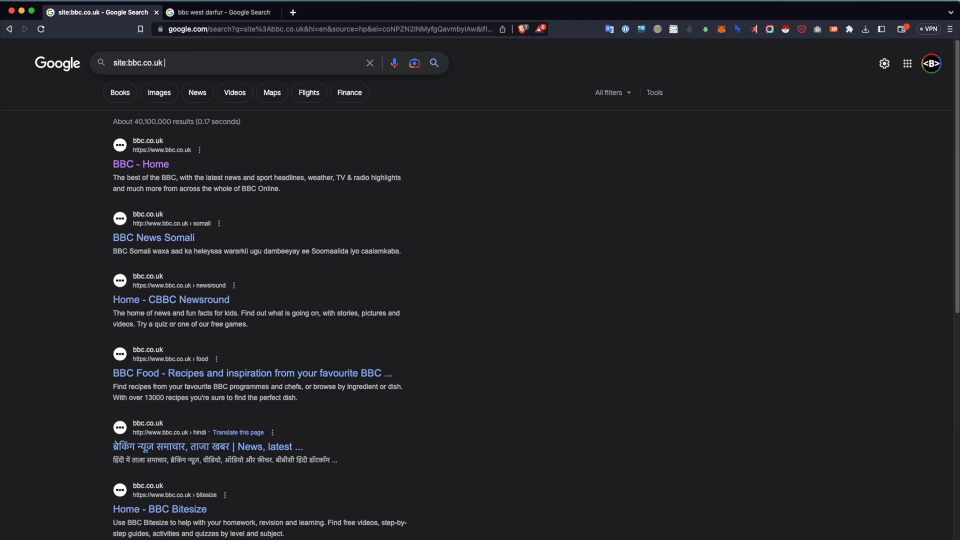
text(west)
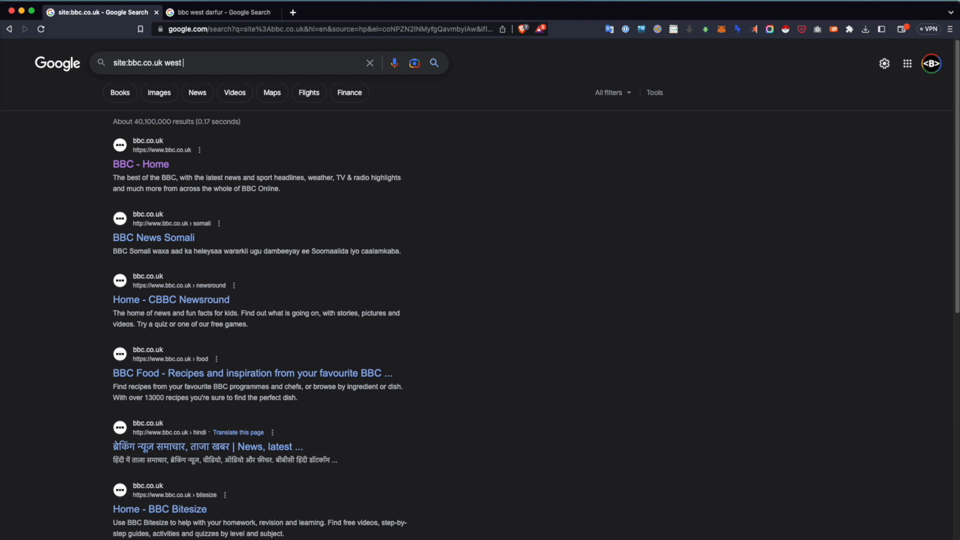
text(darfur)
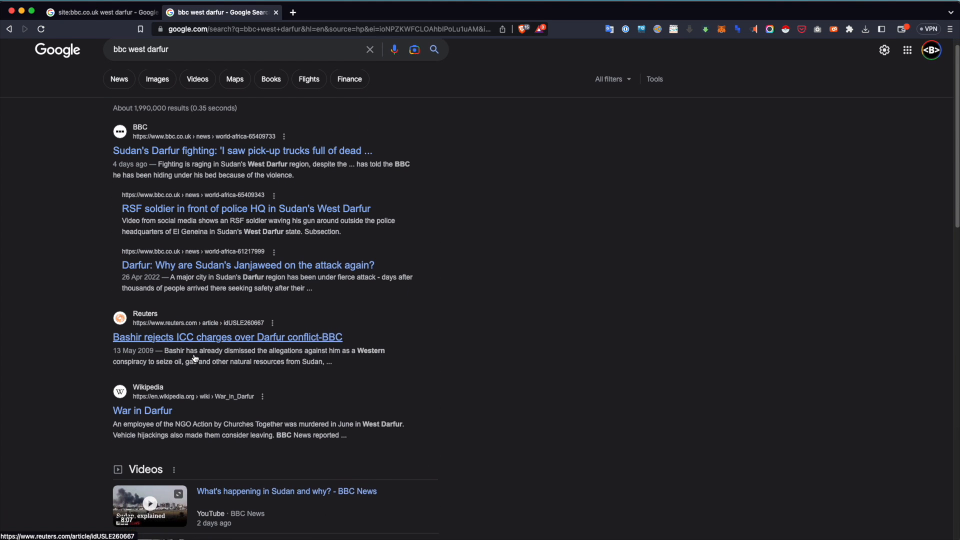
Back in the BBC-only tab, search site:bbc.co.uk west darfur (about 28,200 results)
scroll(down, 3)
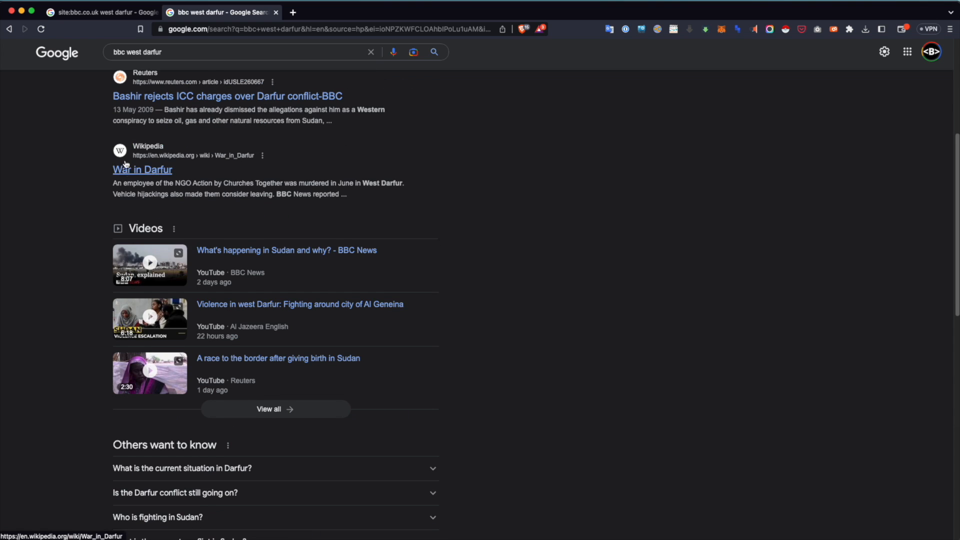
scroll(down, 3)
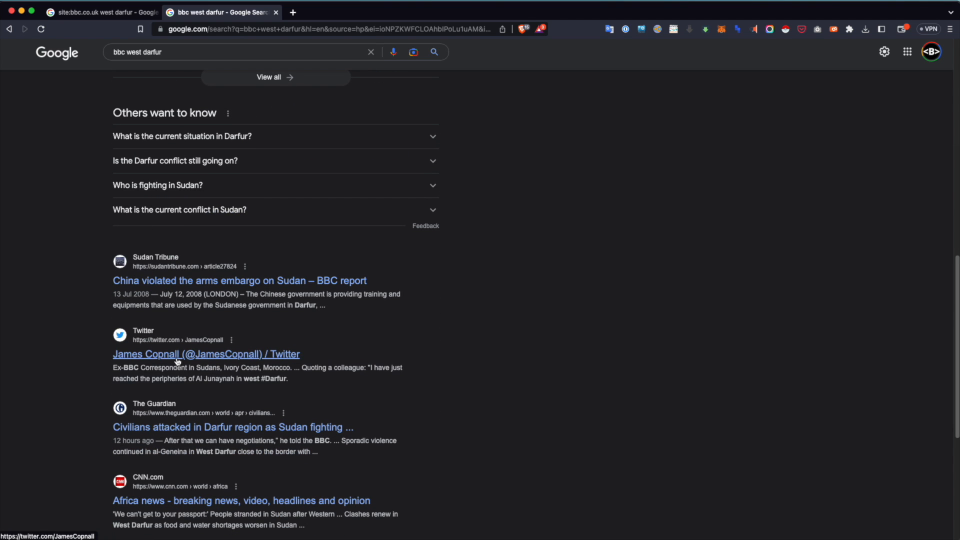
click(98, 12)
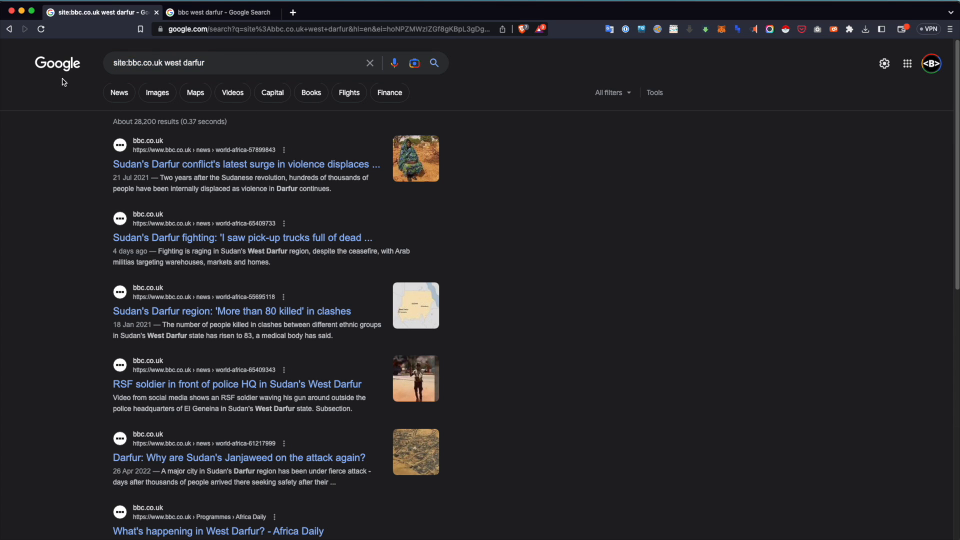
double_click(138, 63)
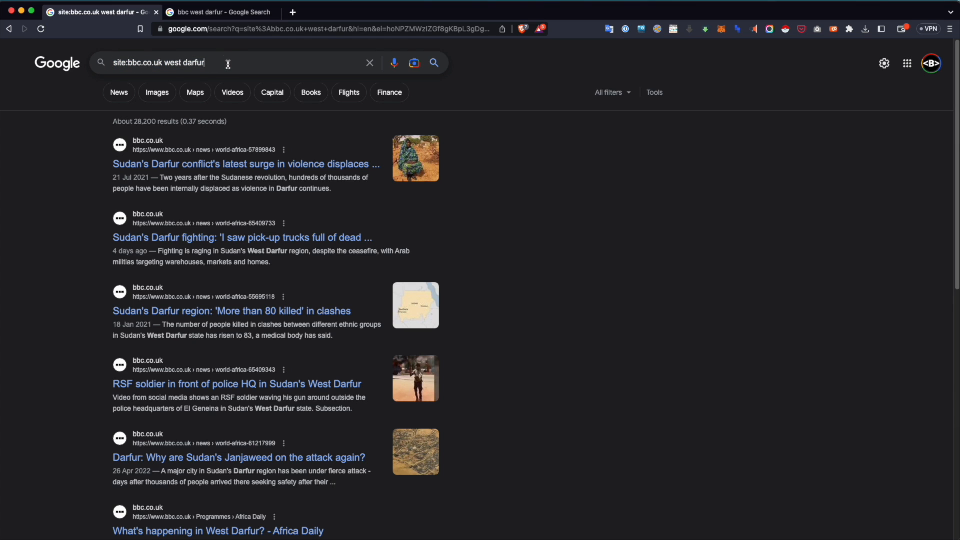
Search site:co.uk west darfur, then site:.cn west darfur, opening a .cn result in a new tab
triple_click(158, 62)
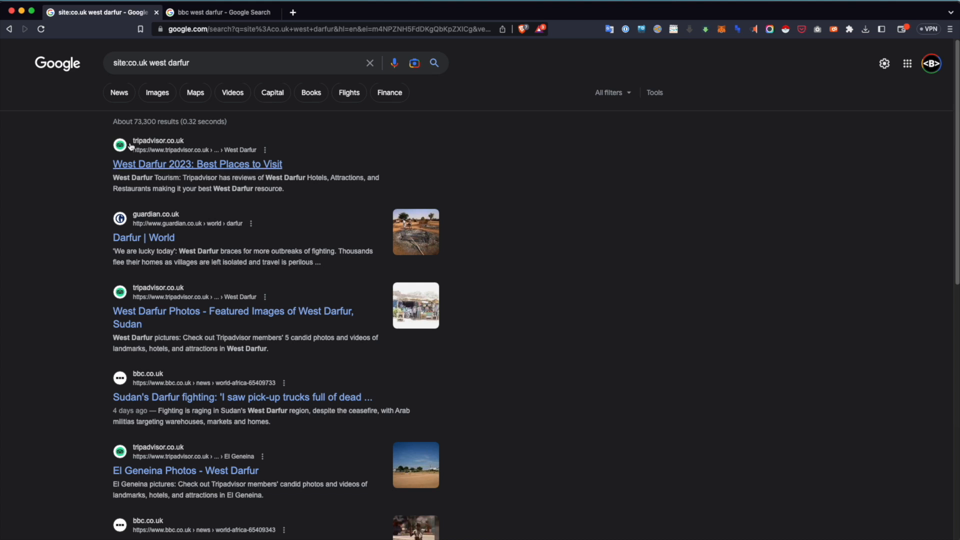
scroll(down, 3)
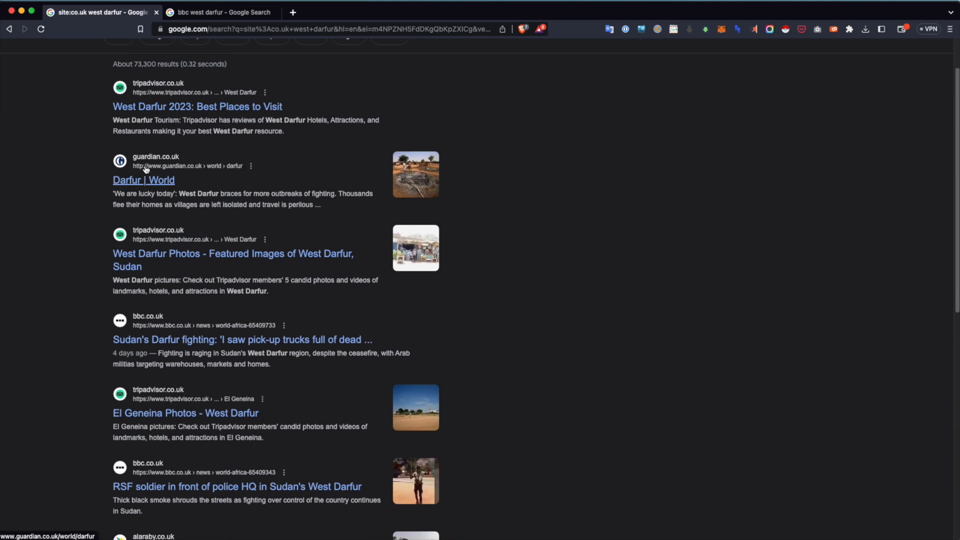
mouse_move(193, 163)
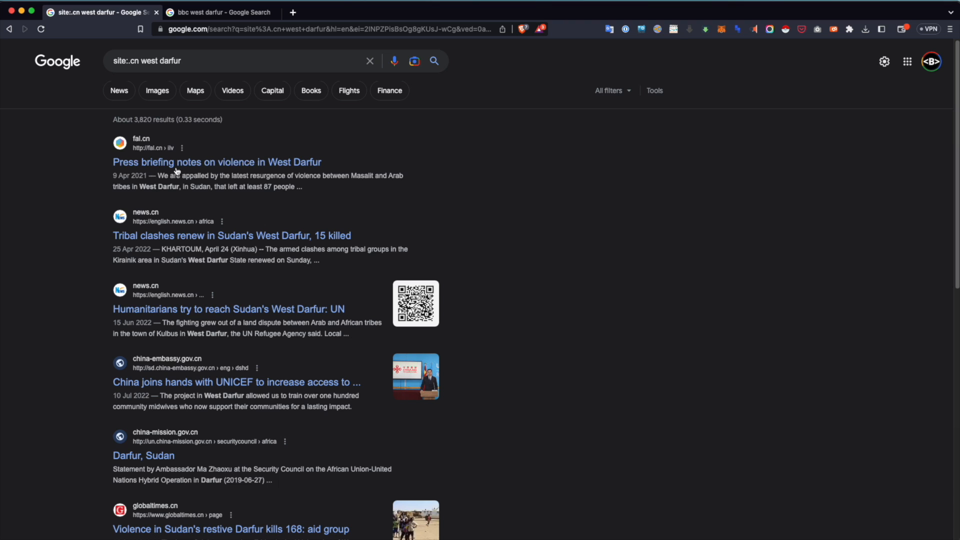
mouse_move(211, 174)
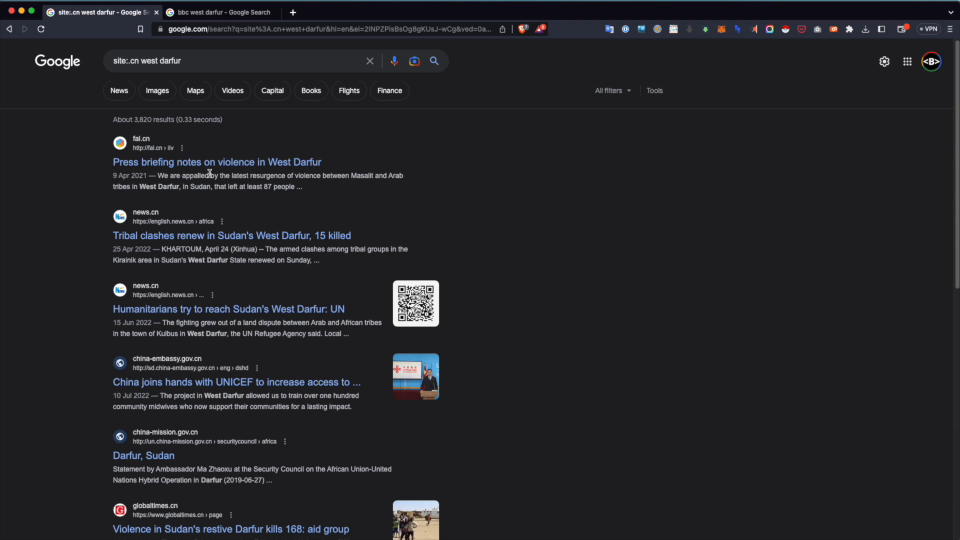
scroll(down, 3)
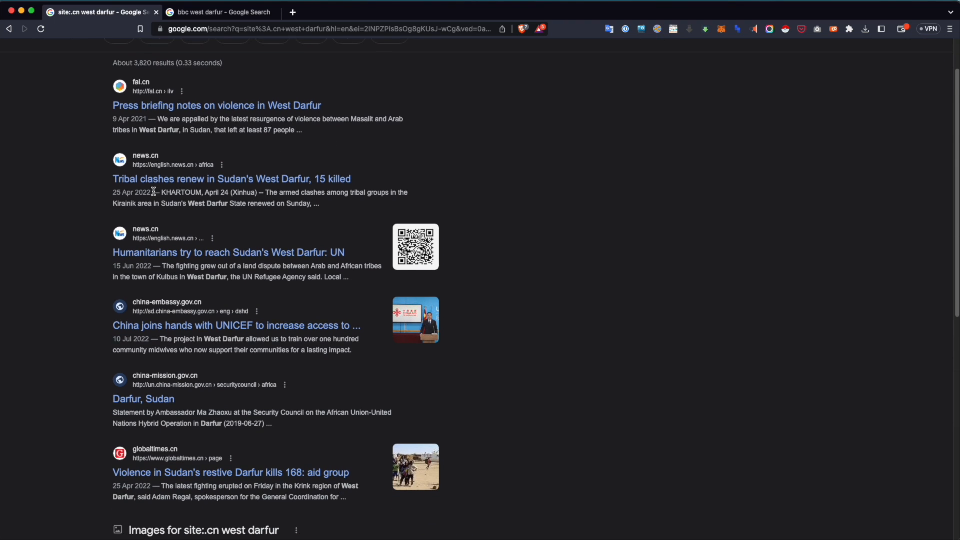
scroll(down, 3)
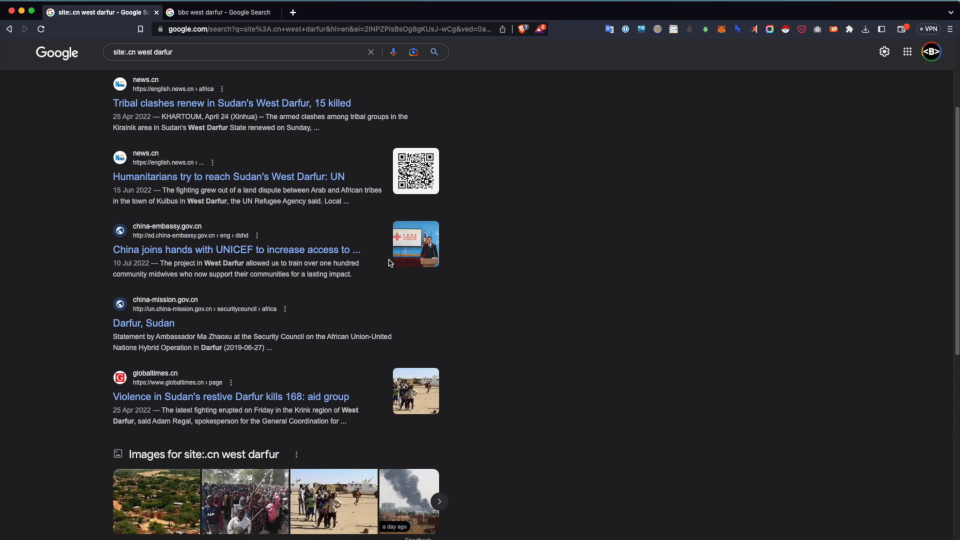
click(279, 12)
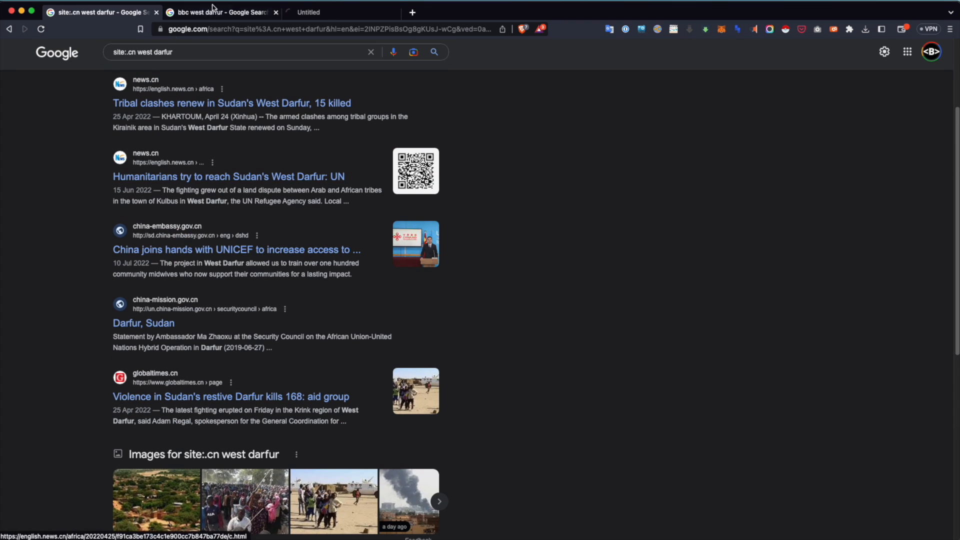
Switch to the other results tab and translate that page into English
click(237, 249)
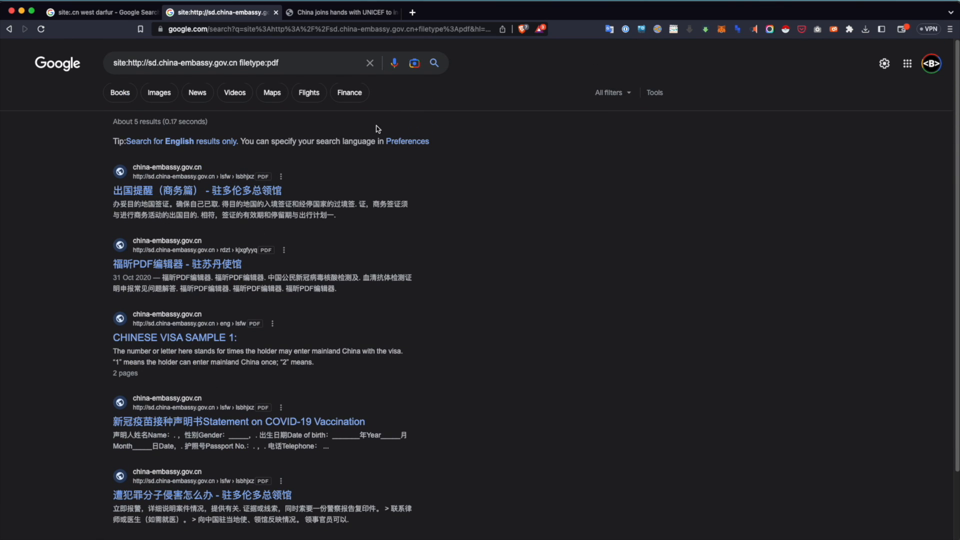
click(607, 29)
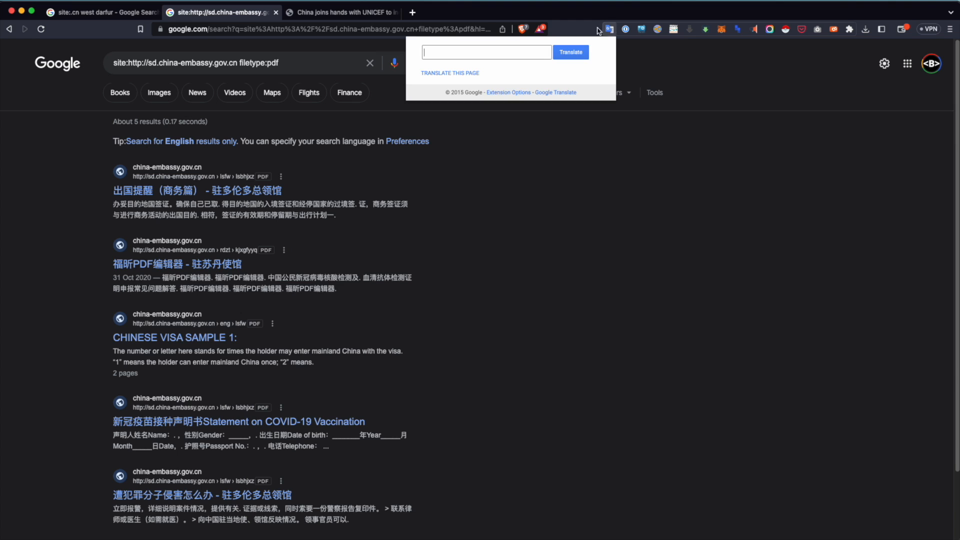
click(570, 52)
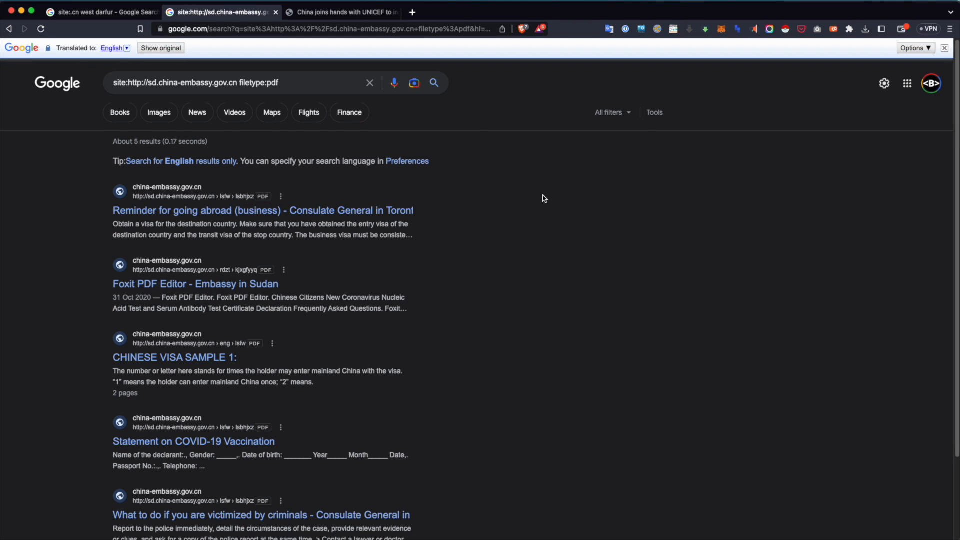
scroll(down, 3)
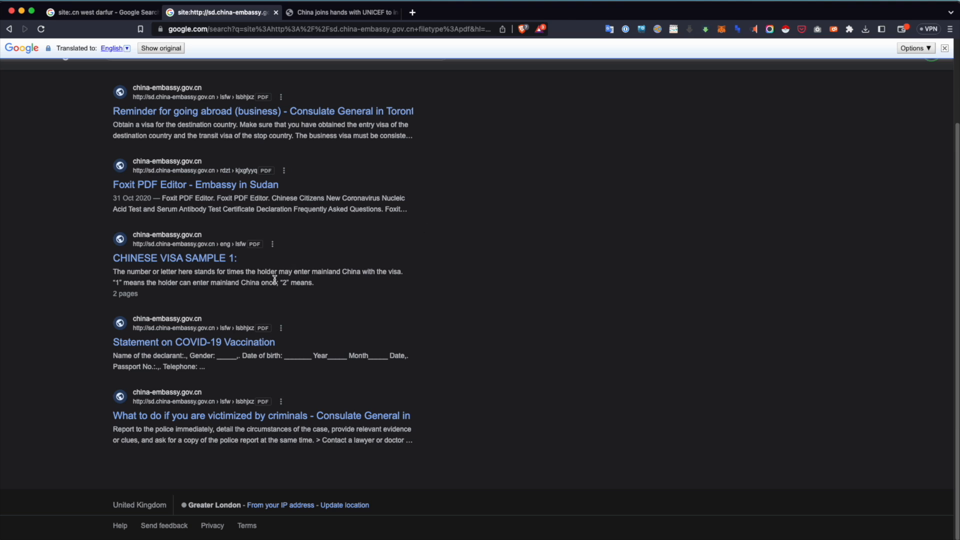
mouse_move(225, 354)
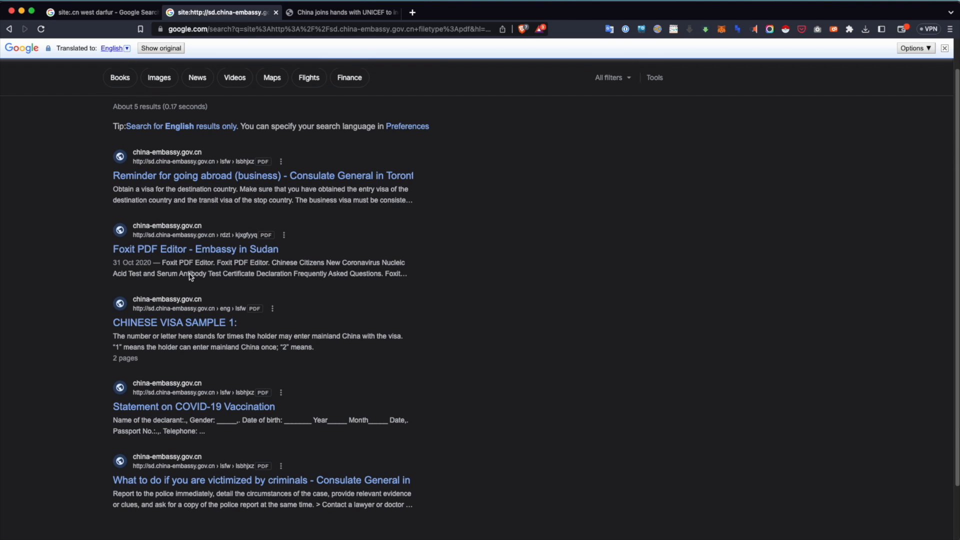
View the embassy's business-travel reminder PDF in its tab, then return to West Darfur results
click(411, 12)
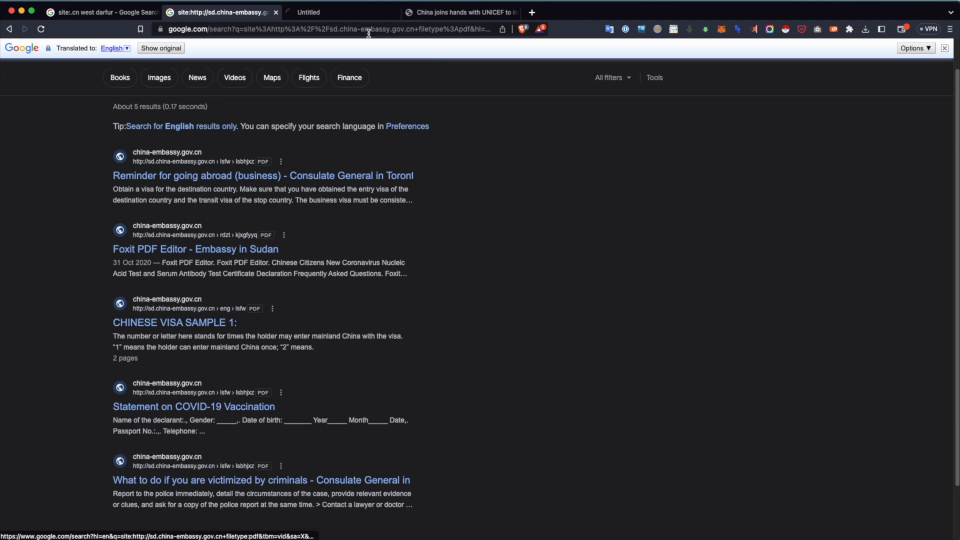
click(263, 176)
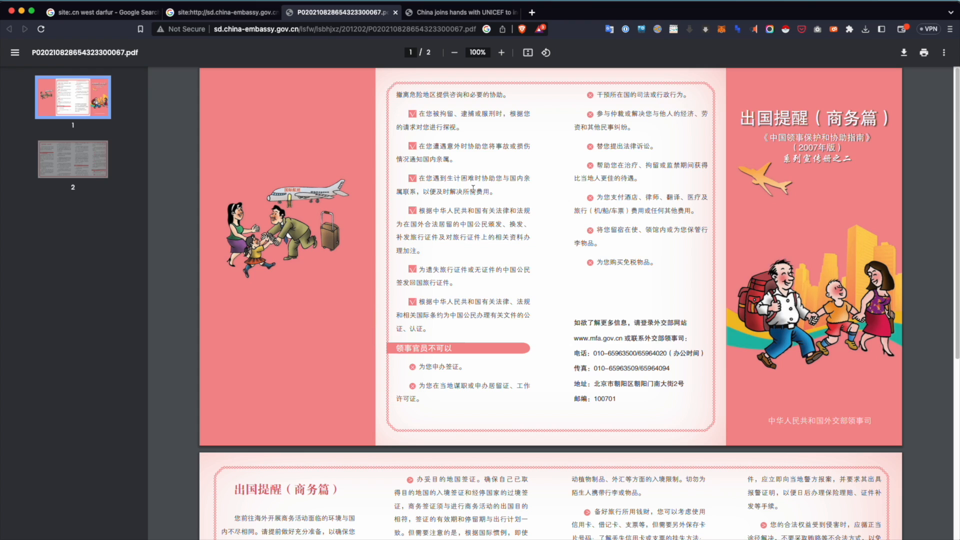
click(101, 12)
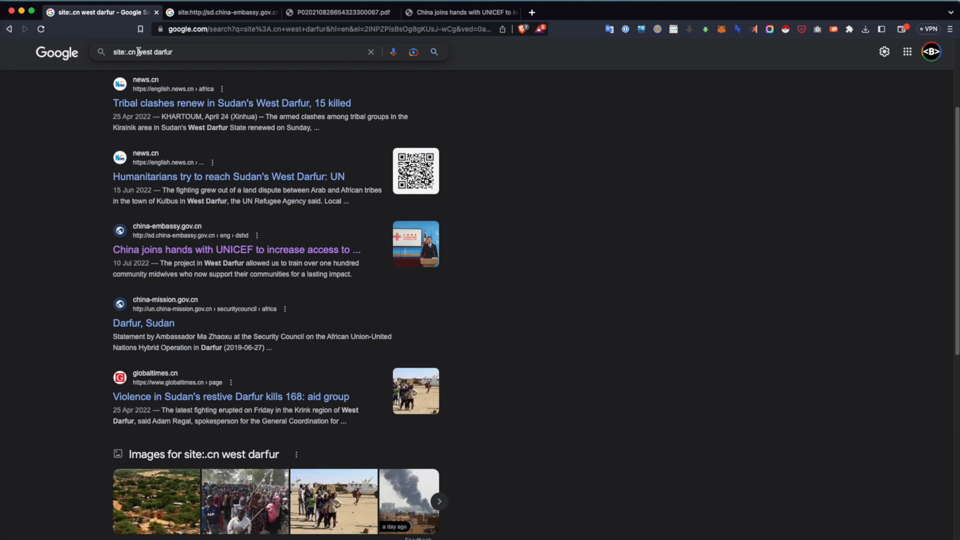
Replace the query with google my maps and review the results
triple_click(143, 52)
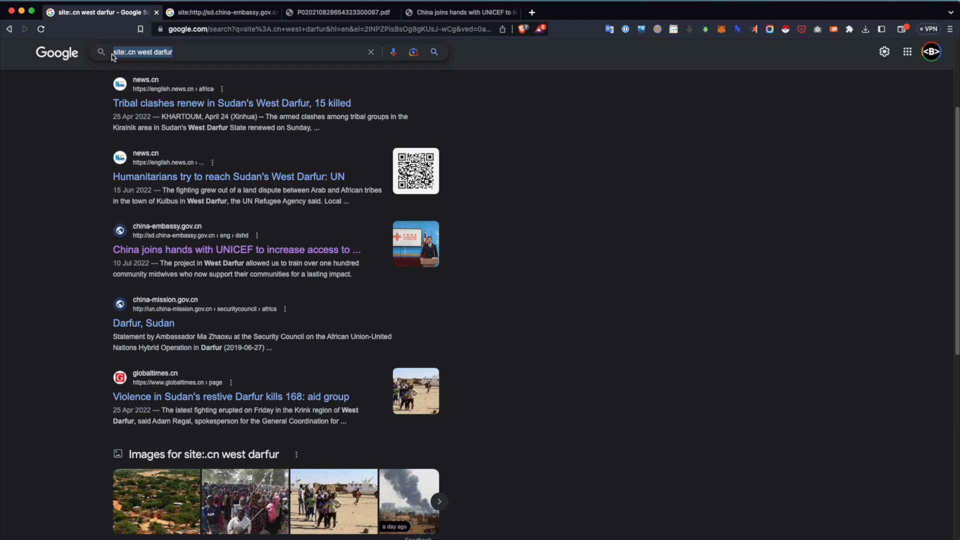
text(google my maps)
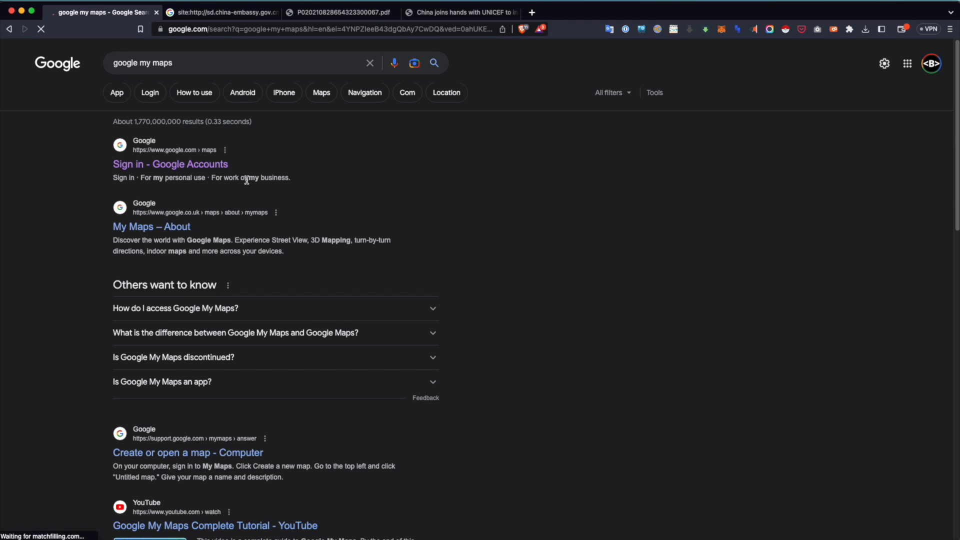
scroll(down, 3)
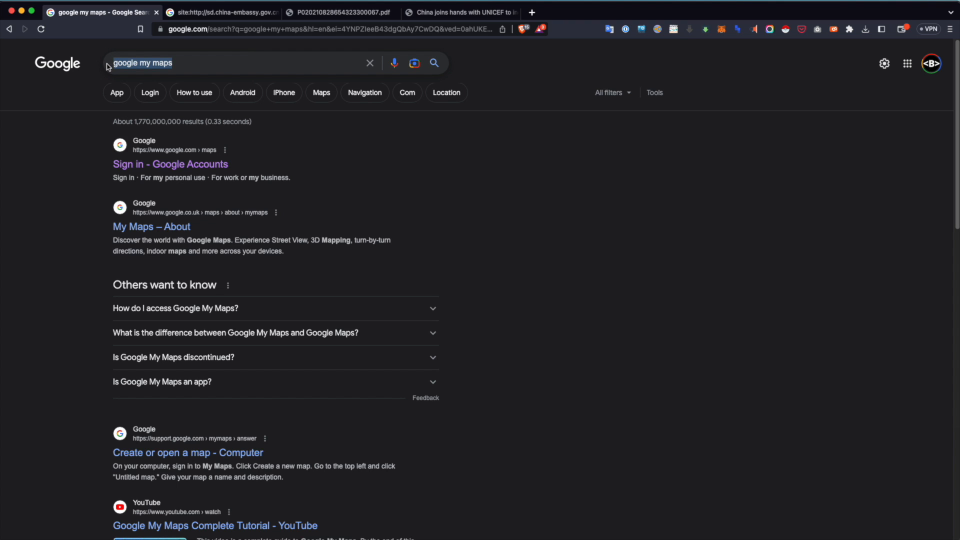
Search maps.google.com from the suggestions, getting about 2.55 billion results led by Google Maps
text(go)
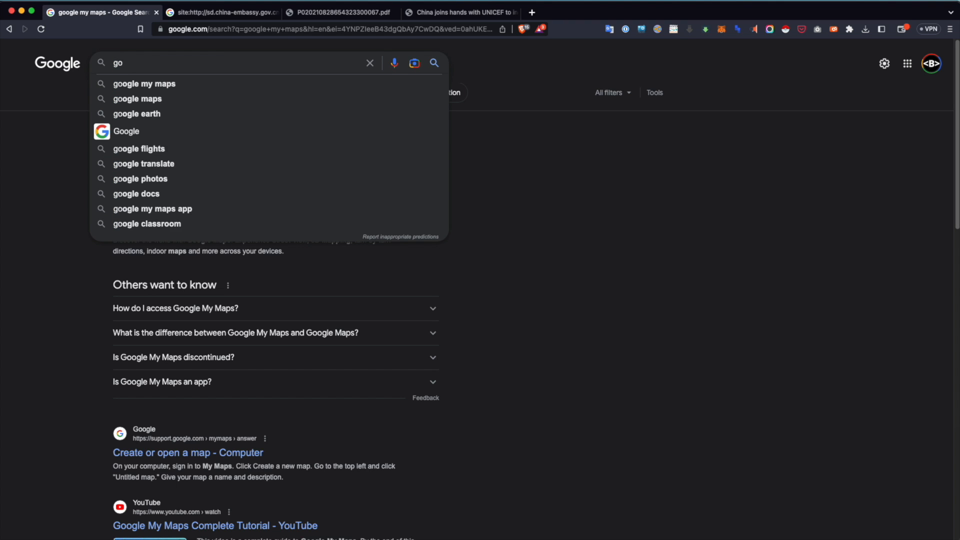
text(maps.google.co)
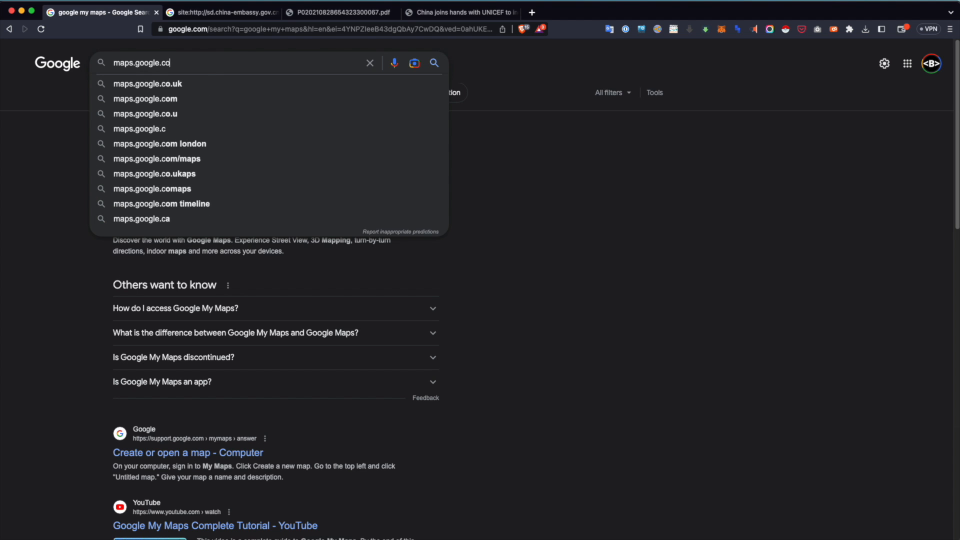
click(145, 99)
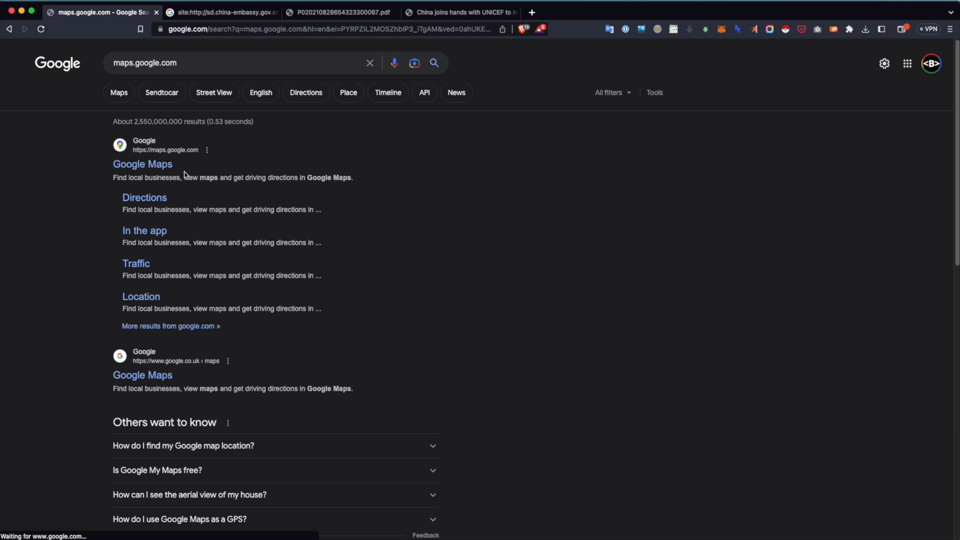
scroll(down, 3)
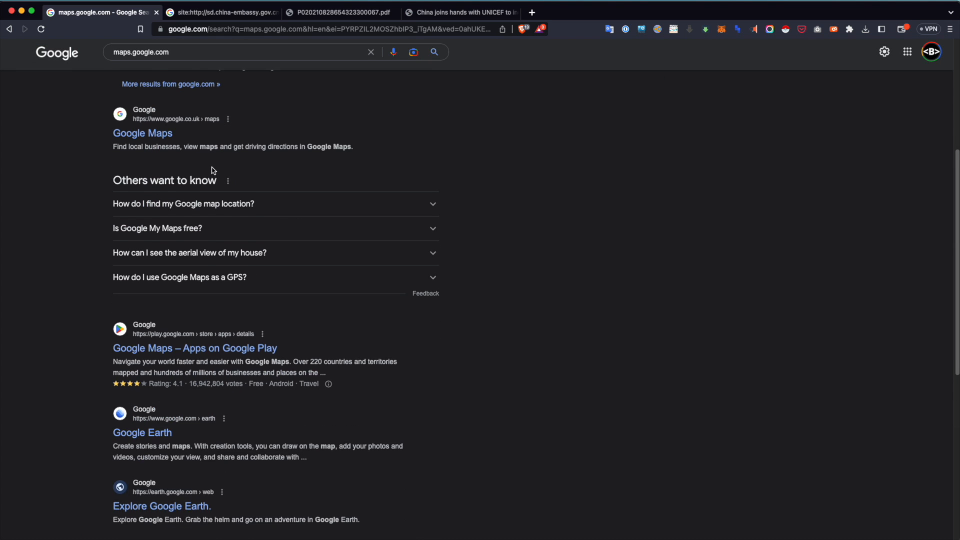
Search site:maps.google.com sudan, getting about 3,990 results
click(239, 52)
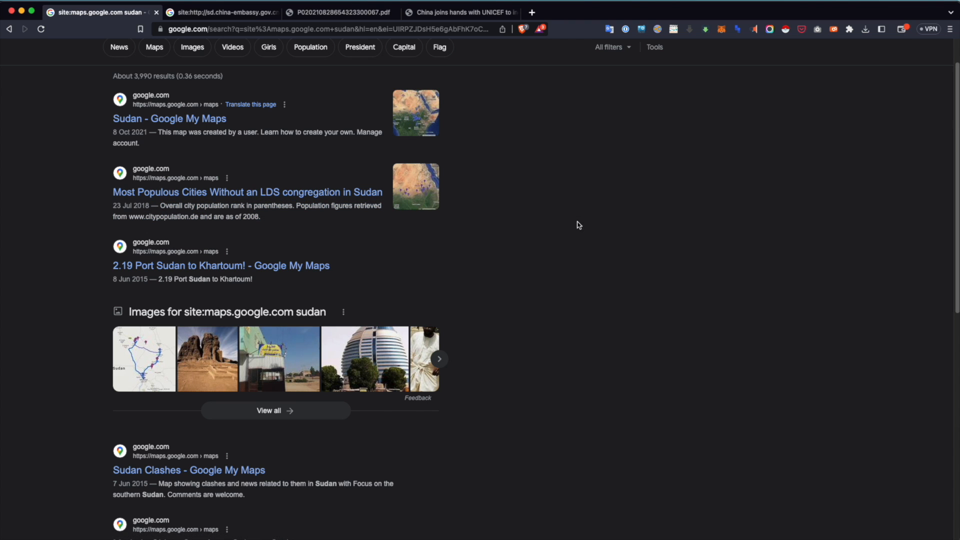
scroll(down, 3)
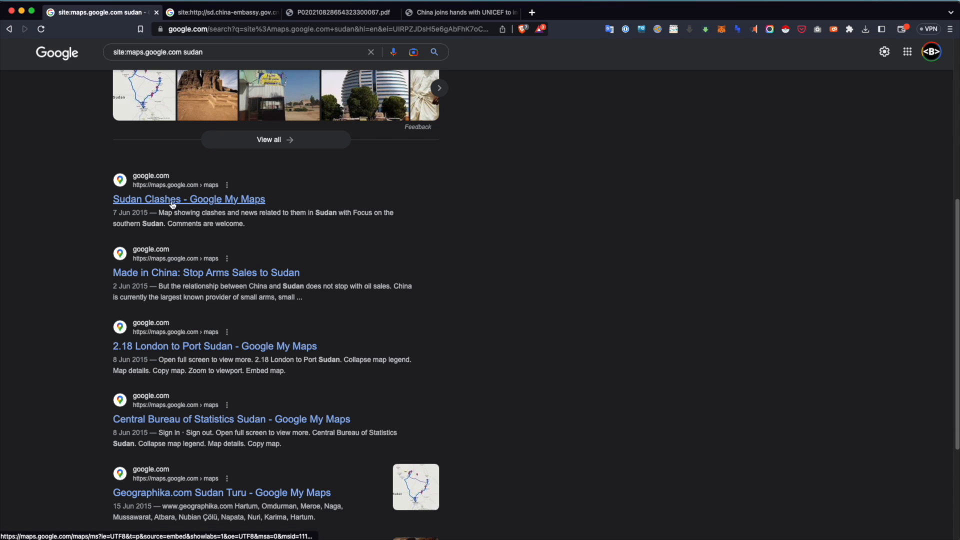
drag(113, 213, 245, 224)
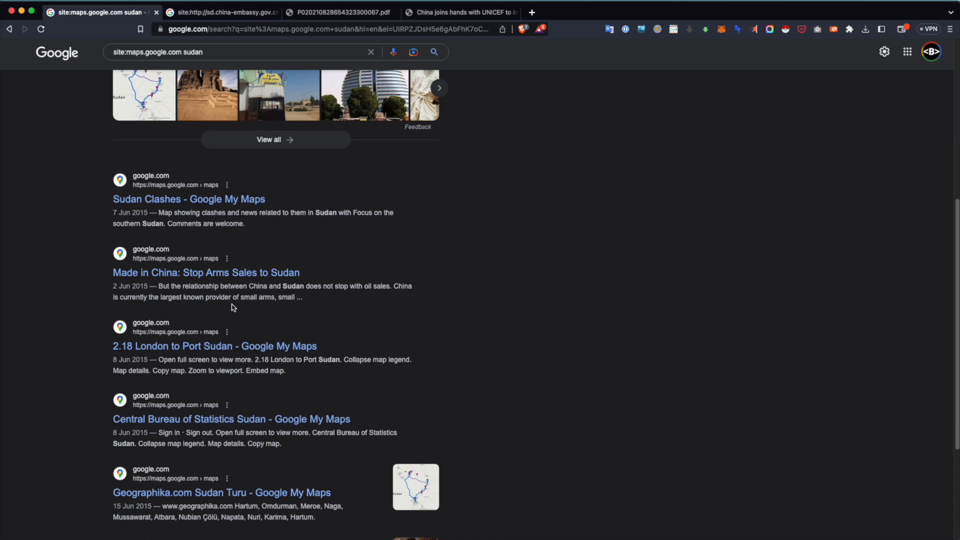
Open the 'Made in China: Stop Arms Sales to Sudan' map in a tab, then return
click(206, 272)
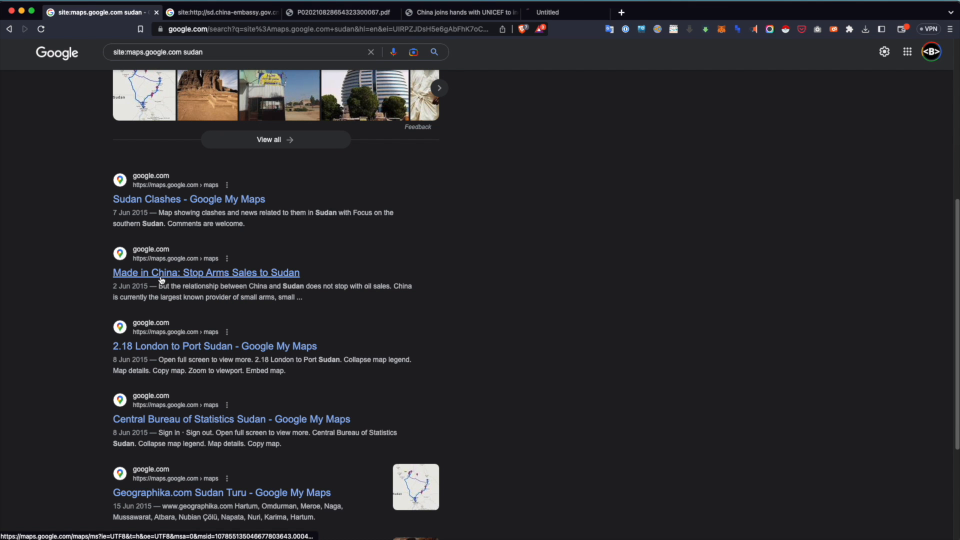
click(206, 273)
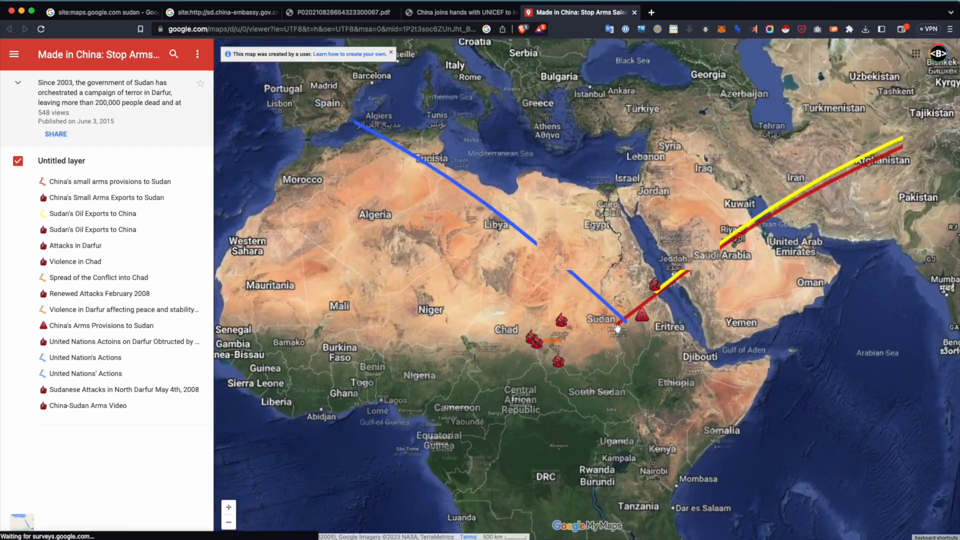
click(101, 12)
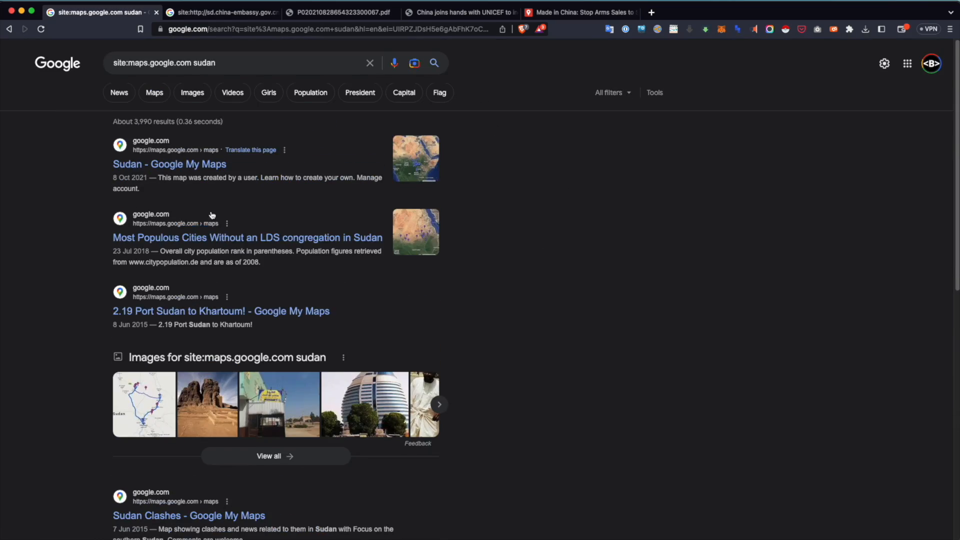
mouse_move(78, 129)
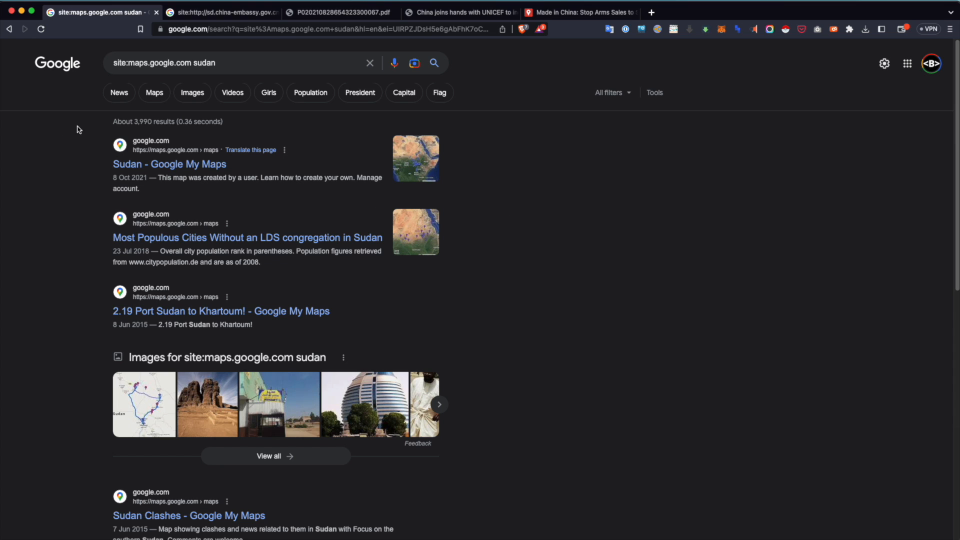
double_click(202, 63)
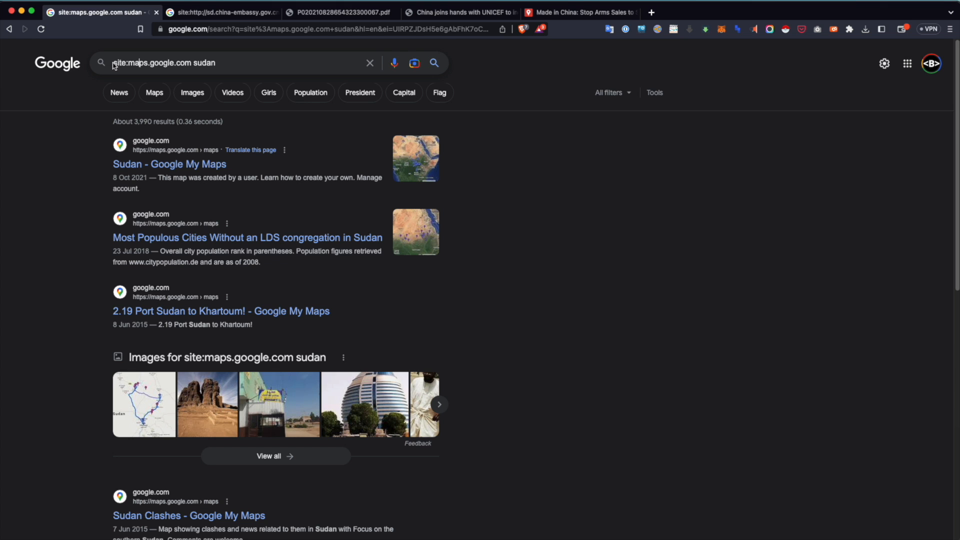
triple_click(184, 63)
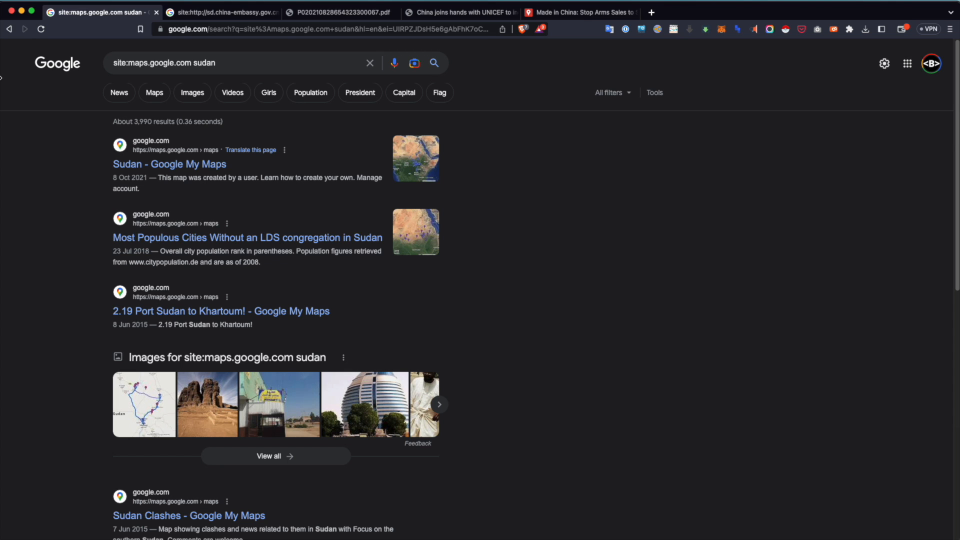
Search site:twitter.com "national defence" china and view Bill Birtles' tweet on defence policy
text(site:twitter.com "national defence" china)
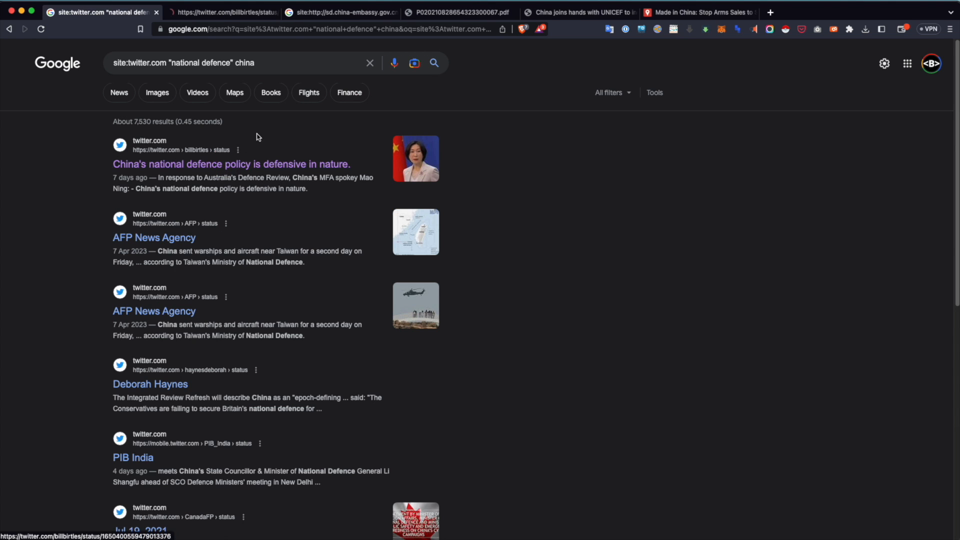
click(231, 163)
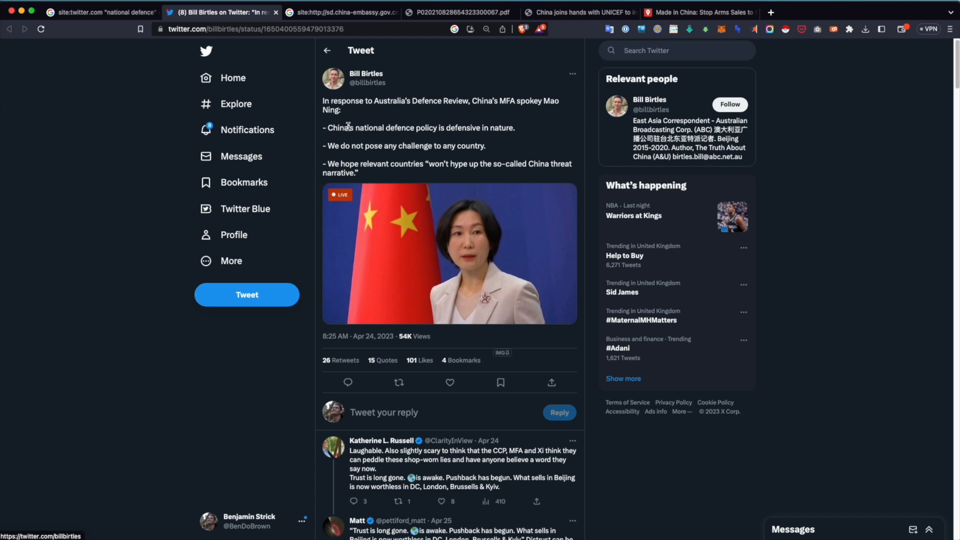
drag(327, 127, 406, 127)
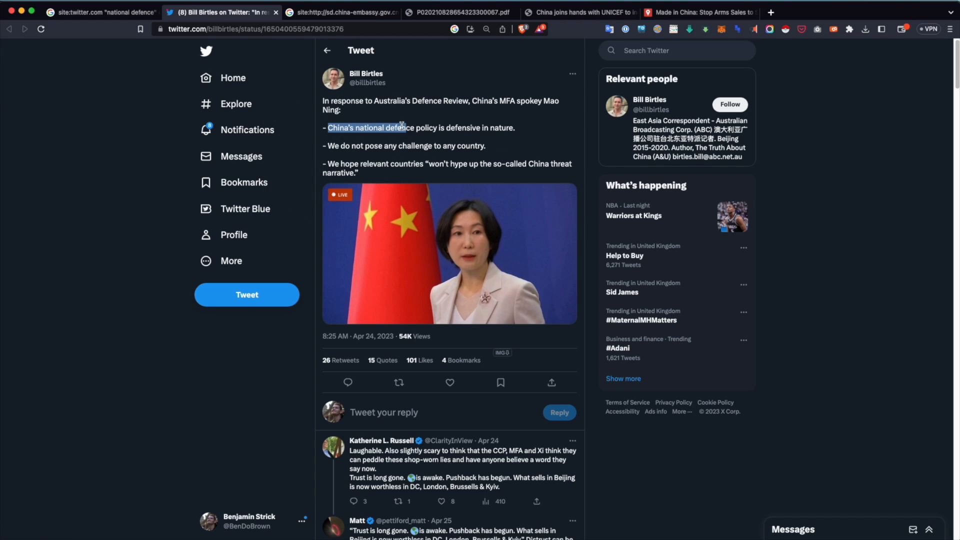
click(329, 127)
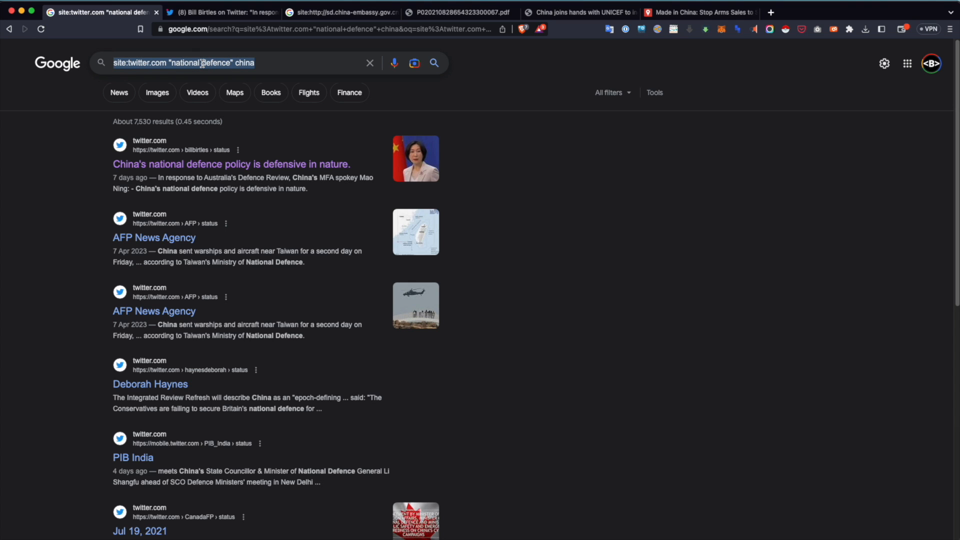
Search the exact quote "won't hype up the so-called China threat narrative" excluding twitter.com
text("won't hype up the so-called China threat narrative)
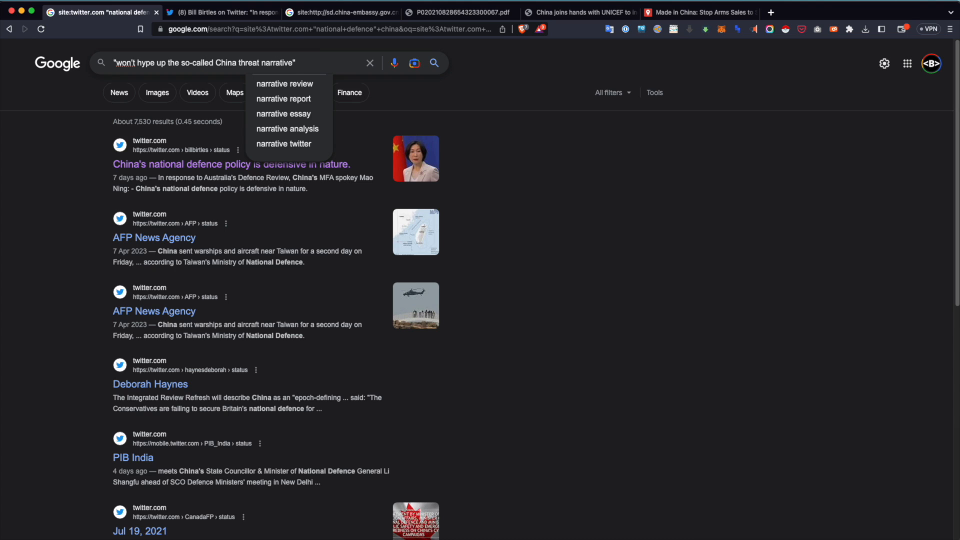
text(-)
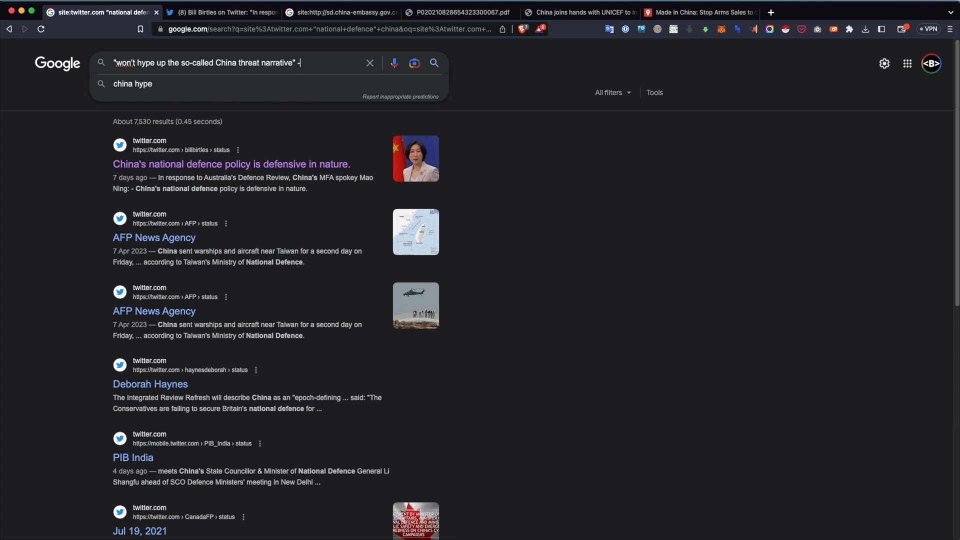
text(-site:twitter.com)
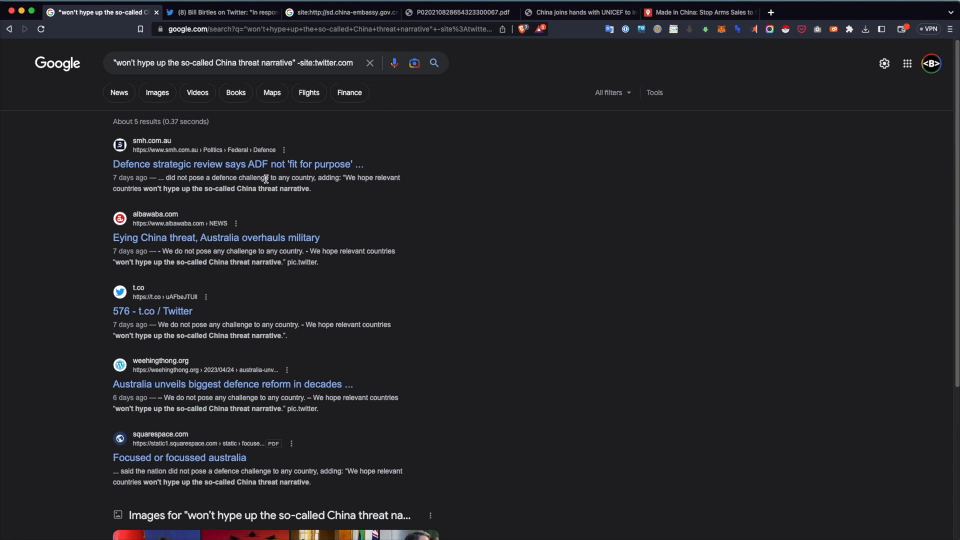
scroll(down, 3)
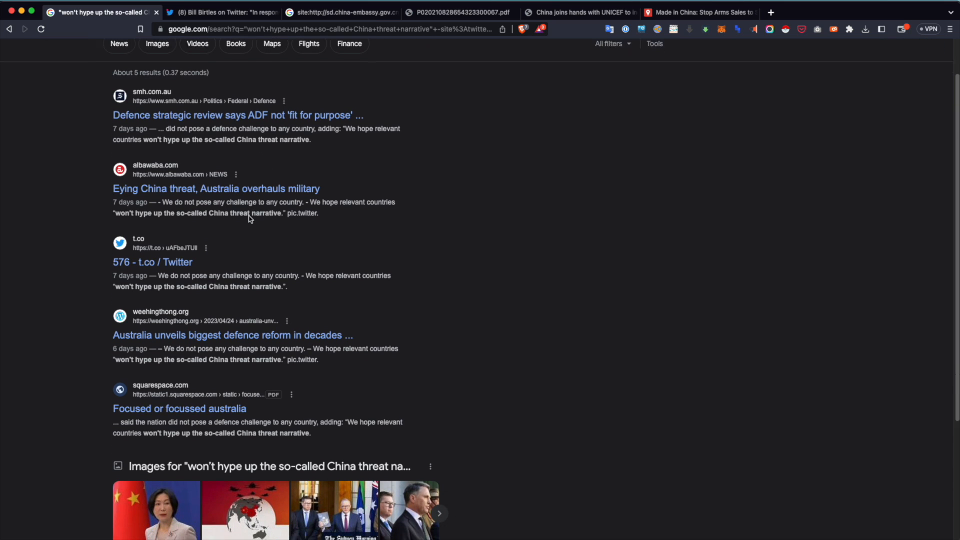
scroll(down, 3)
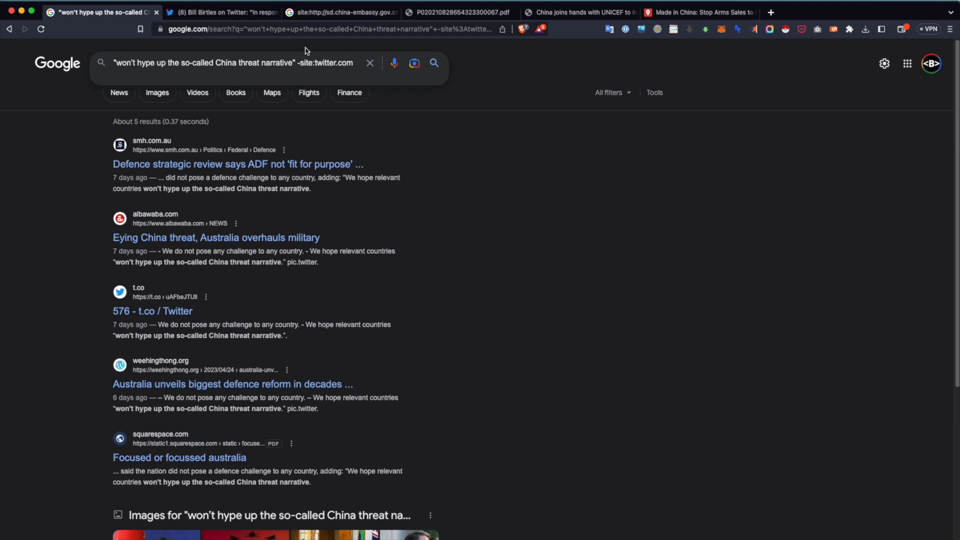
Drop the -site:twitter.com exclusion, yielding about 7 results led by Bill Birtles' tweet
scroll(down, 3)
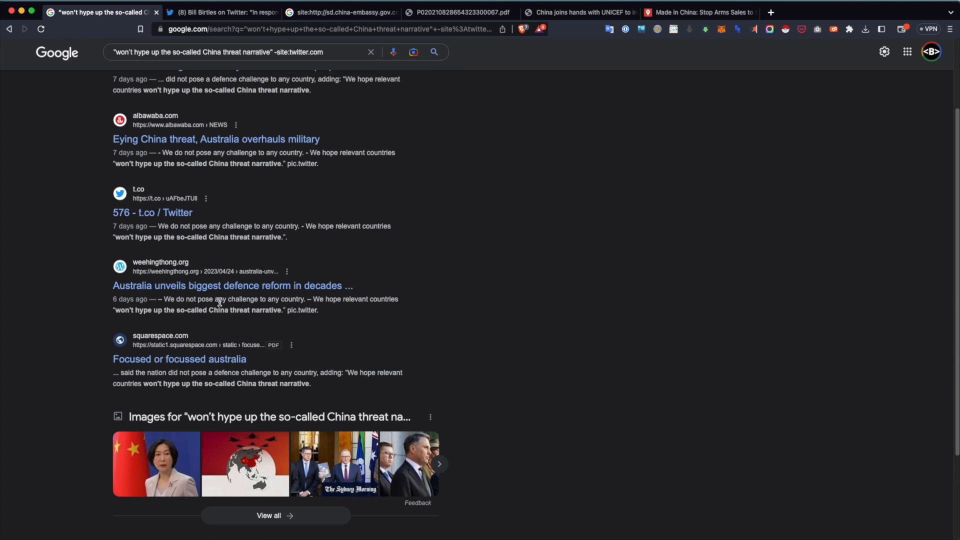
scroll(down, 3)
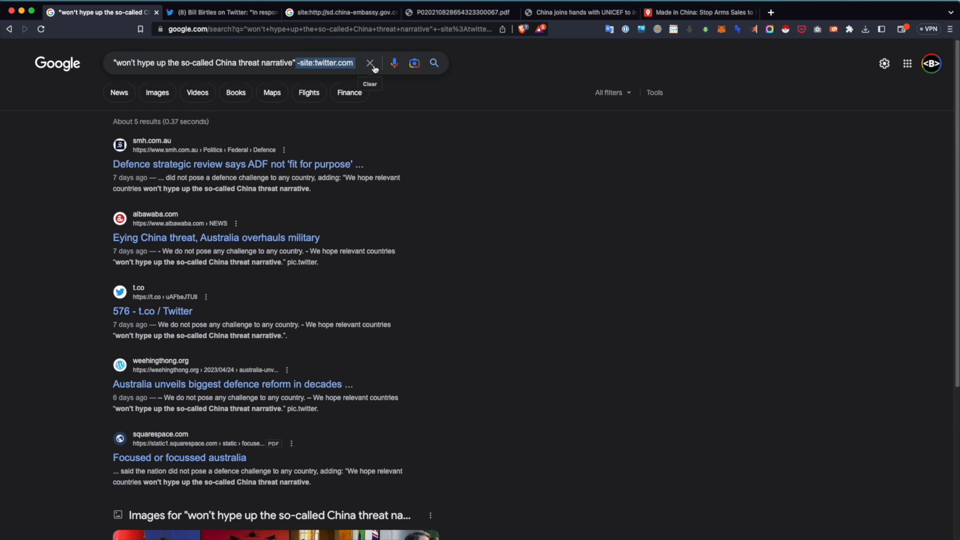
click(370, 63)
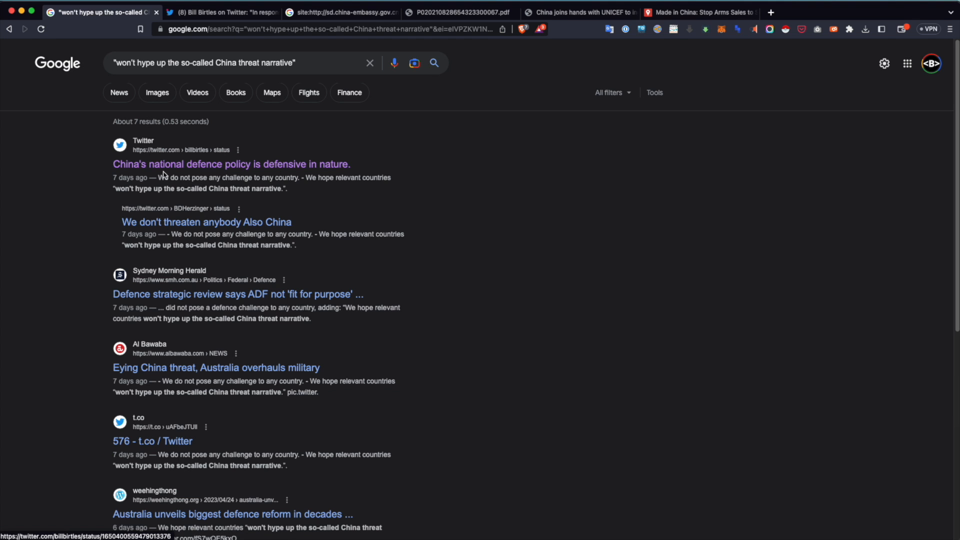
mouse_move(197, 75)
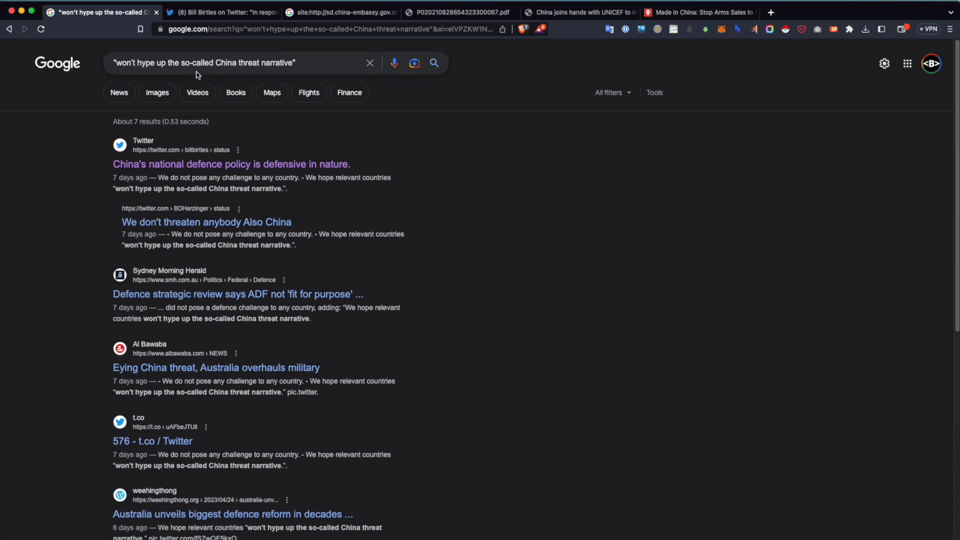
triple_click(206, 62)
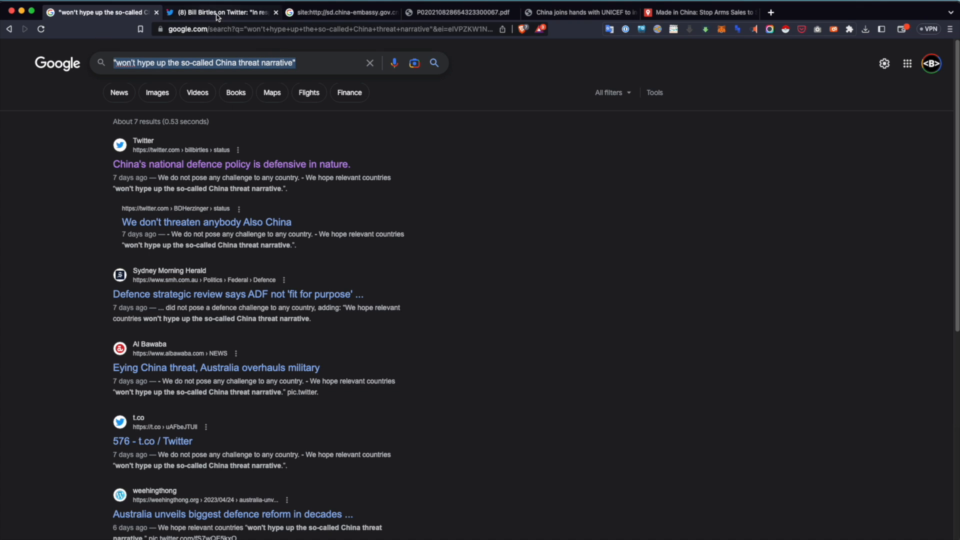
View Bill Birtles' tweet quoting Mao Ning on China's defence policy, showing 54K views
click(214, 12)
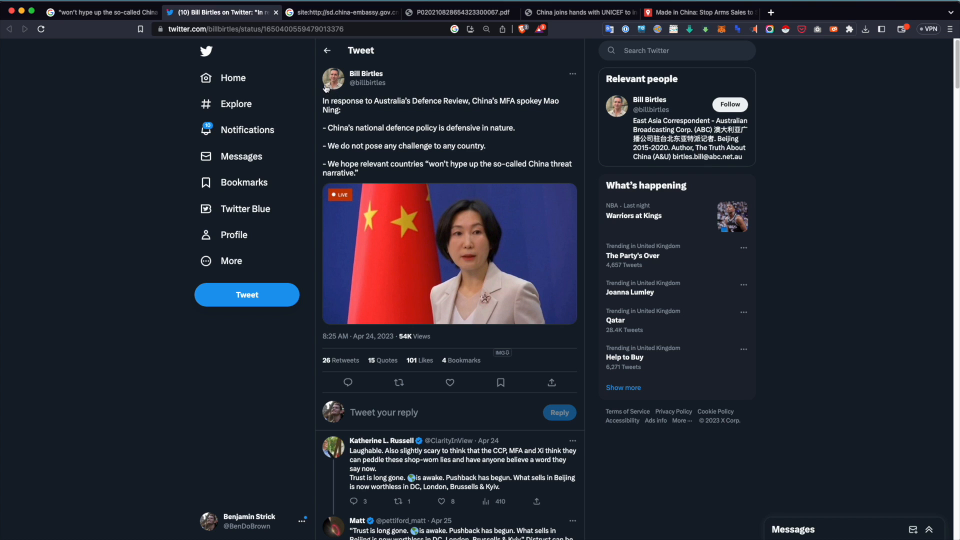
mouse_move(267, 131)
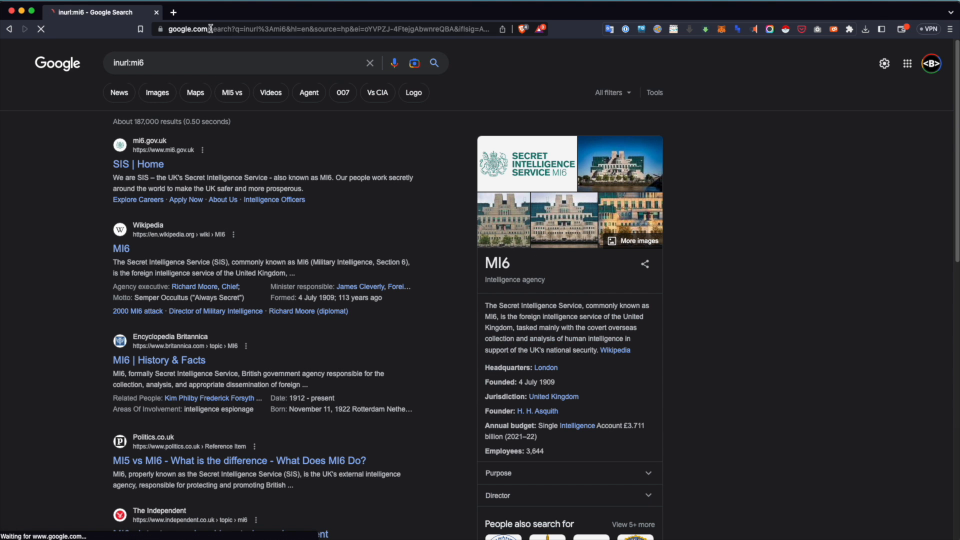
Review the inurl:mi6 results led by mi6.gov.uk and start adding a -site: exclusion
scroll(down, 3)
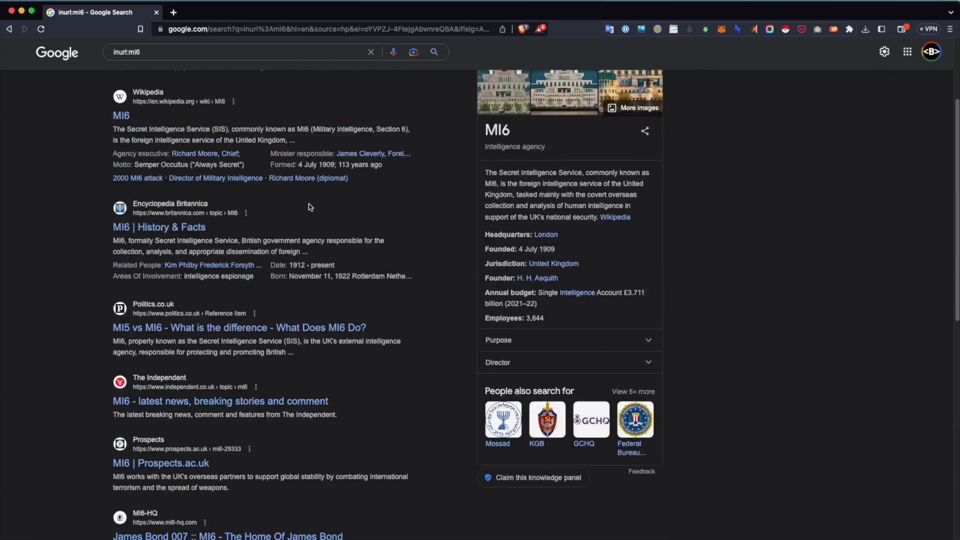
scroll(down, 3)
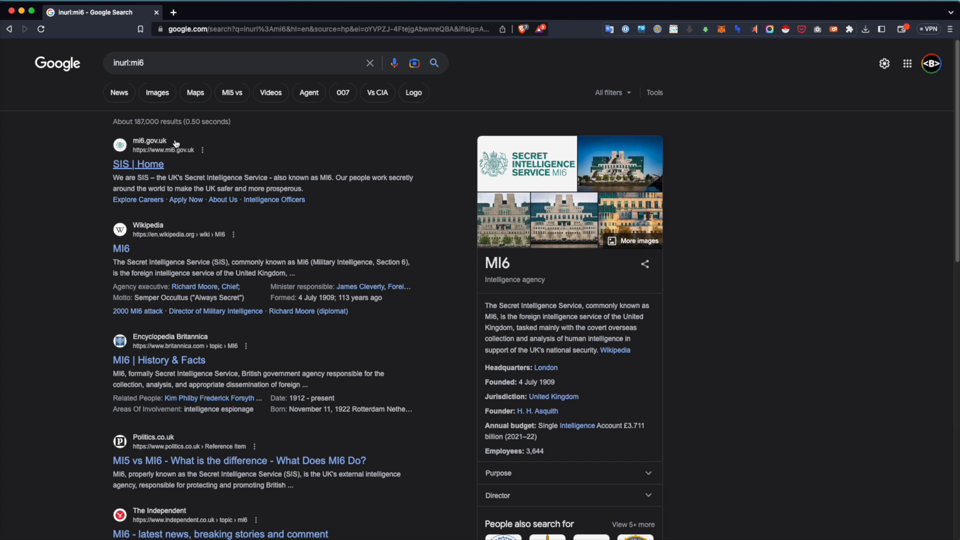
click(413, 62)
text( -site:)
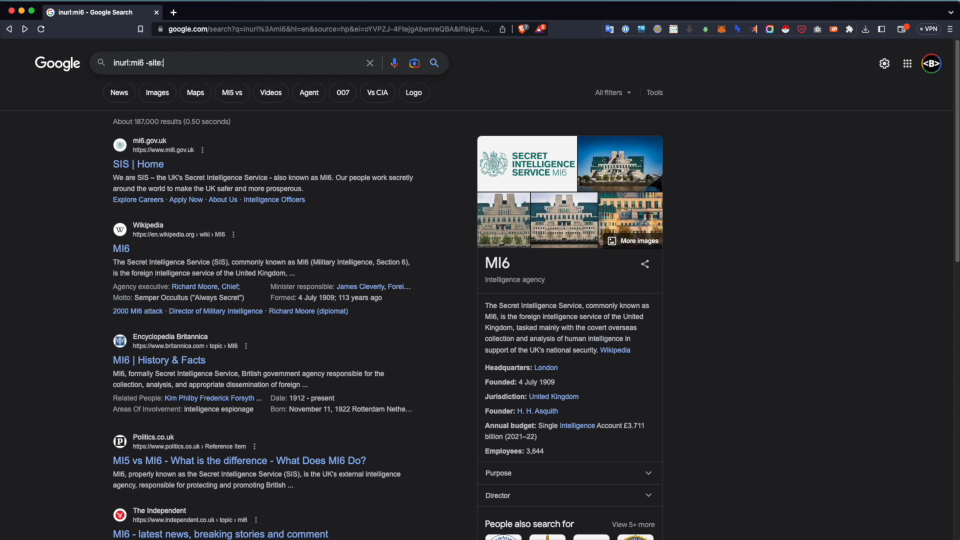
Search the mi6 URL query restricted to Chinese domains with site:cn
key(Backspace)
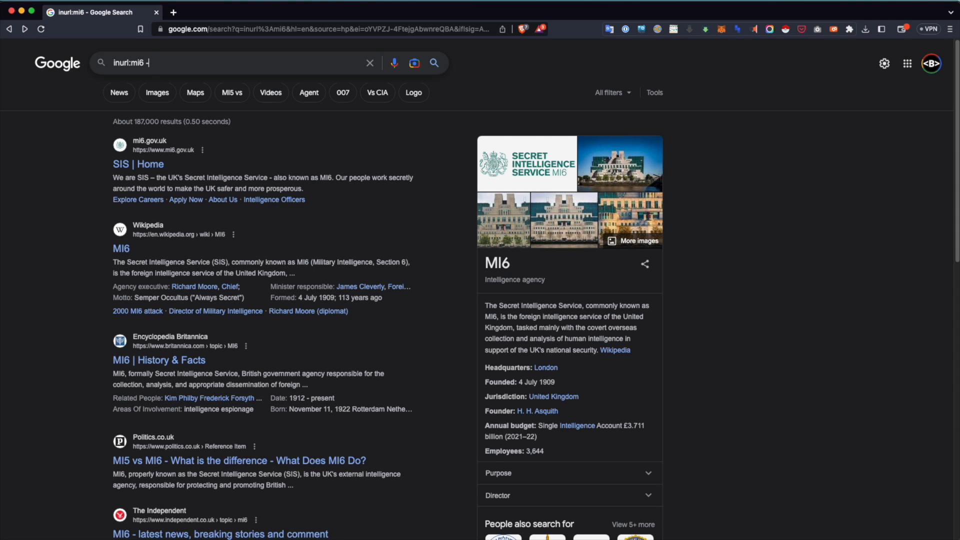
text(mi6.co.uk)
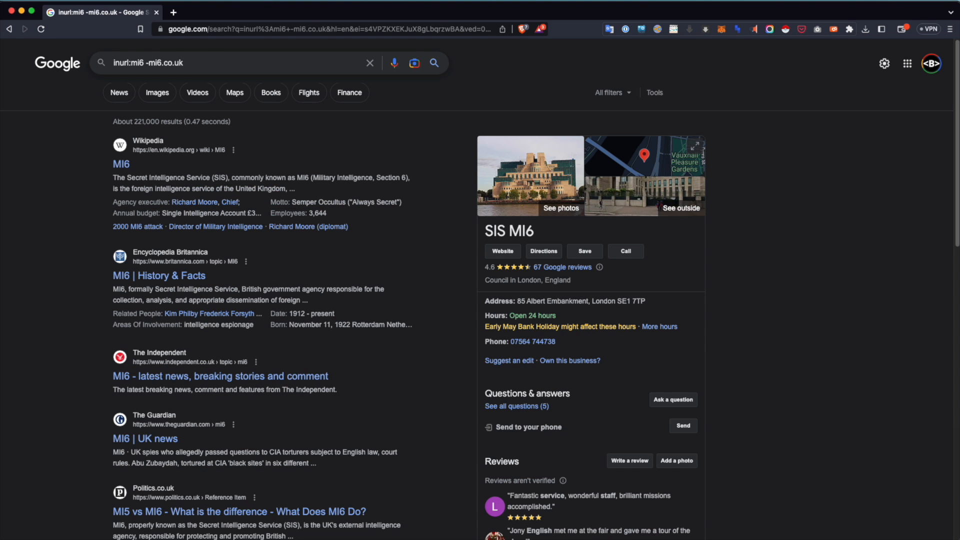
text(site:)
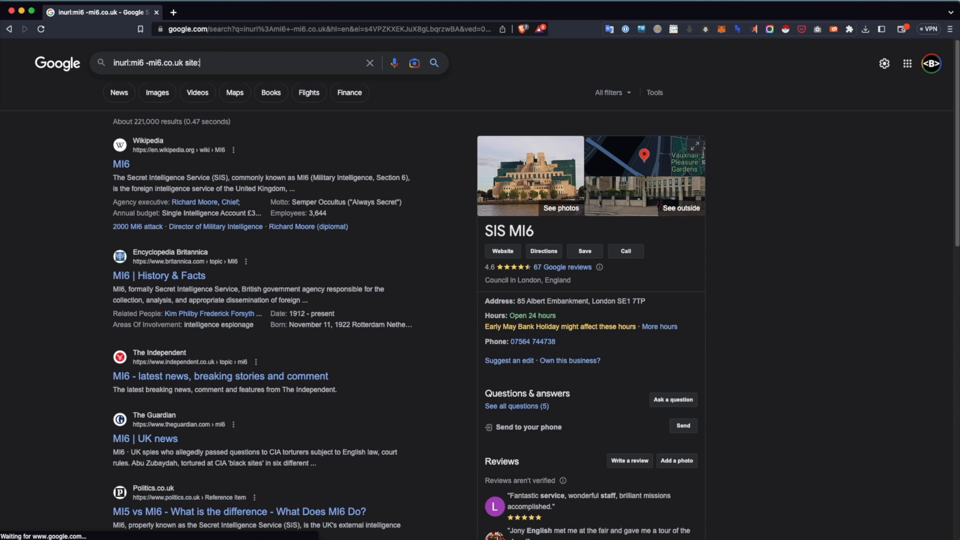
text(cn)
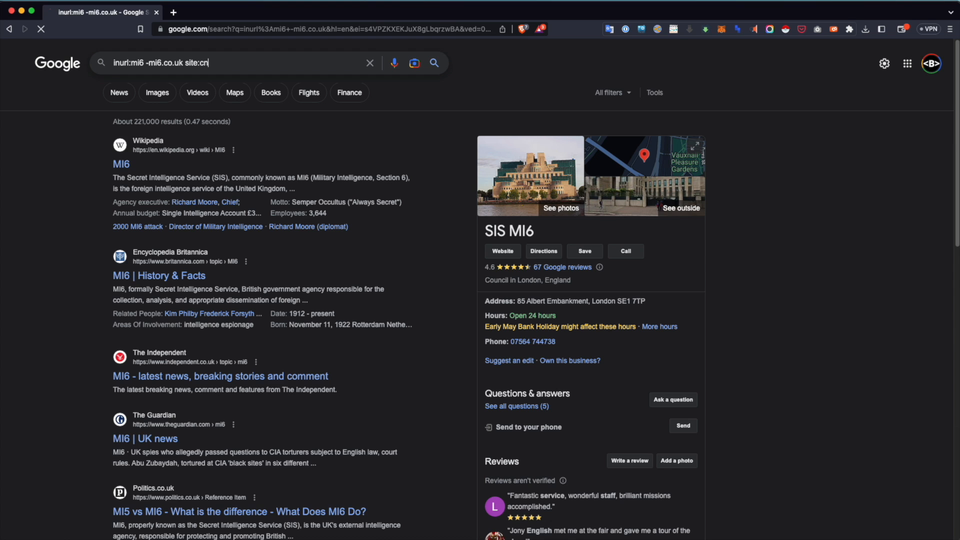
key(Enter)
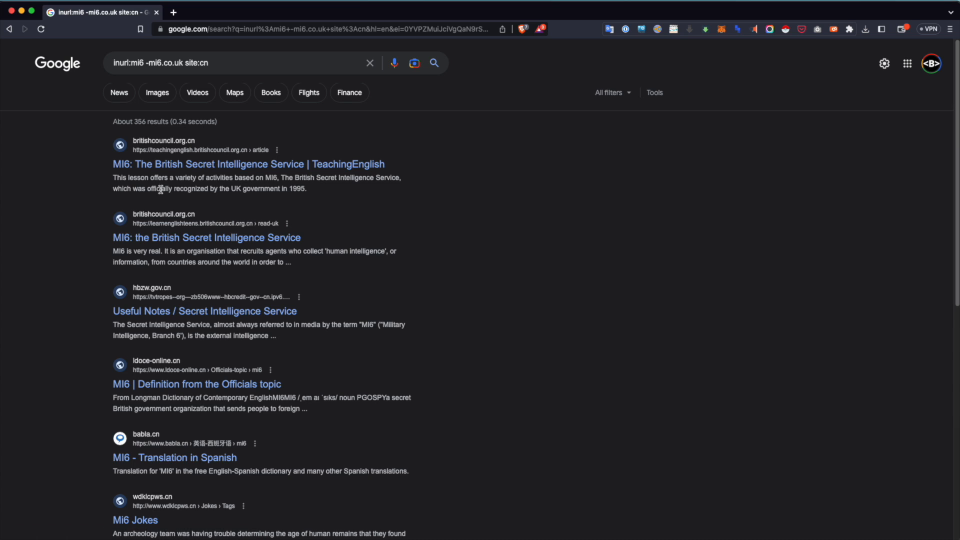
Rewrite the query as inurl:mi6 site:.ru inurl:gov and select the whole query
double_click(136, 63)
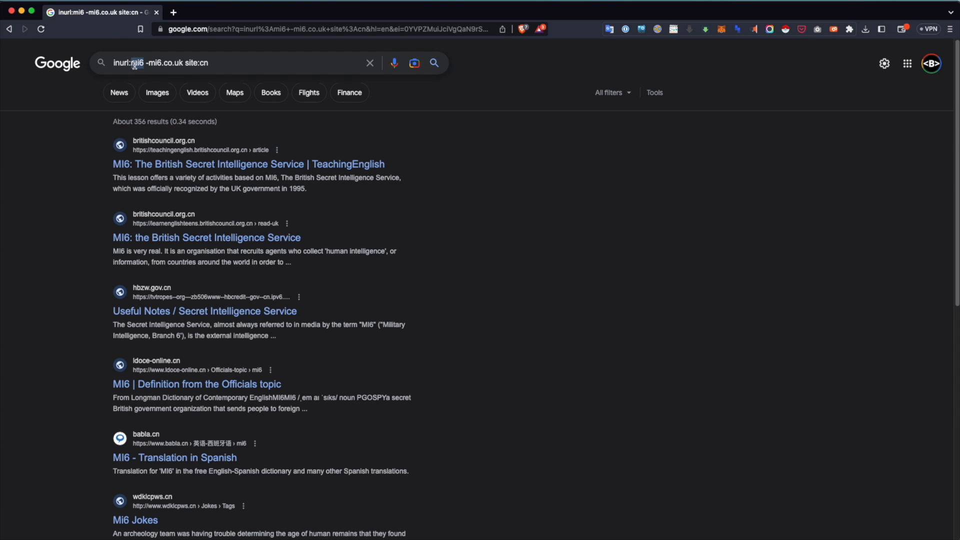
double_click(148, 63)
text(.ru)
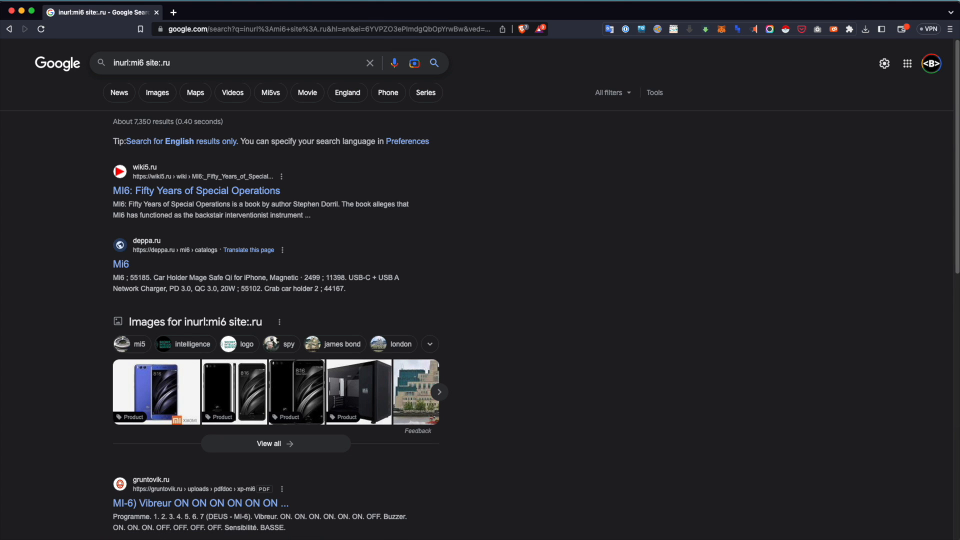
text(inurl:gov)
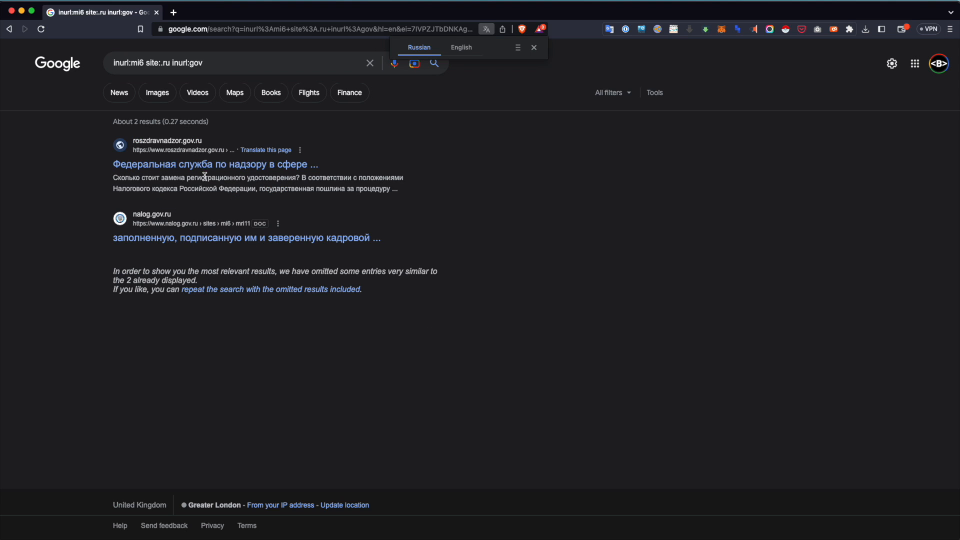
mouse_move(162, 156)
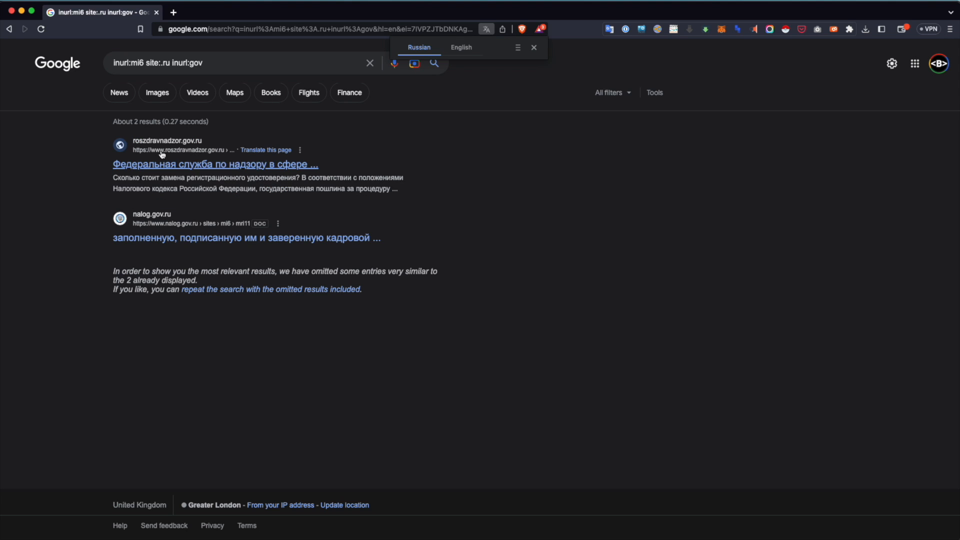
mouse_move(246, 238)
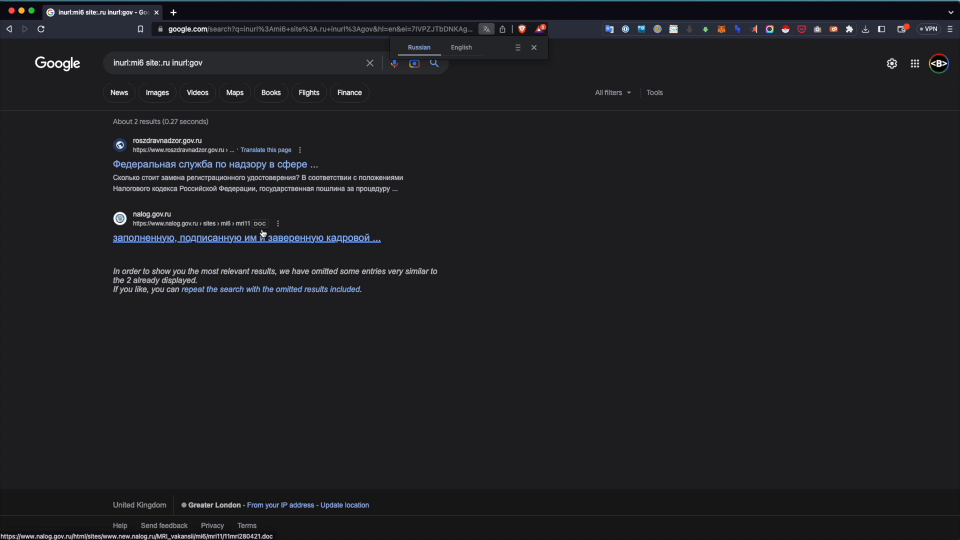
mouse_move(227, 245)
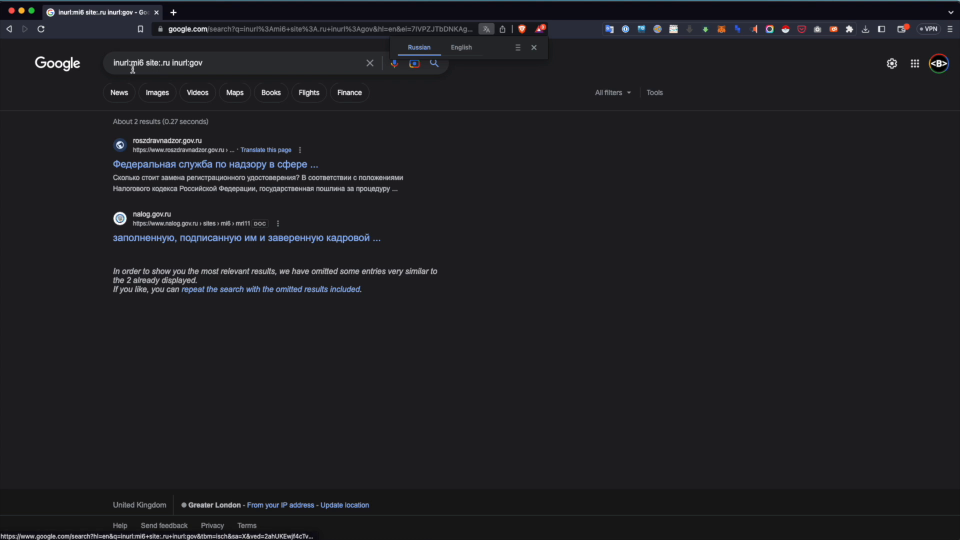
click(534, 47)
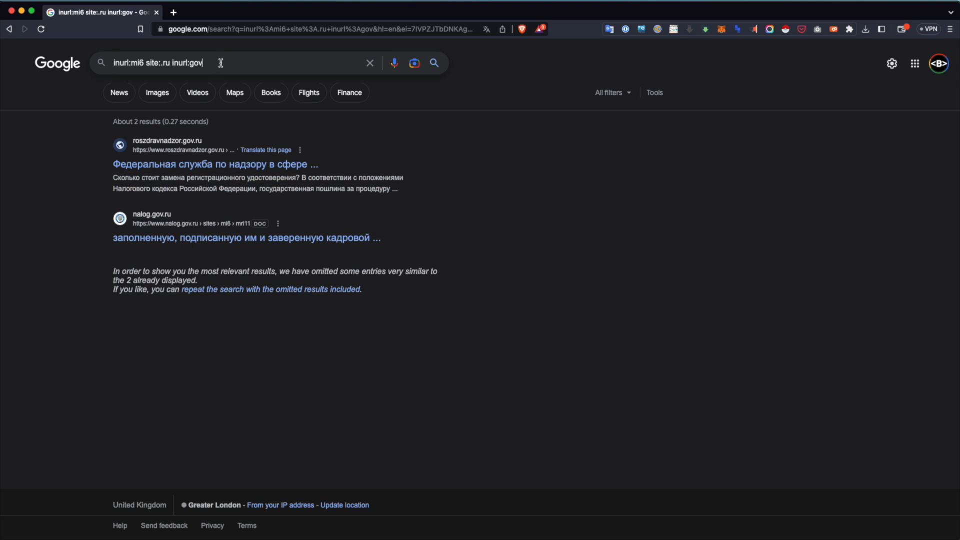
double_click(180, 62)
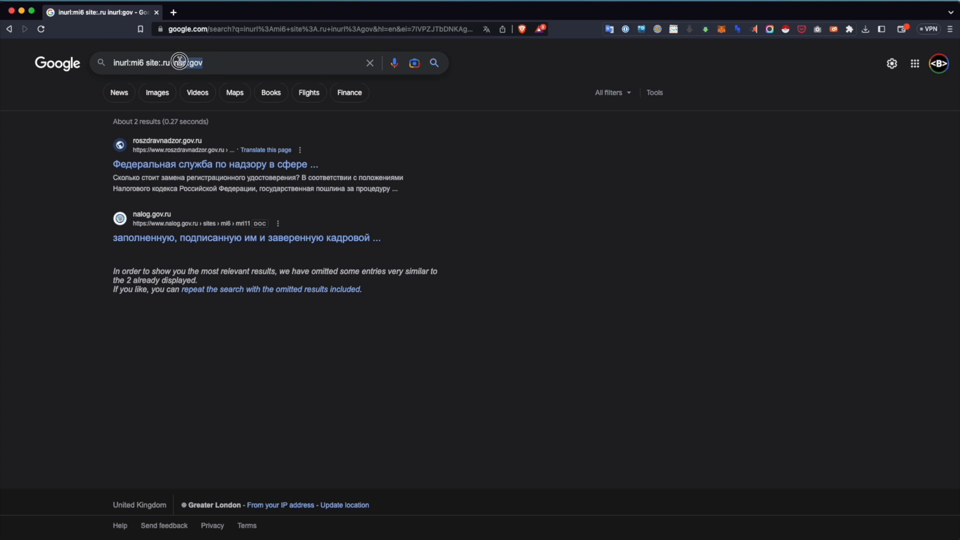
double_click(192, 62)
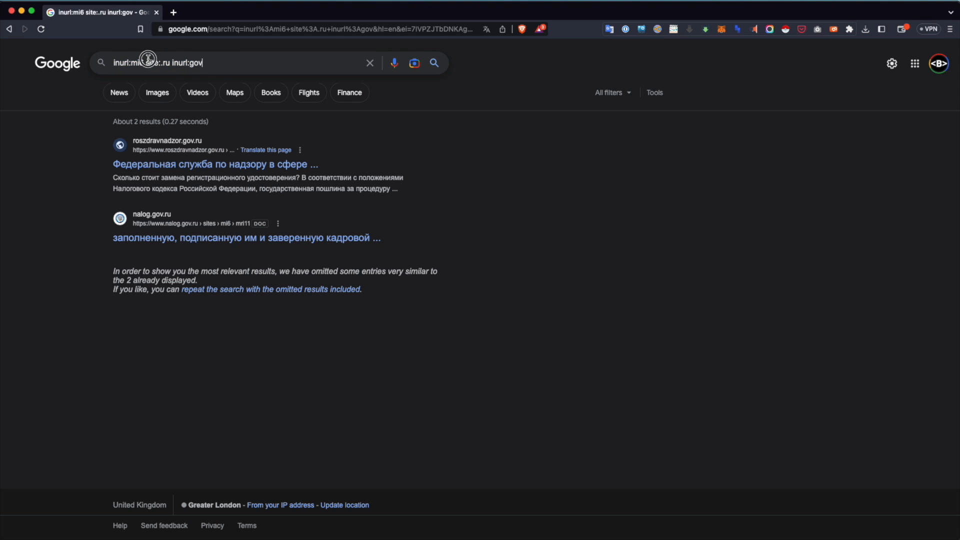
triple_click(184, 62)
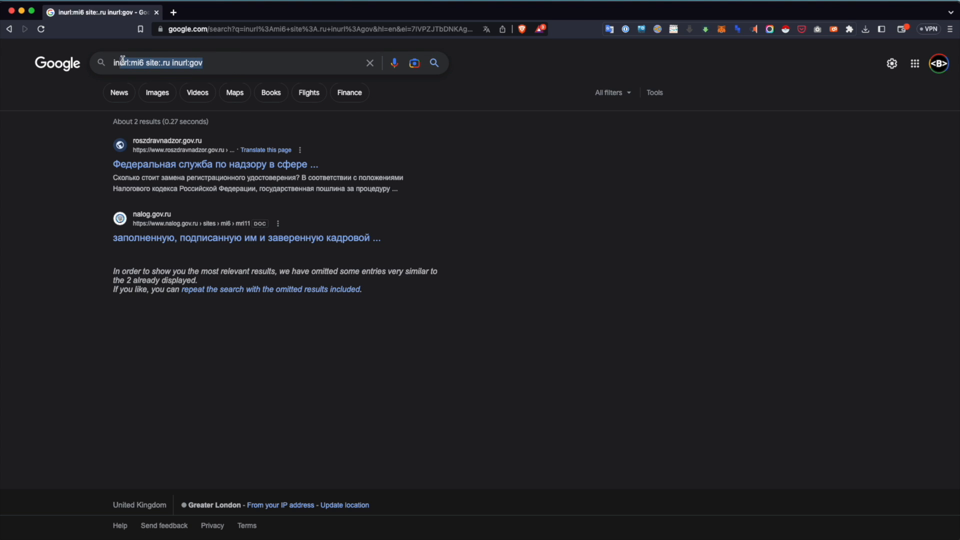
Search intitle:bbc, view the BBC Studios result, and return to the results
text(intitle:)
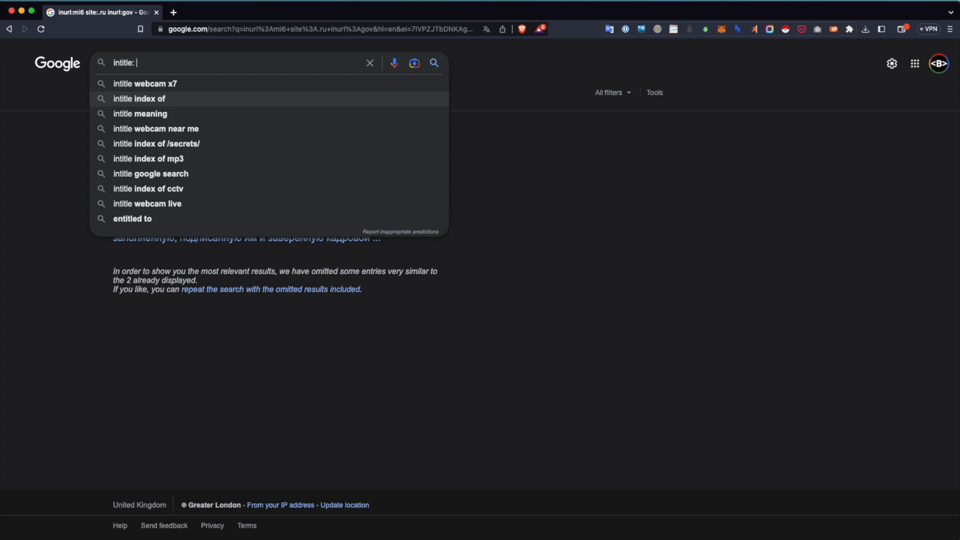
text(bbc)
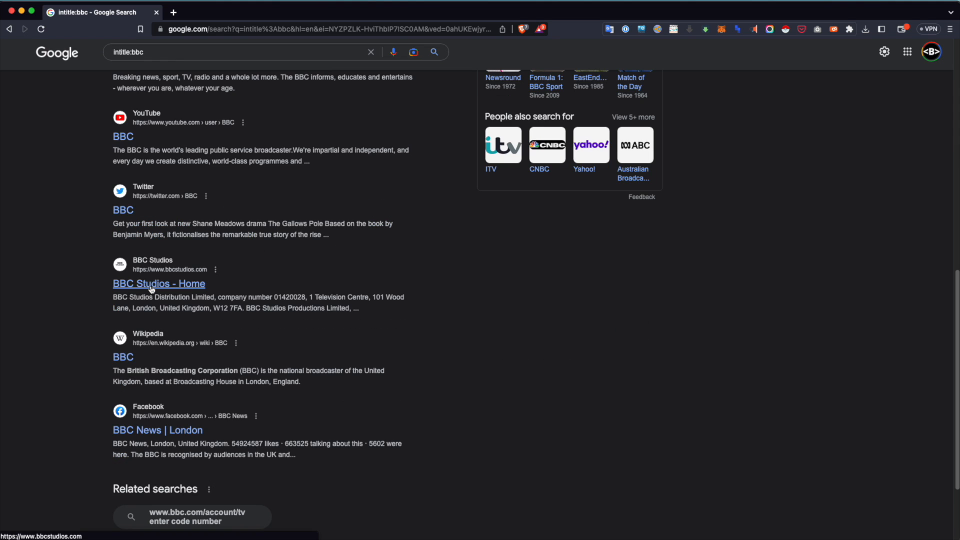
click(159, 283)
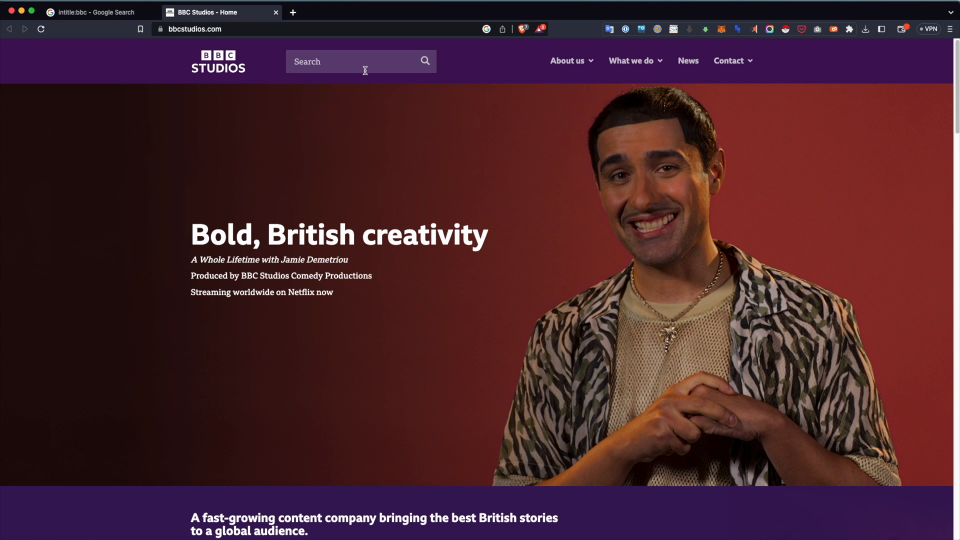
click(92, 12)
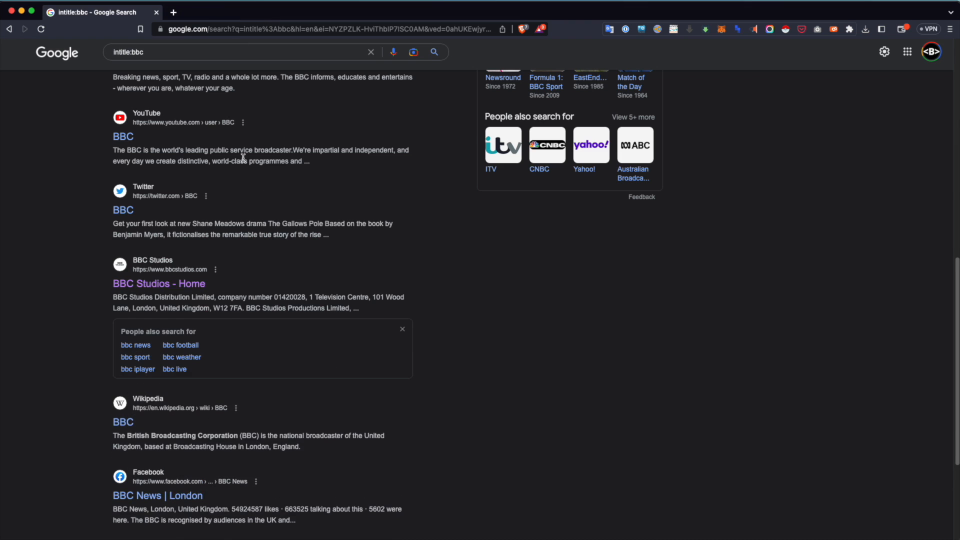
From the intitle:"camera live image" results, view the CameraFTP live camera page and return
click(239, 63)
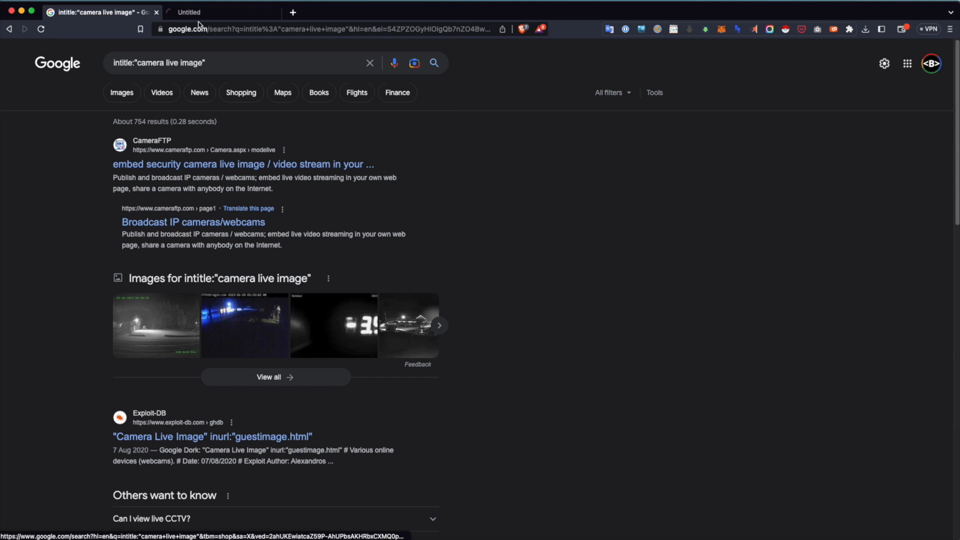
click(193, 222)
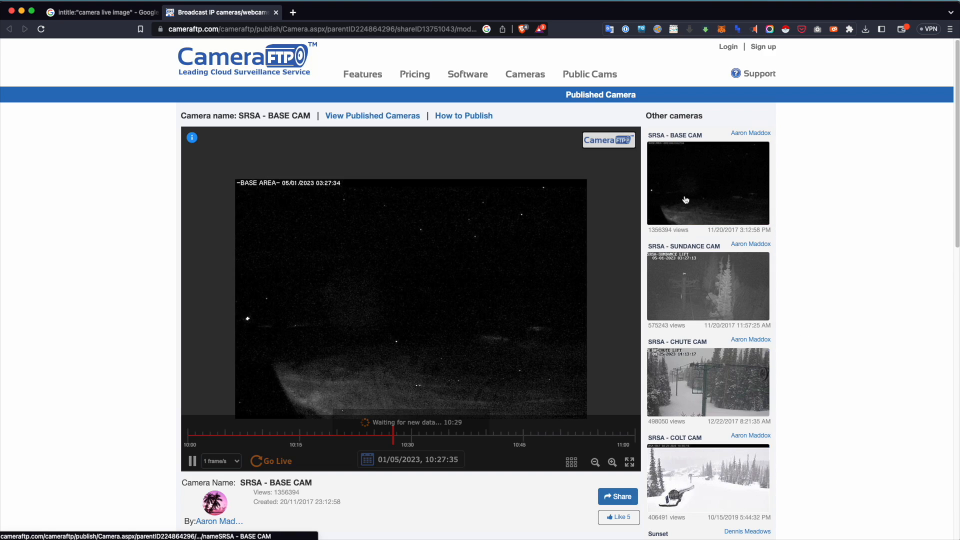
click(98, 12)
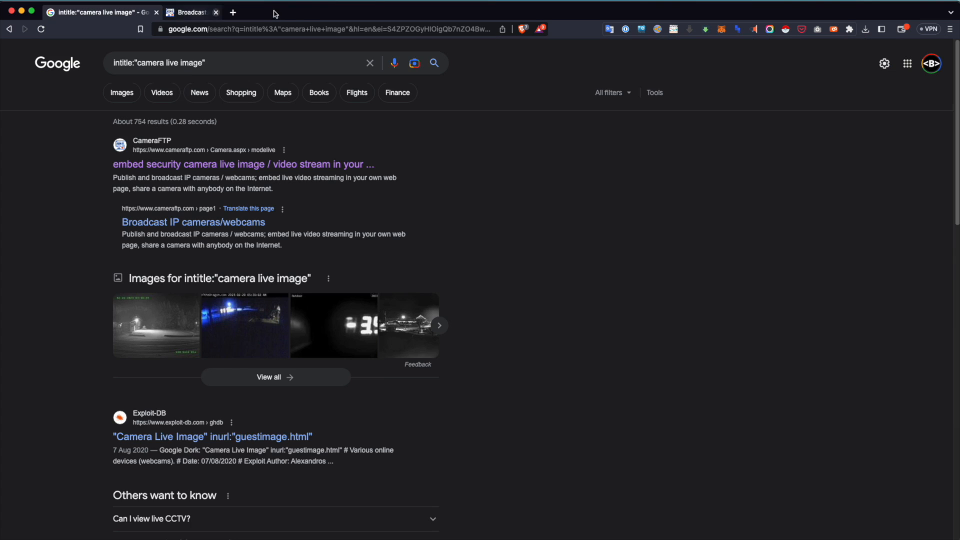
click(239, 62)
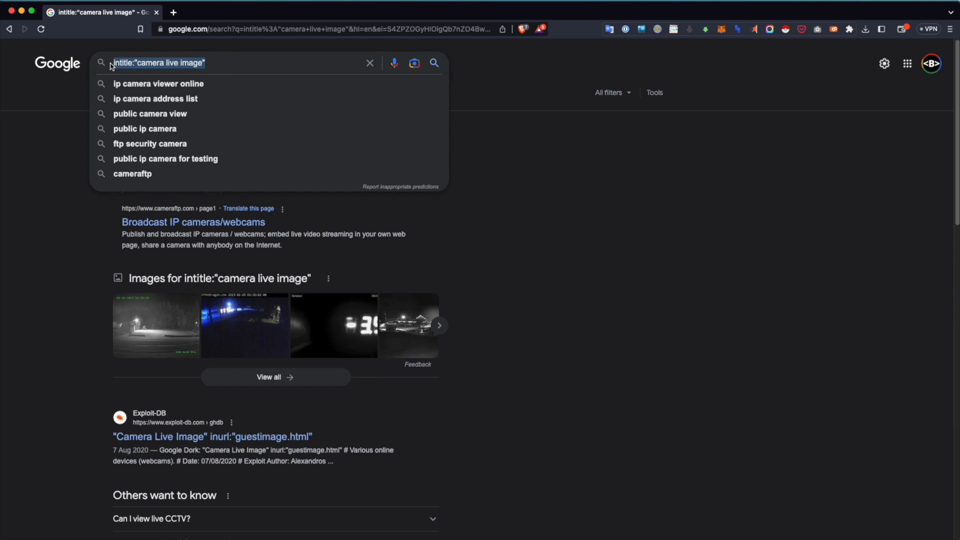
Search inurl:webcam XP 5 and scroll down through the webcamXP 5 results
text(inurl:)
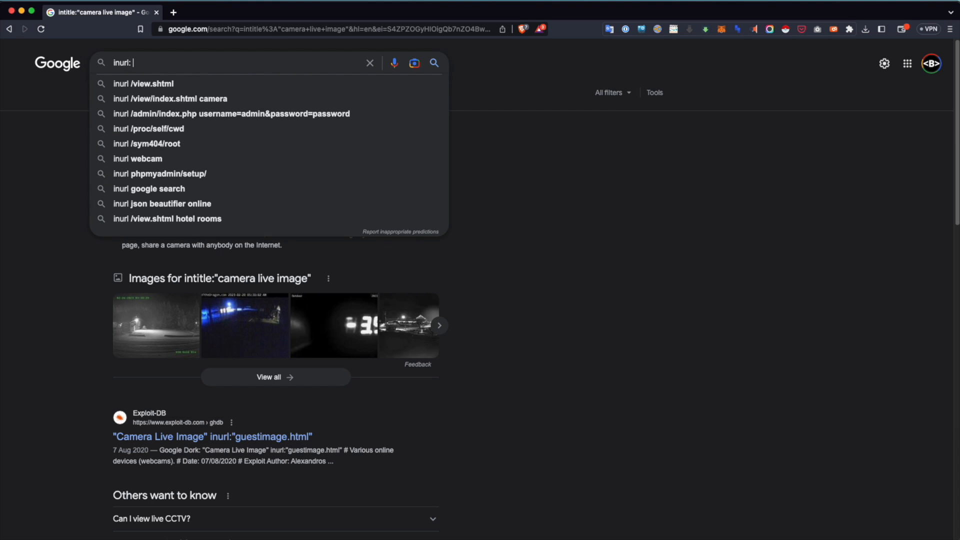
key(Backspace)
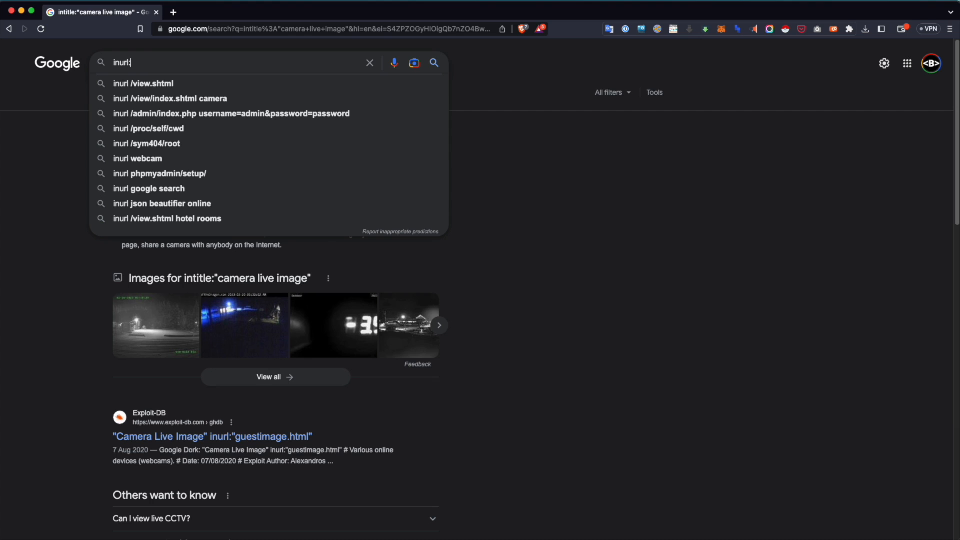
text(:webcam XP 5)
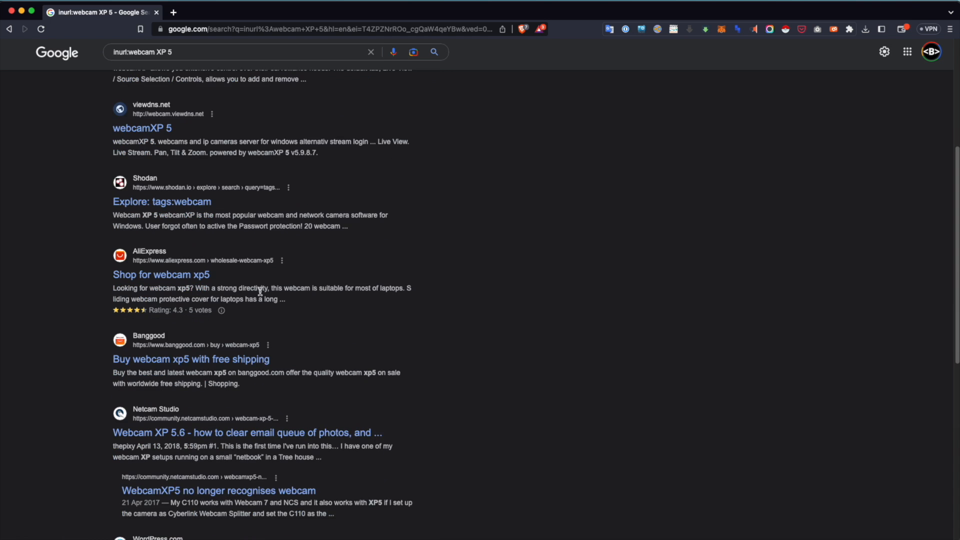
scroll(down, 3)
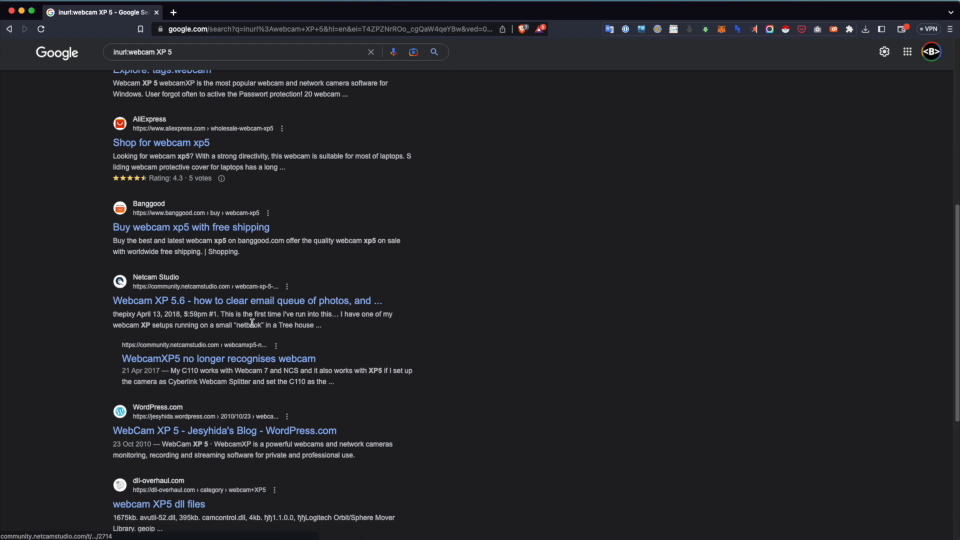
scroll(down, 3)
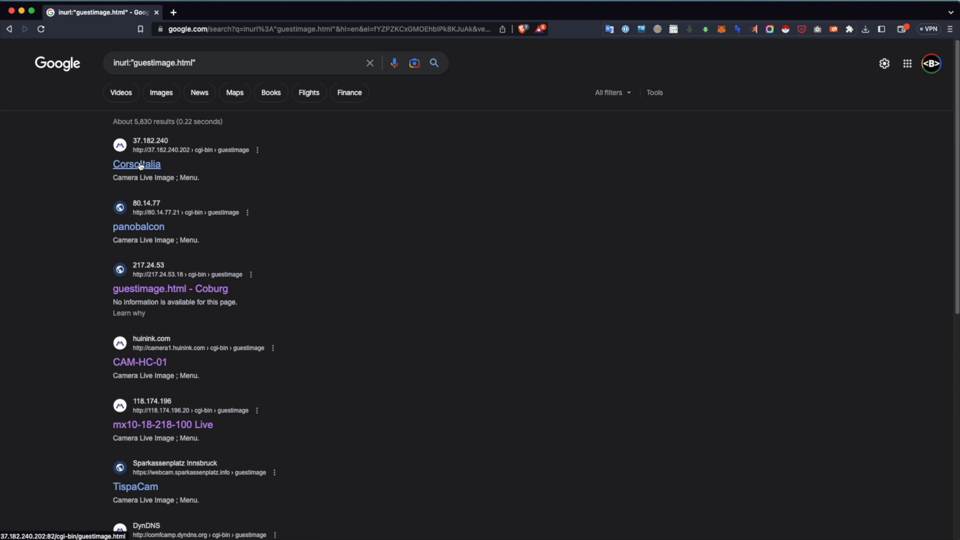
Open the Corsoltalia live camera result, then return to the guestimage.html results
click(136, 165)
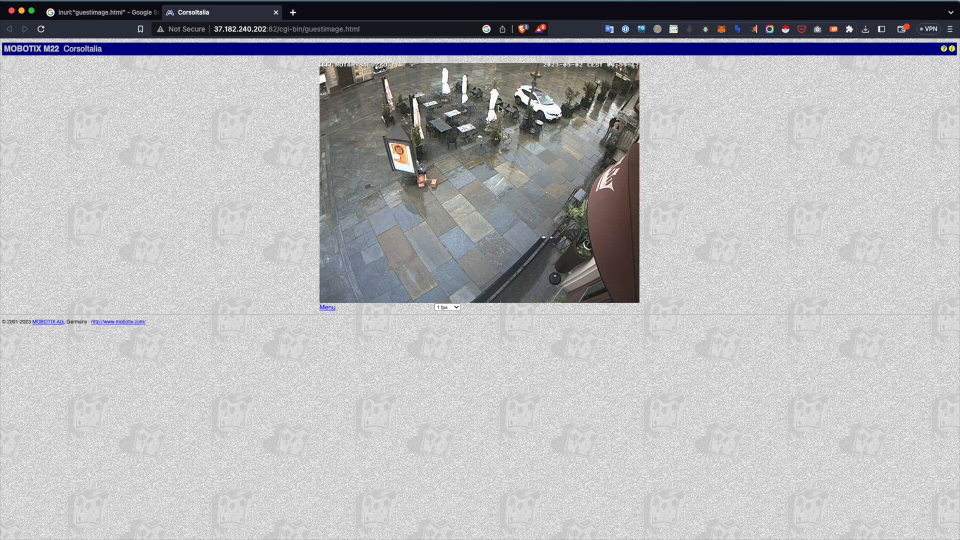
mouse_move(377, 54)
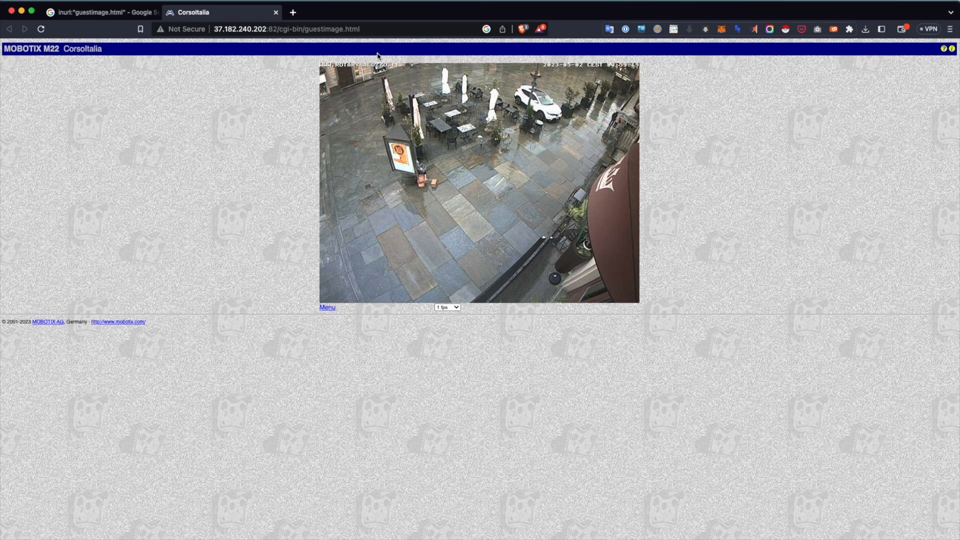
click(98, 12)
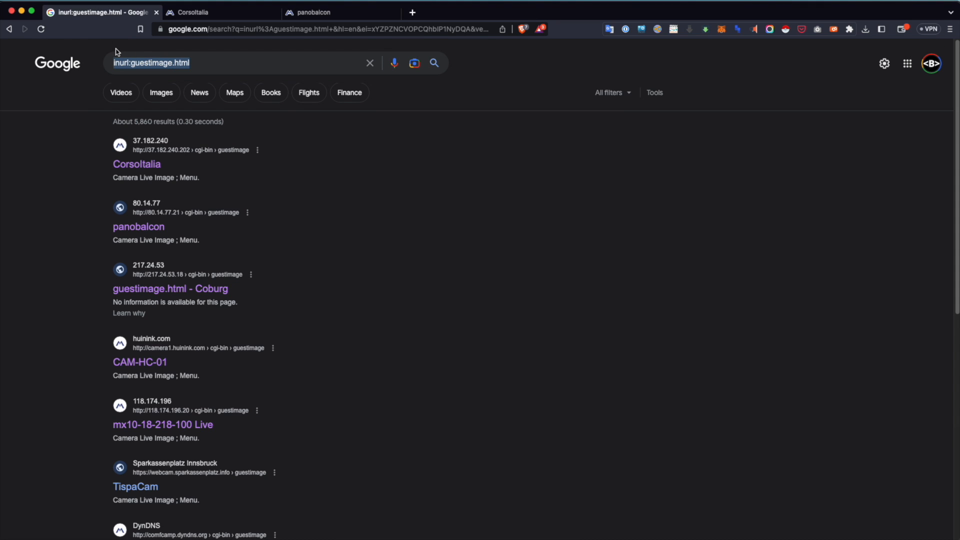
Search intitle:webcam AND live site:.ru
text(intitle:)
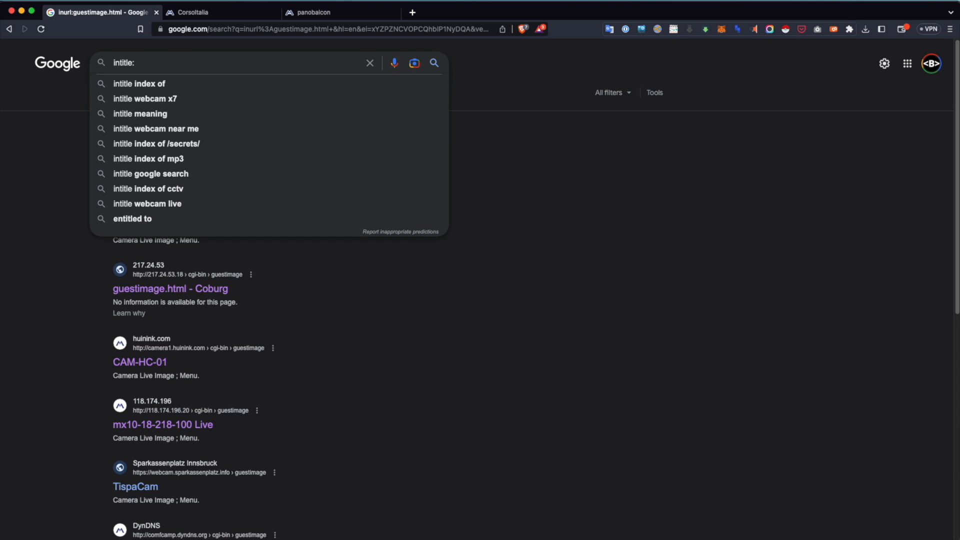
text(webcam)
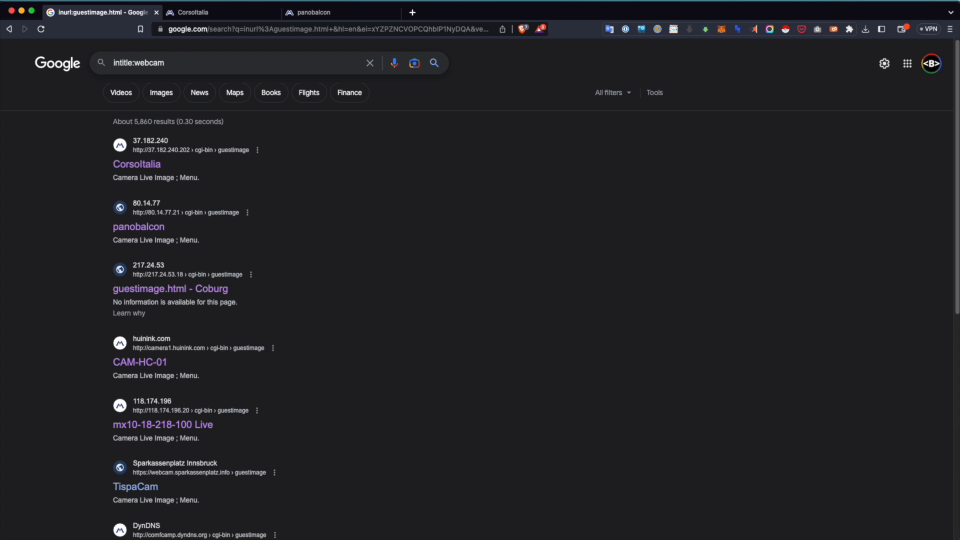
text(AND live)
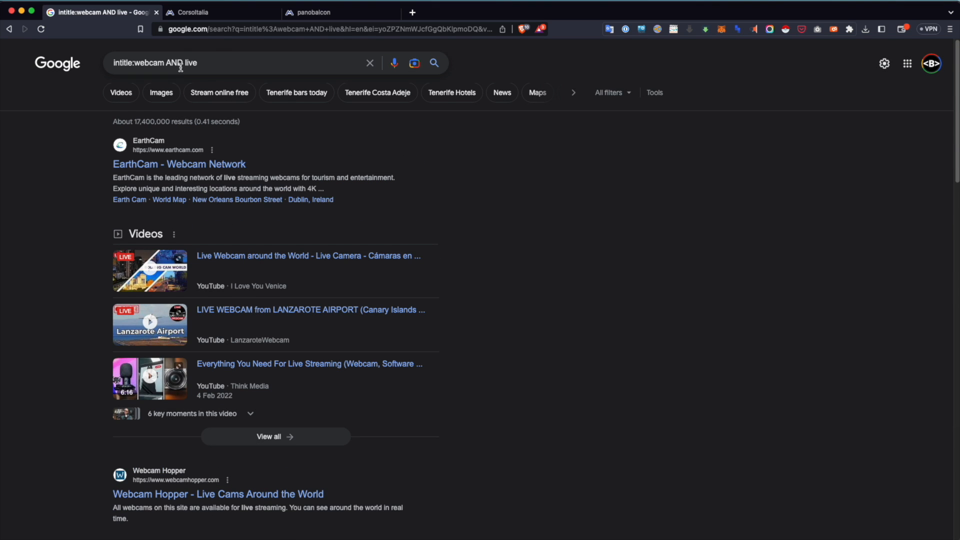
text(site:.ru)
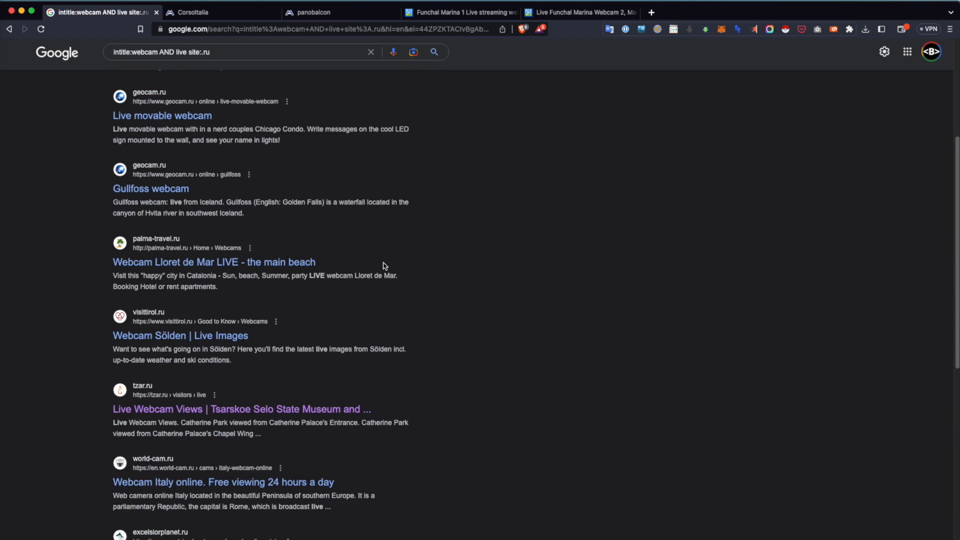
View Funchal Marina webcams 1 and 2, open Webcam Sölden in a new tab, and scroll results
click(461, 12)
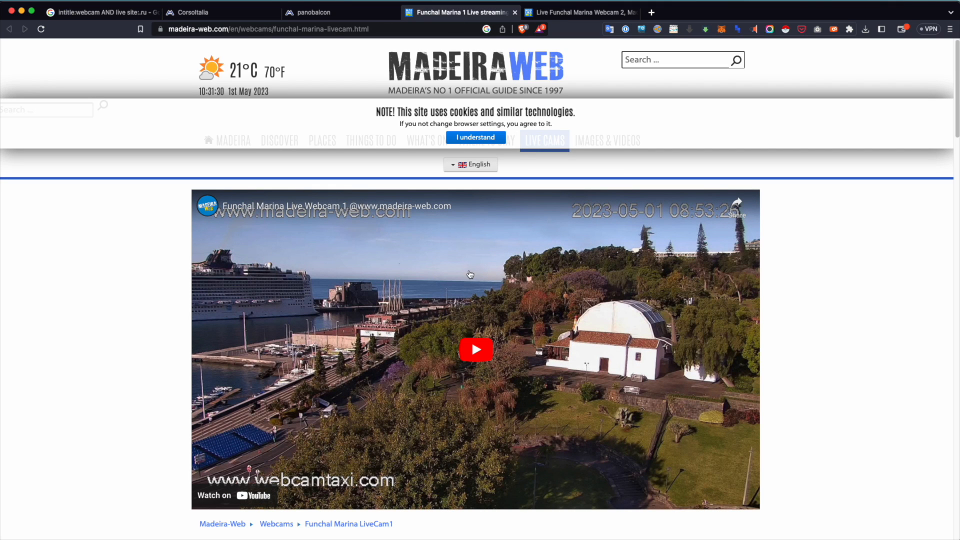
mouse_move(332, 131)
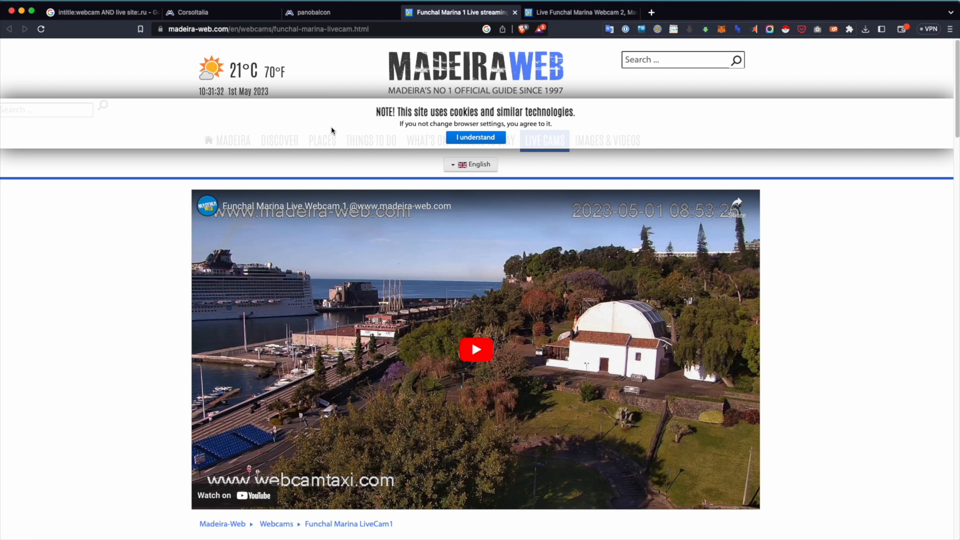
click(579, 12)
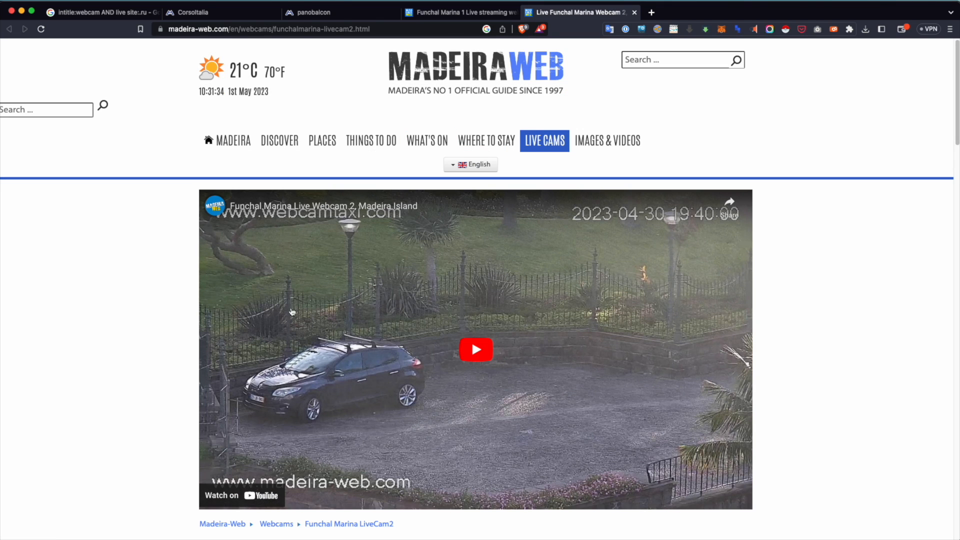
mouse_move(418, 341)
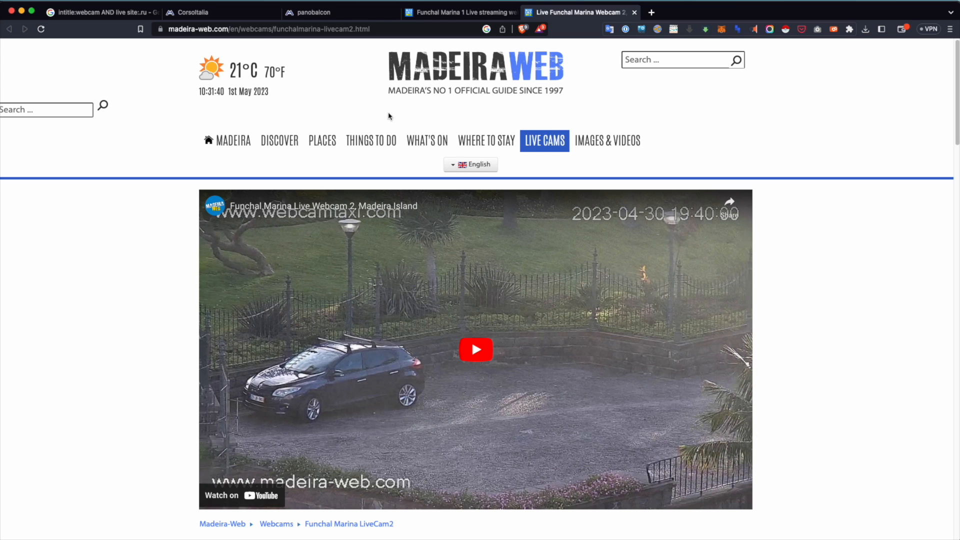
click(98, 12)
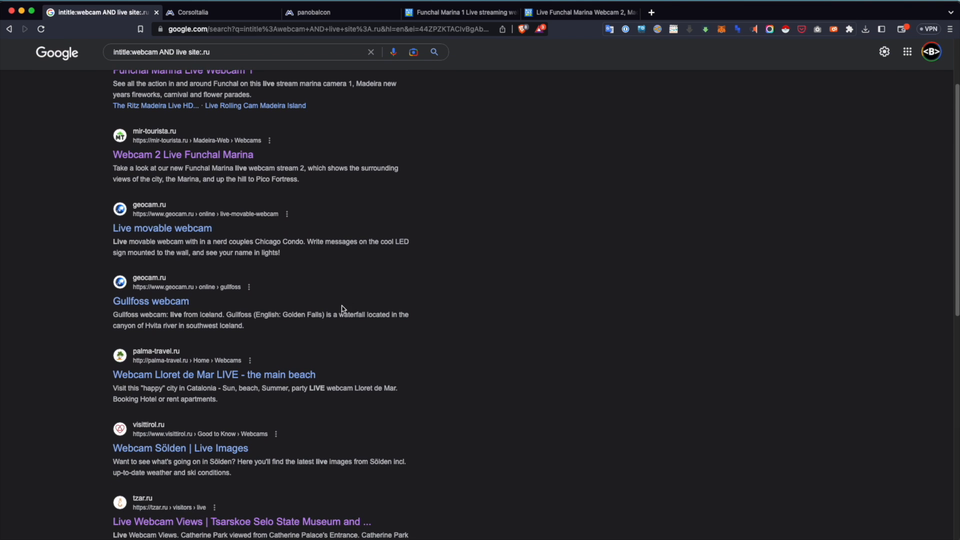
click(180, 448)
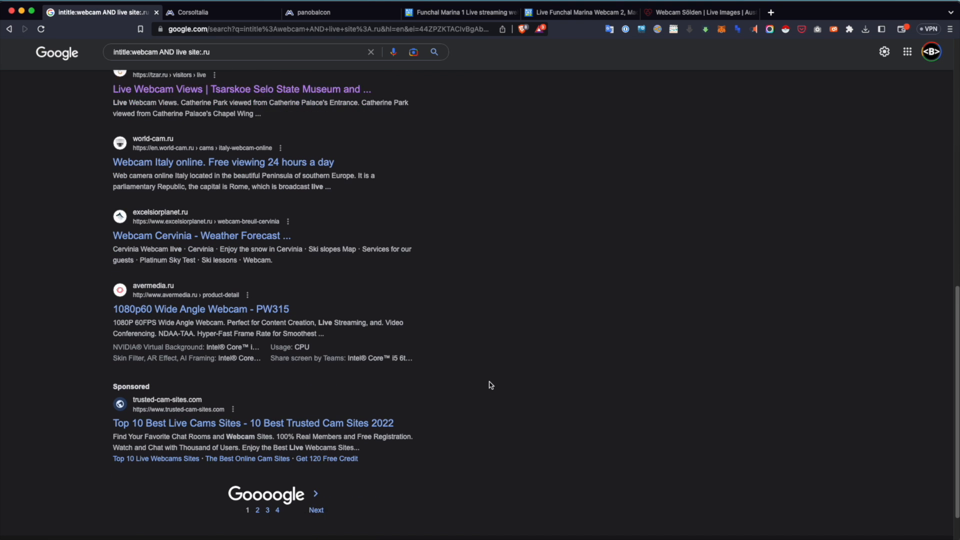
scroll(down, 3)
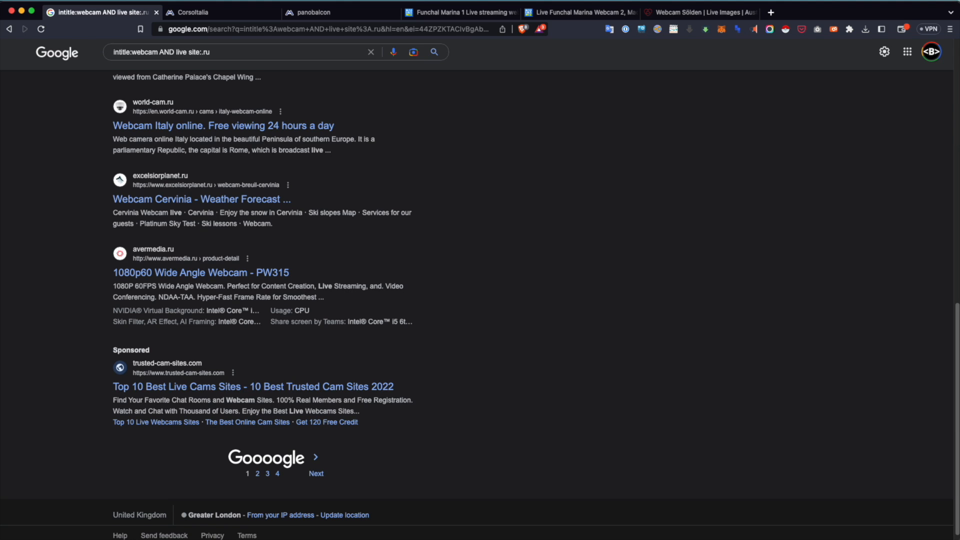
Type explanations of the site: and filetype: operators into the search bar
text(site: enter the website you want to filter to)
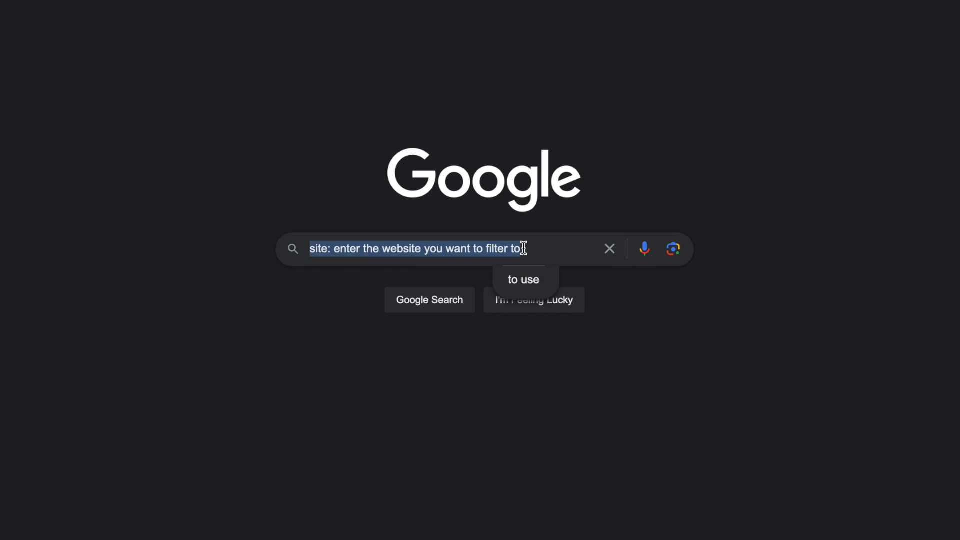
text(filetype:.pdf (or any)
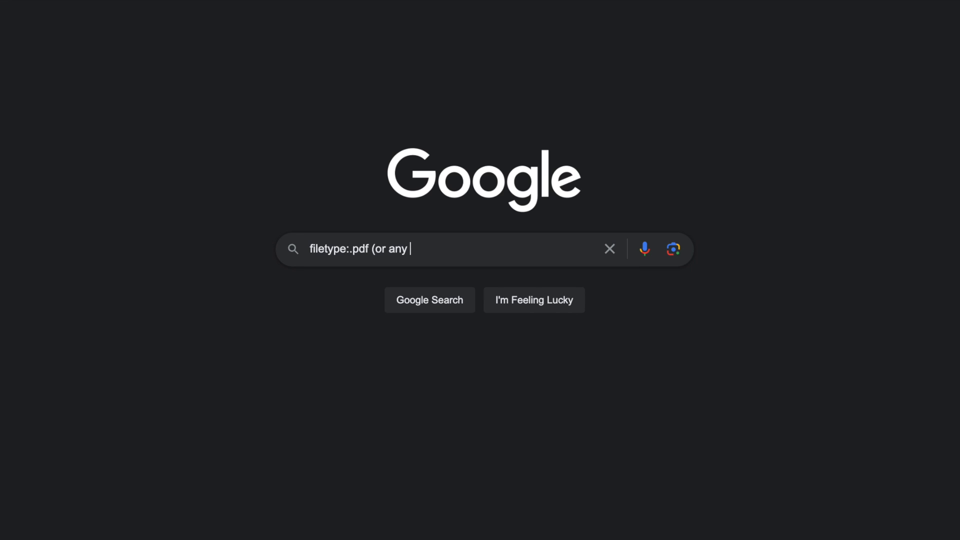
text(other filetype you)
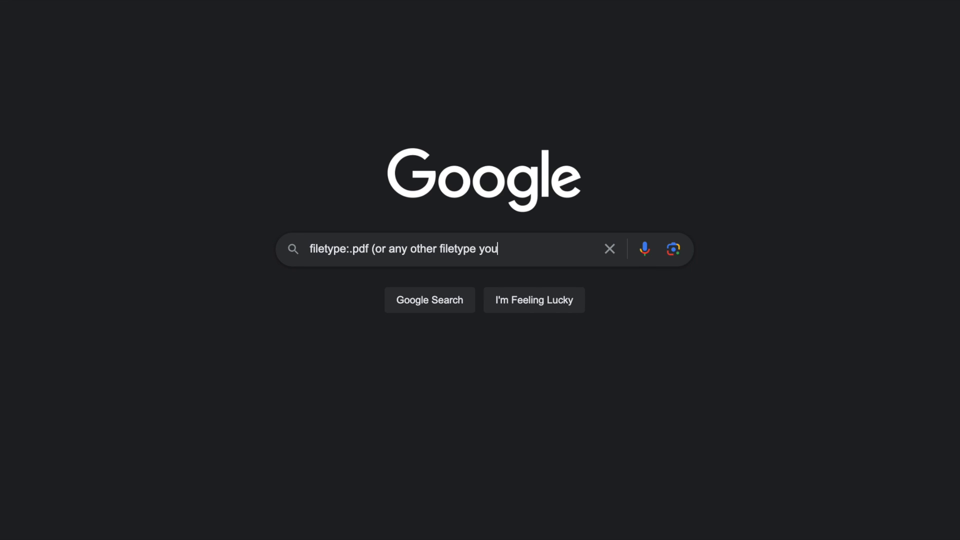
text(are looking for))
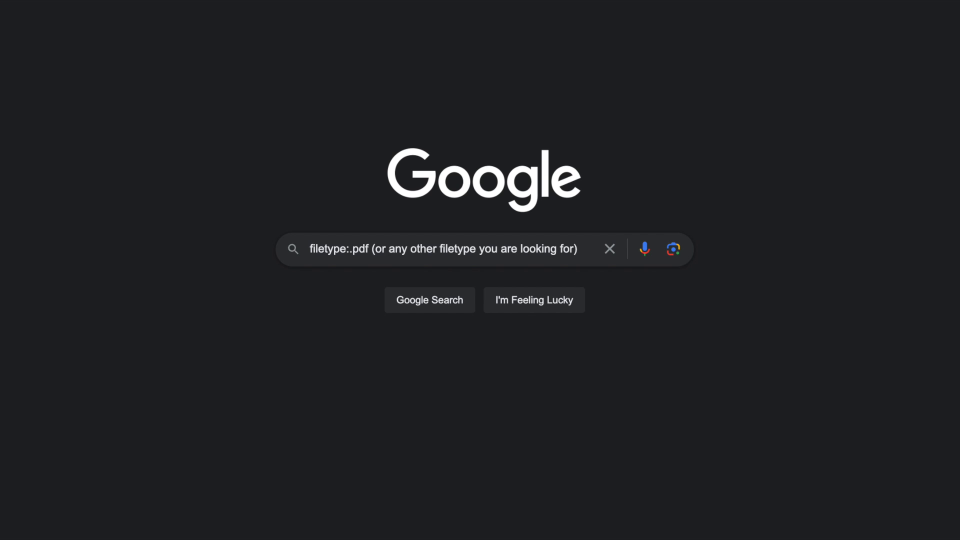
Add explanations of inurl: and intitle:, then clear the search box
text(inurl: is there a)
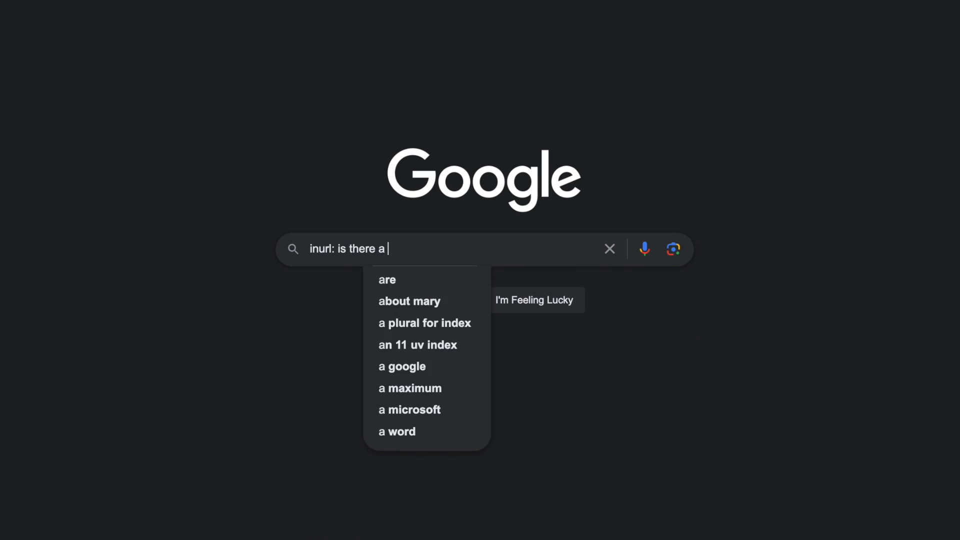
text(keyword in the url of the site that might not be in the sear)
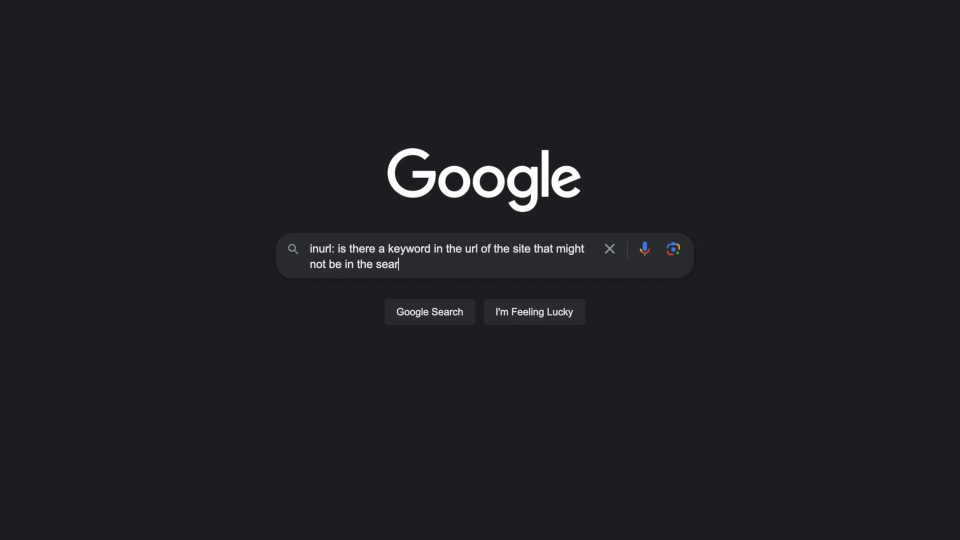
text(w)
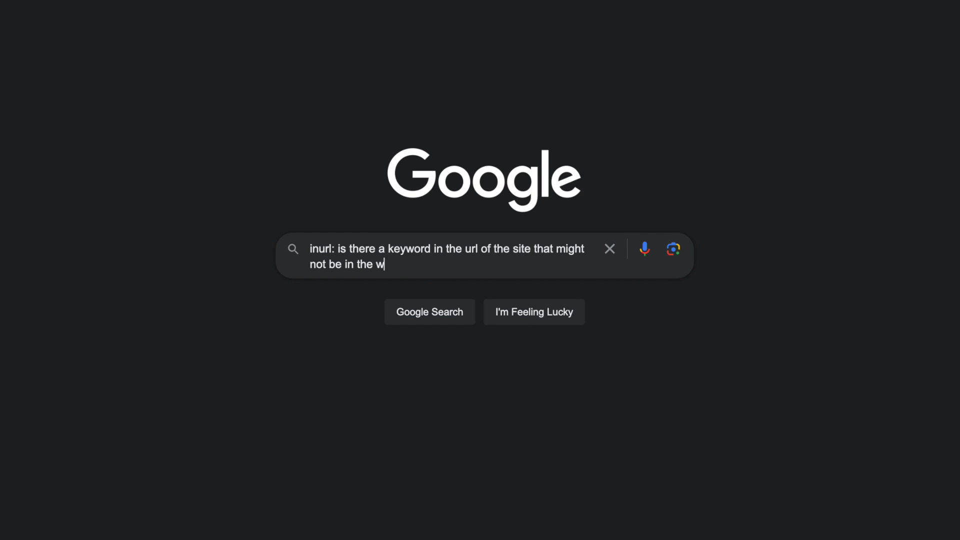
text(ebsite text?)
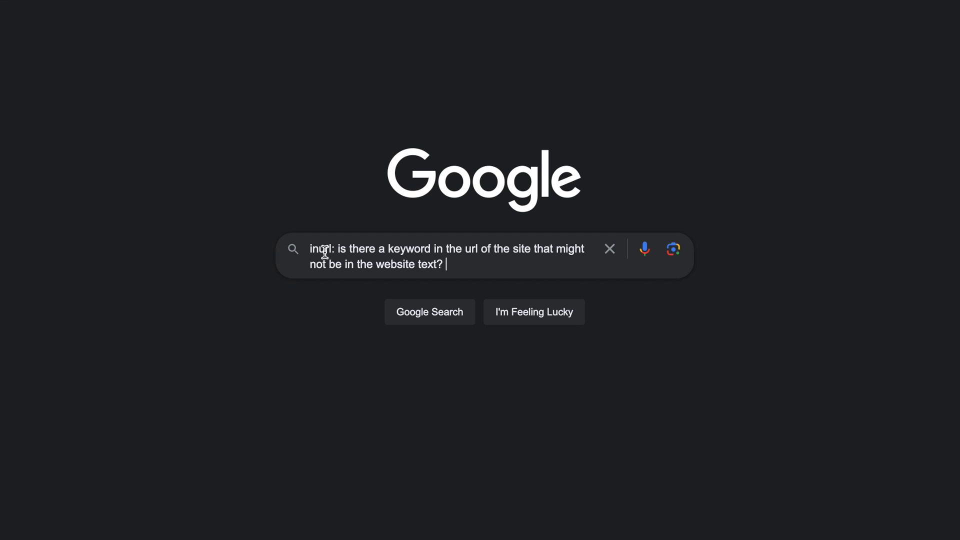
text(intitle: keywords or text emb)
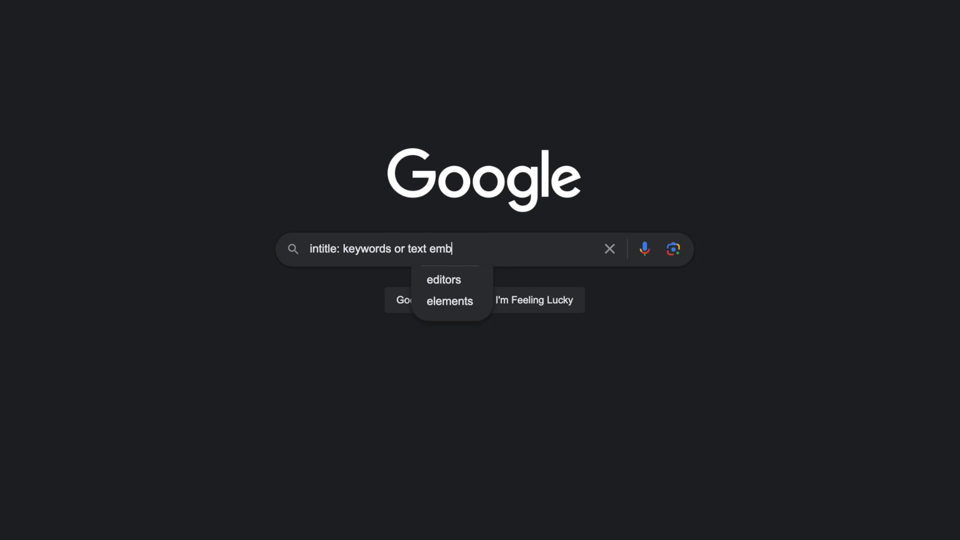
text(edded within the title)
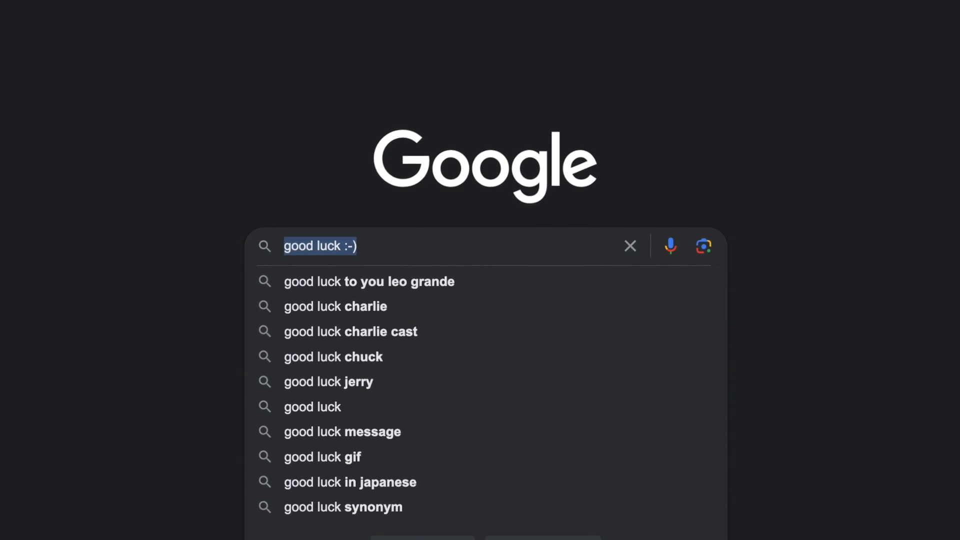
click(630, 246)
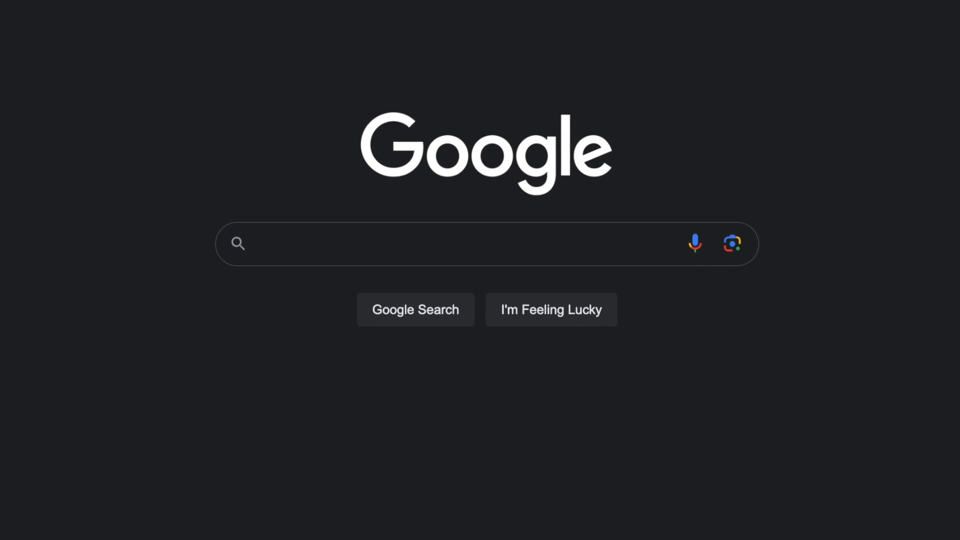